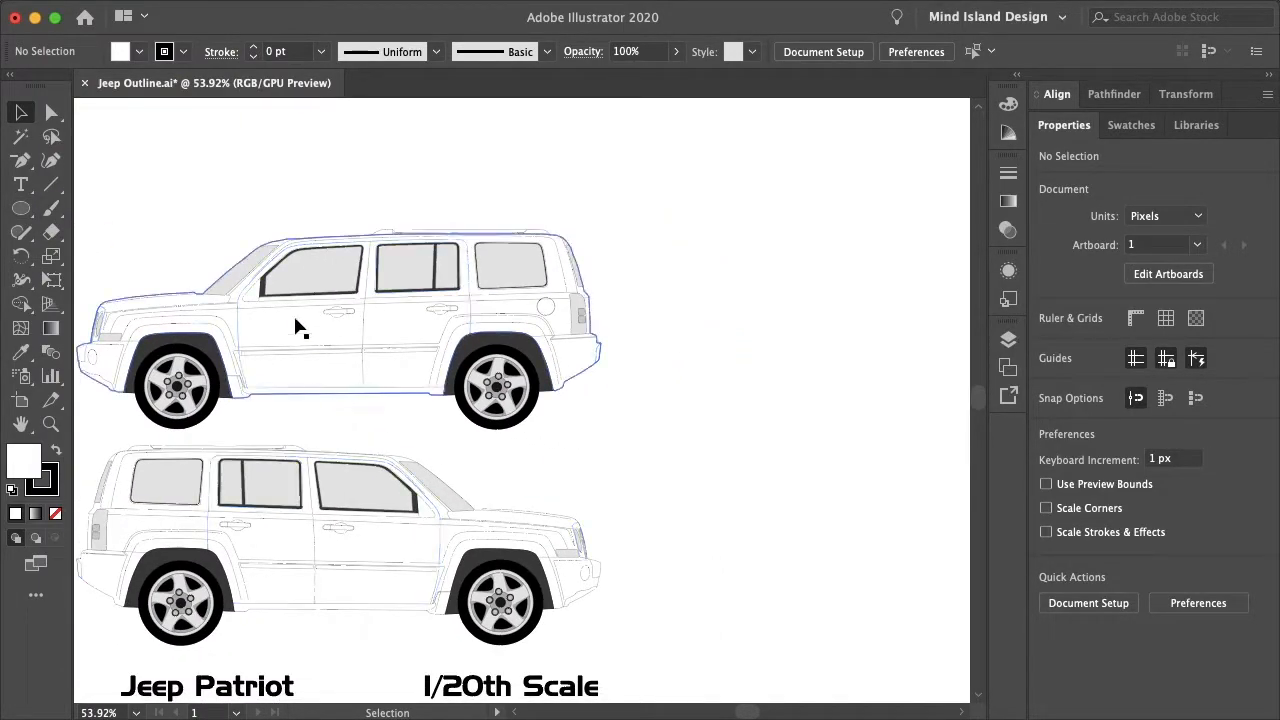
Step: Draw a circle to the right of the upper Jeep side view
left_click(21, 208)
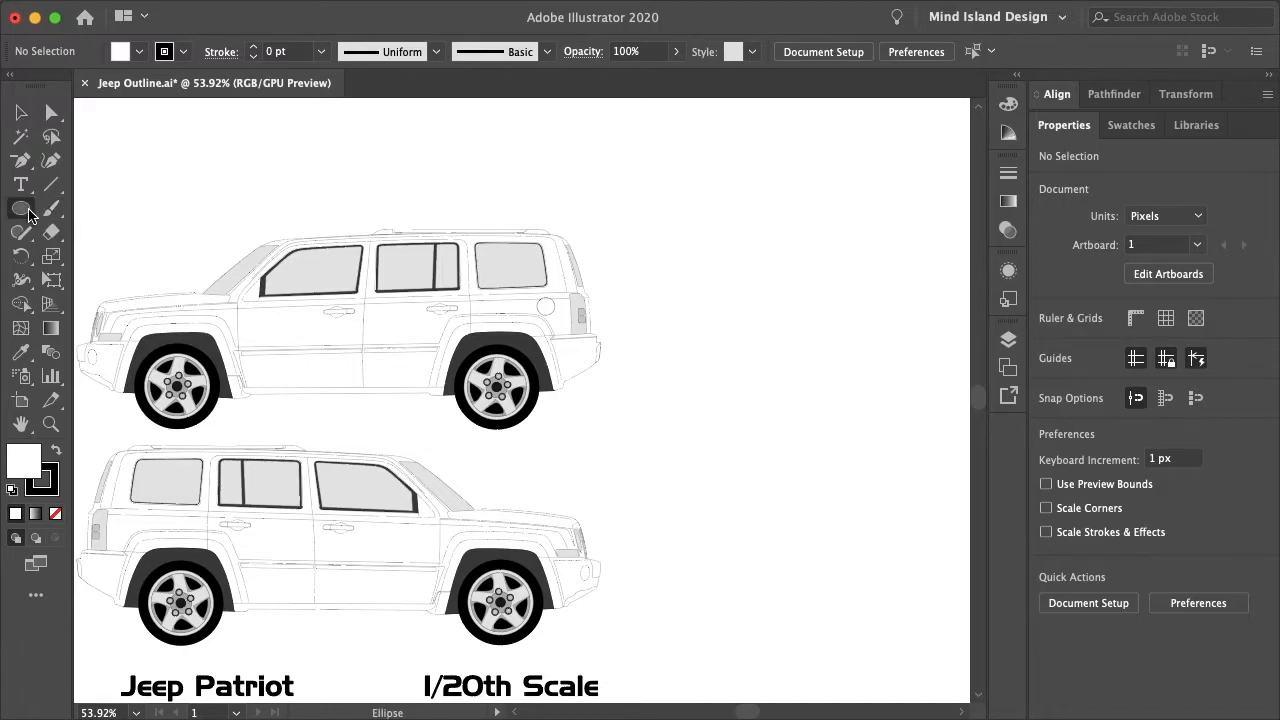
left_click_drag(390, 230, 668, 231)
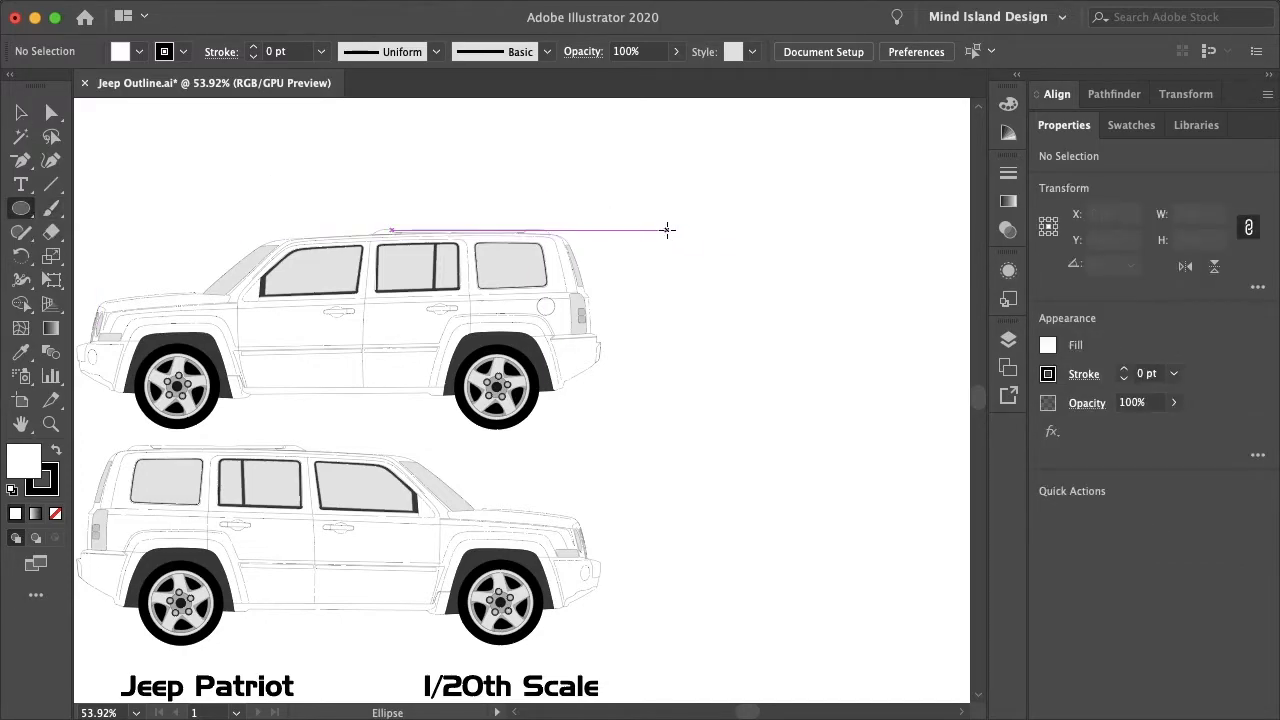
left_click_drag(668, 231, 720, 390)
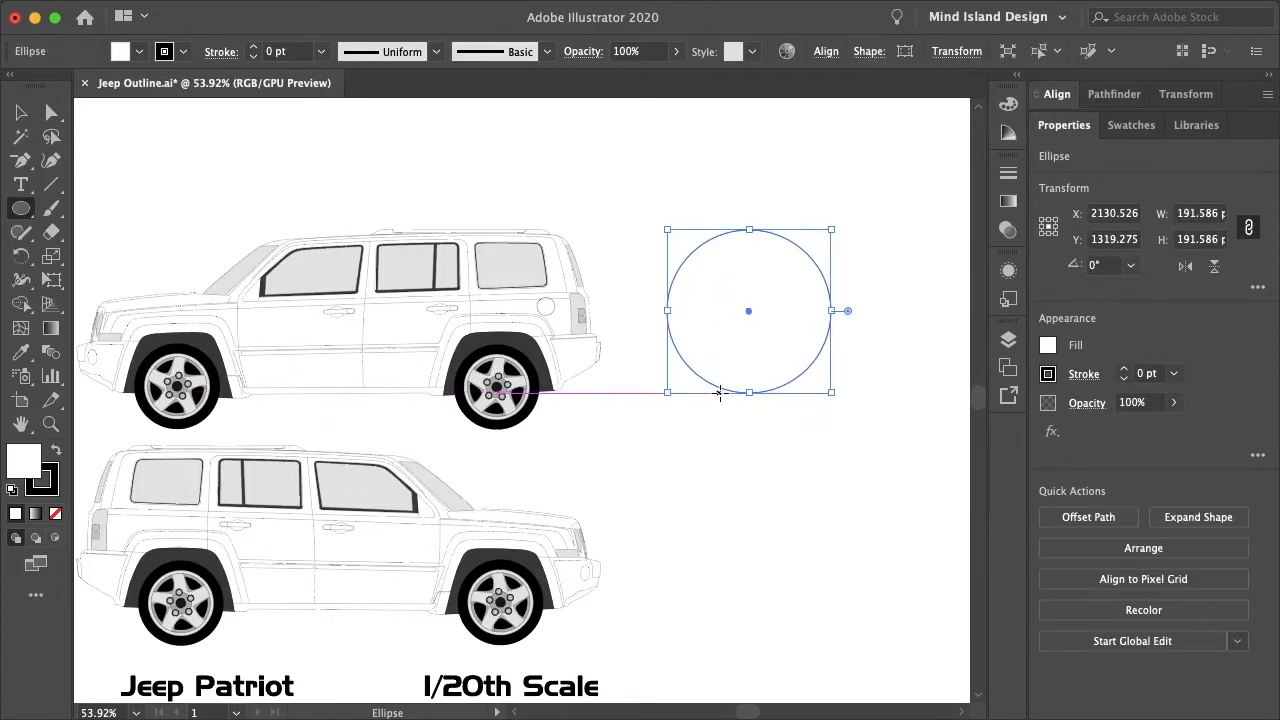
Step: Fill the circle with pure red FF0000
double_click(1047, 344)
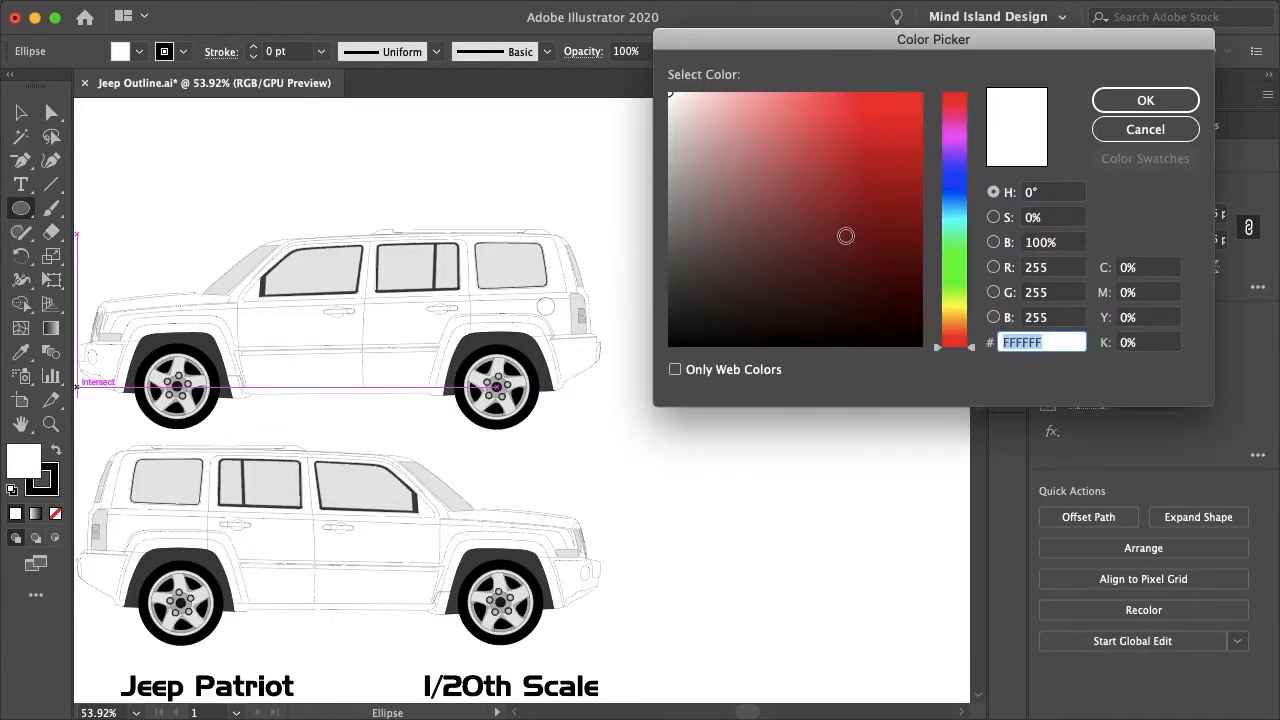
left_click(947, 85)
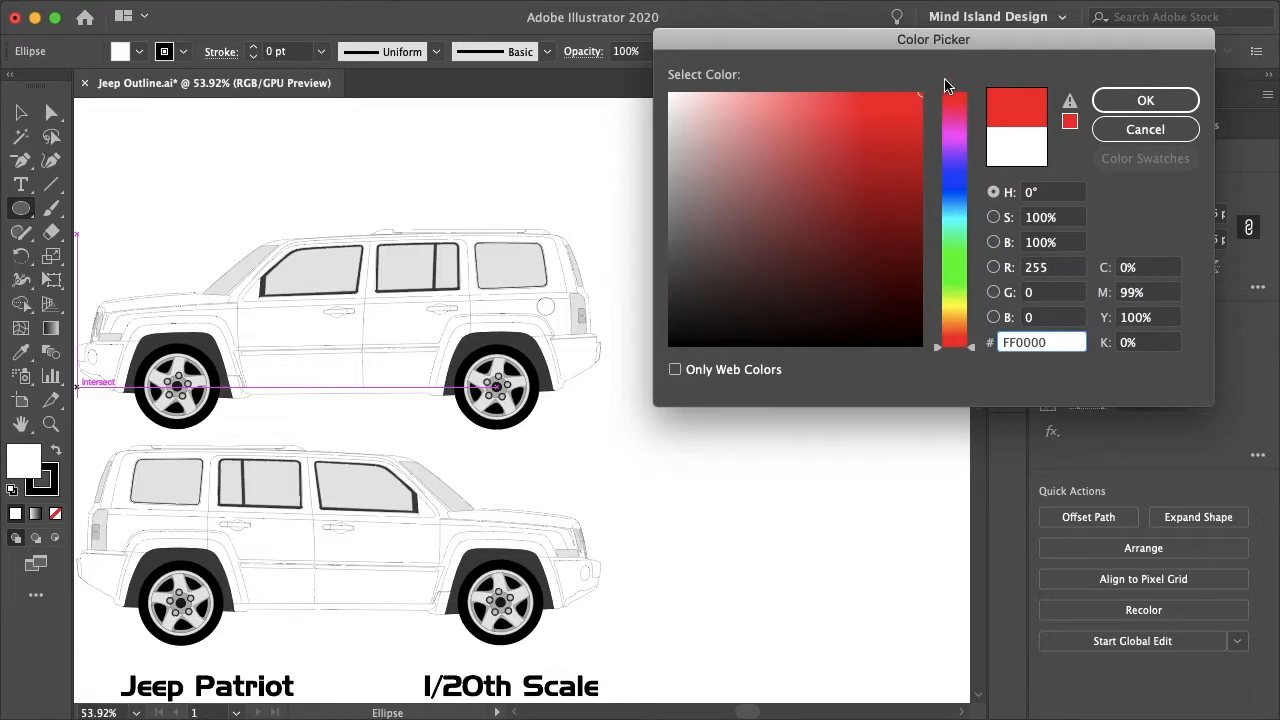
left_click(1145, 100)
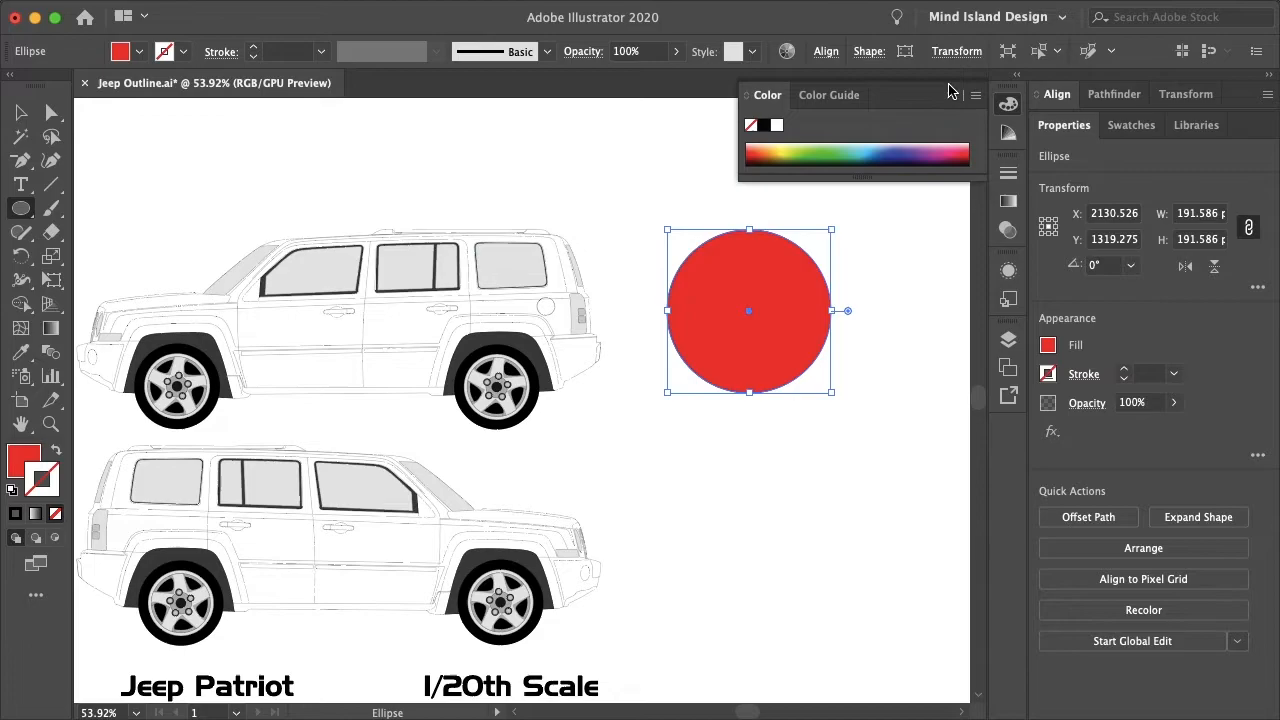
left_click(20, 112)
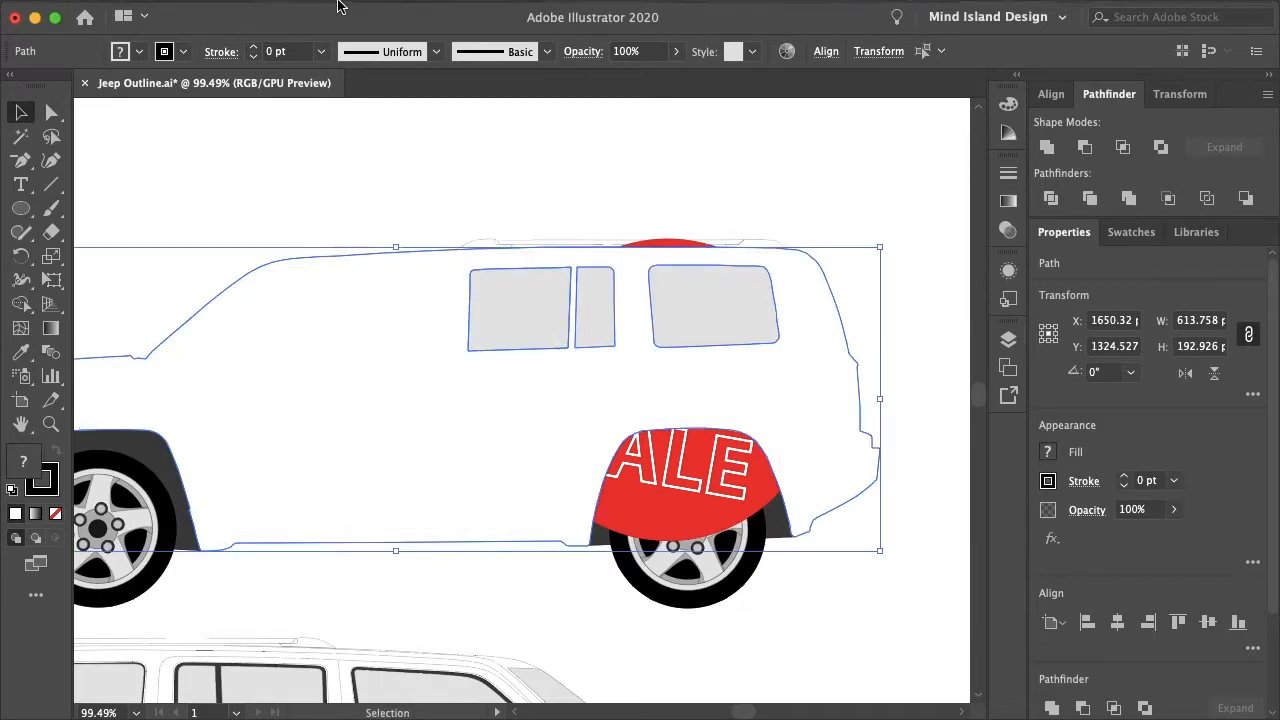
Step: Select the Jeep body silhouette to clip the SALE decal inside it
left_click(246, 11)
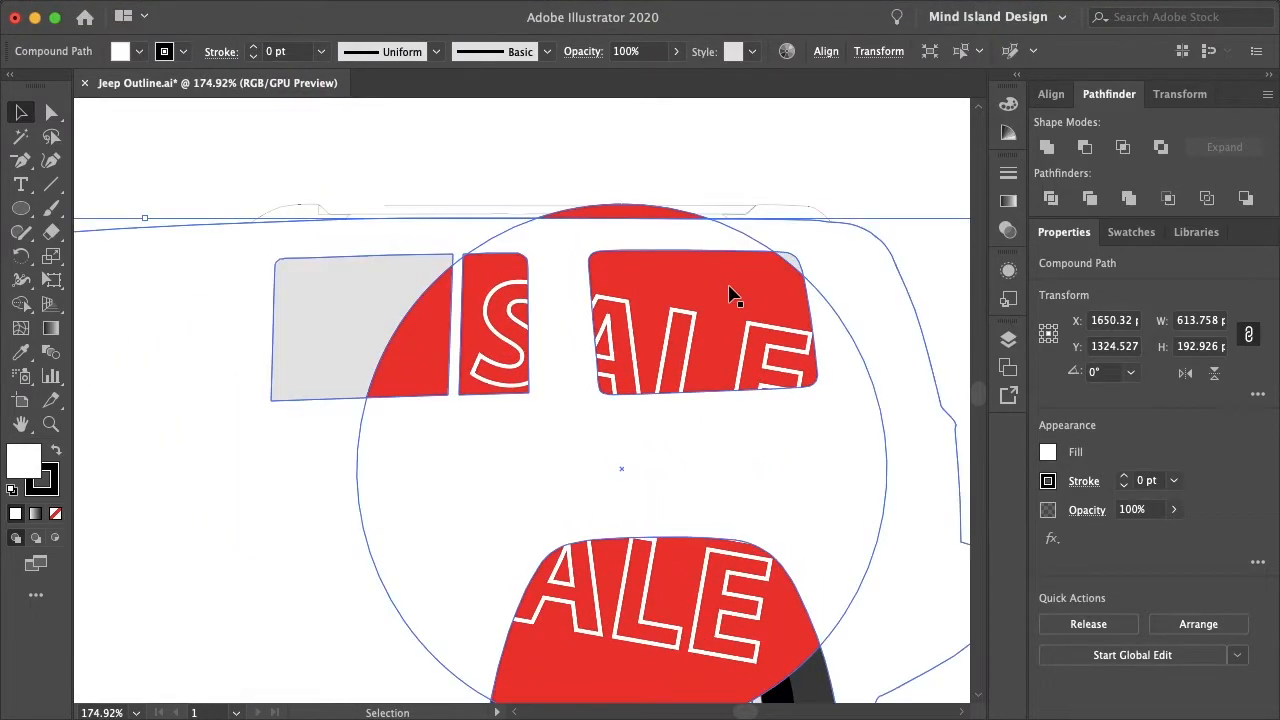
scroll("down", 3)
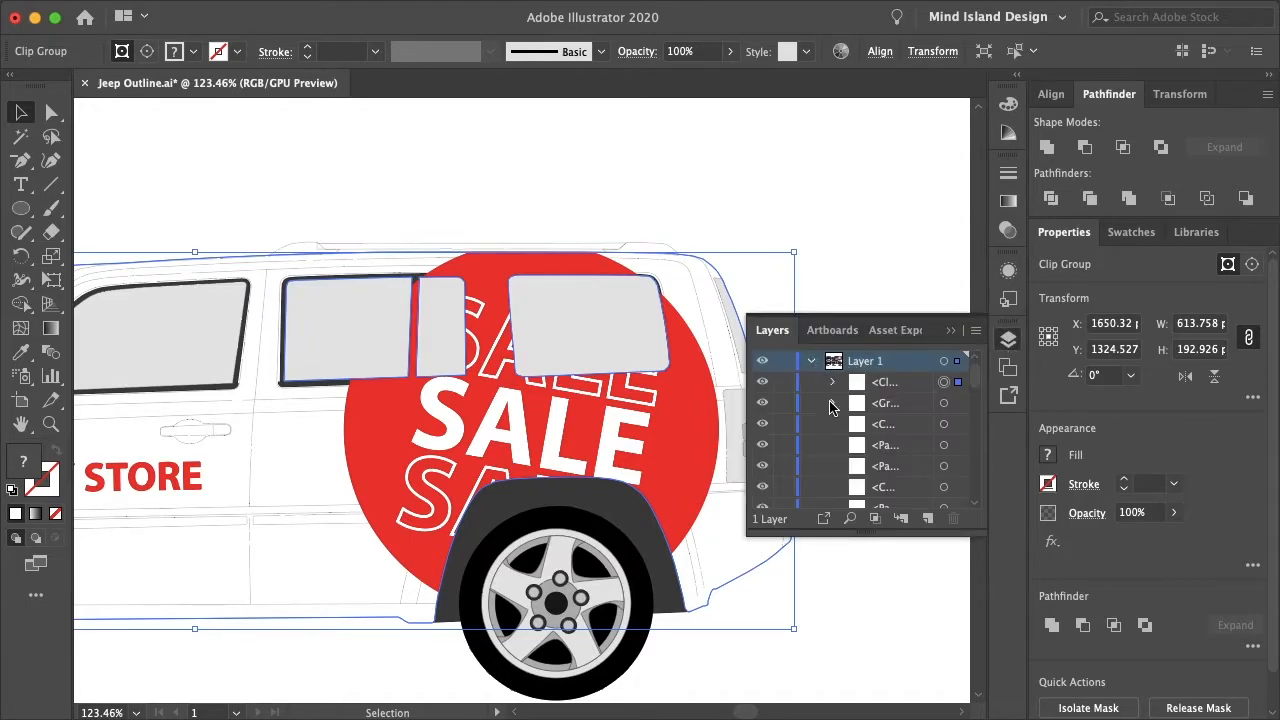
Step: Expand the clip group in the Layers panel and target the SALE circle decal
left_click(832, 382)
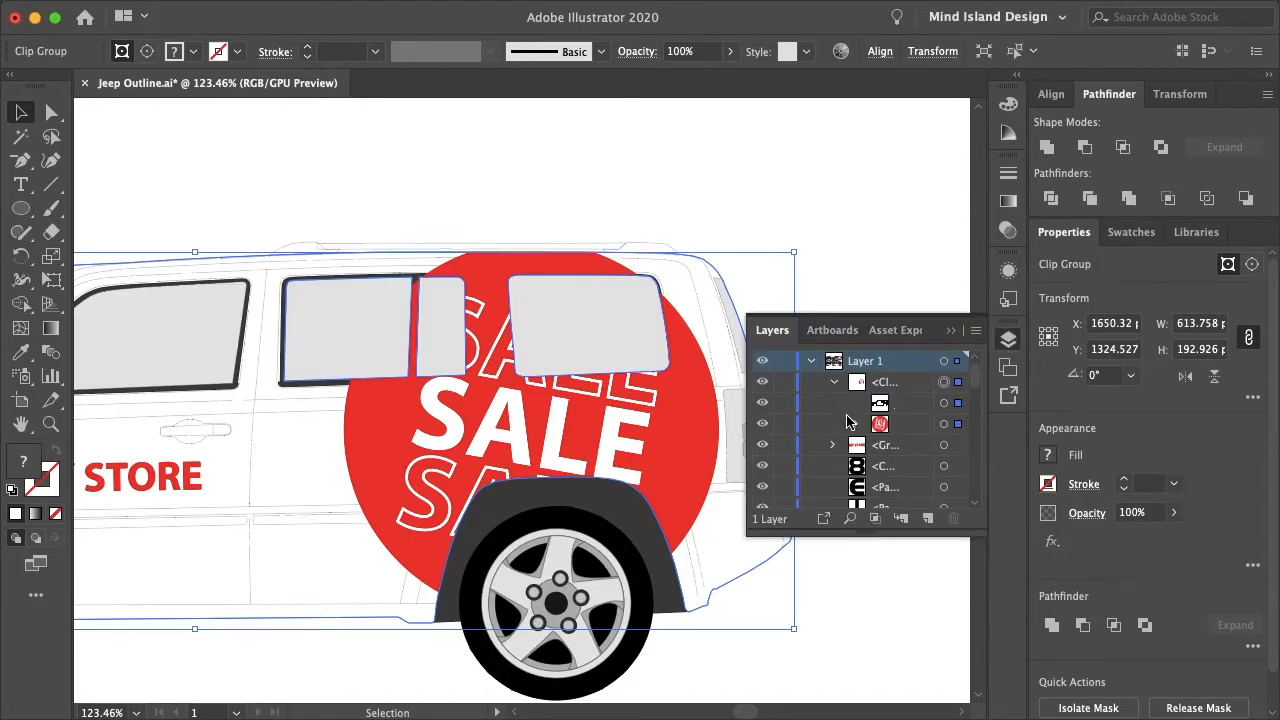
left_click(832, 444)
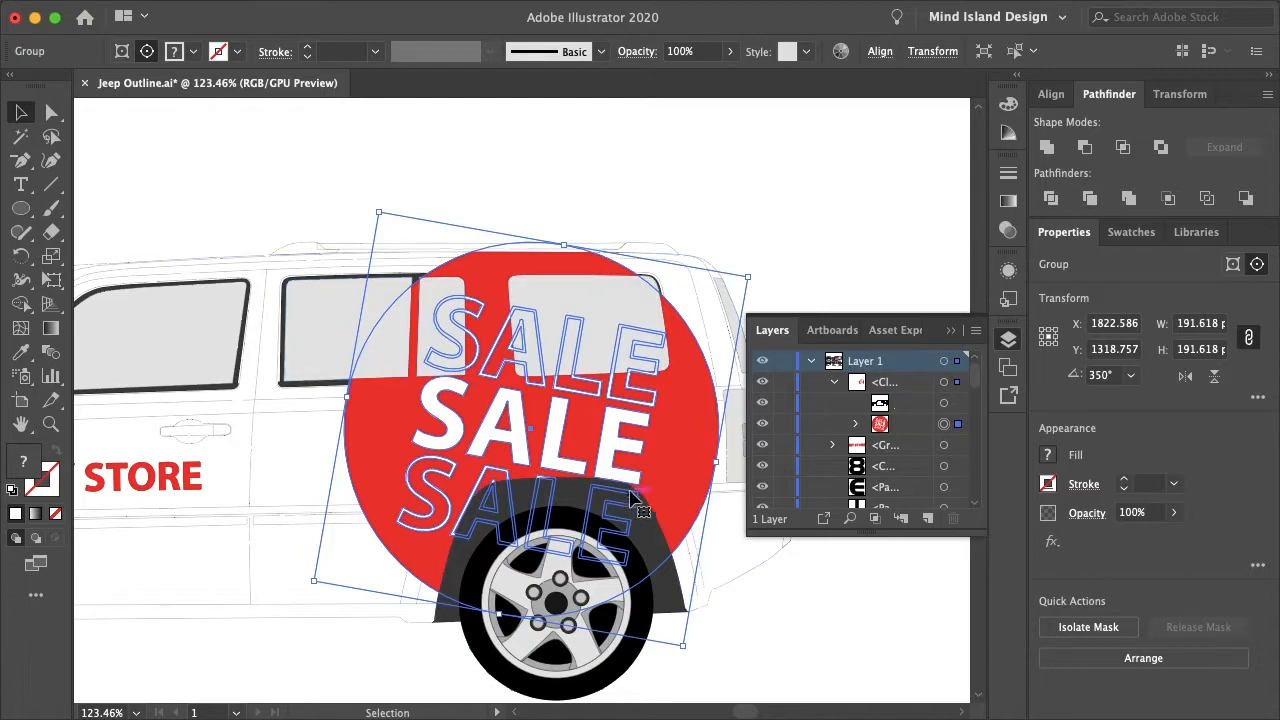
mouse_move(667, 463)
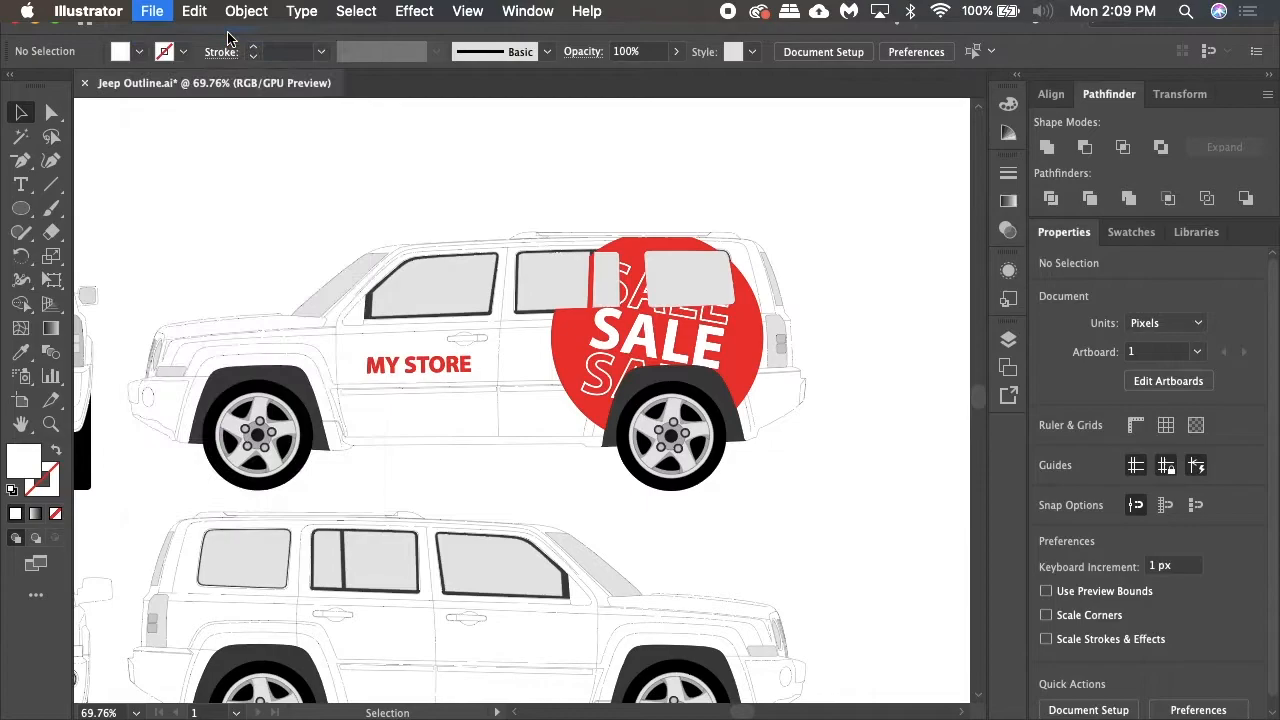
Step: Create a new 227.541 in square document in CMYK Color mode
left_click(152, 11)
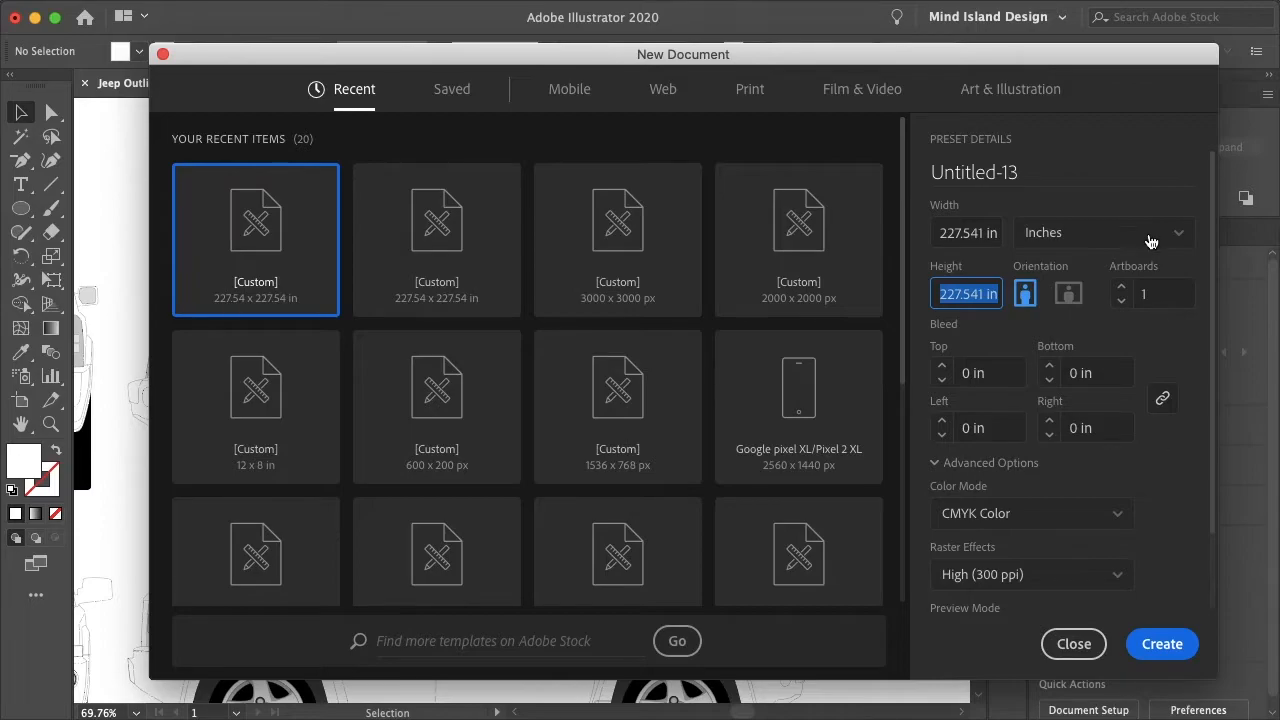
scroll("down", 3)
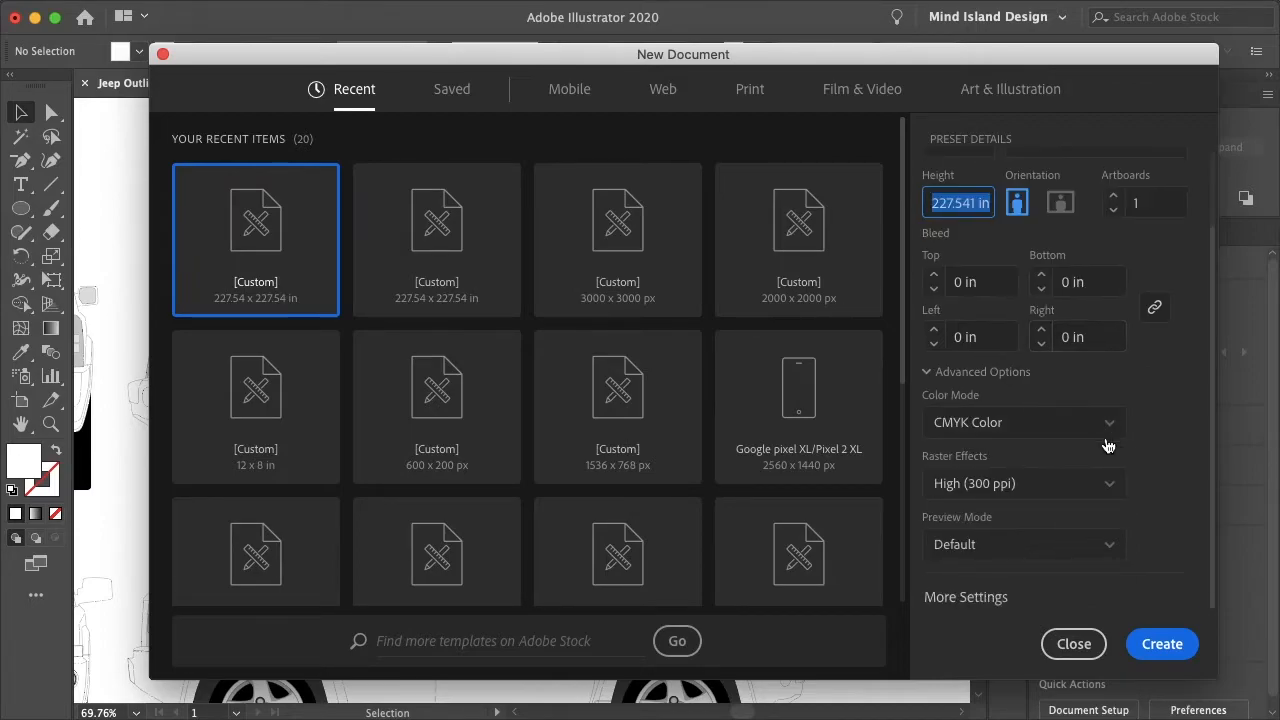
left_click(1073, 643)
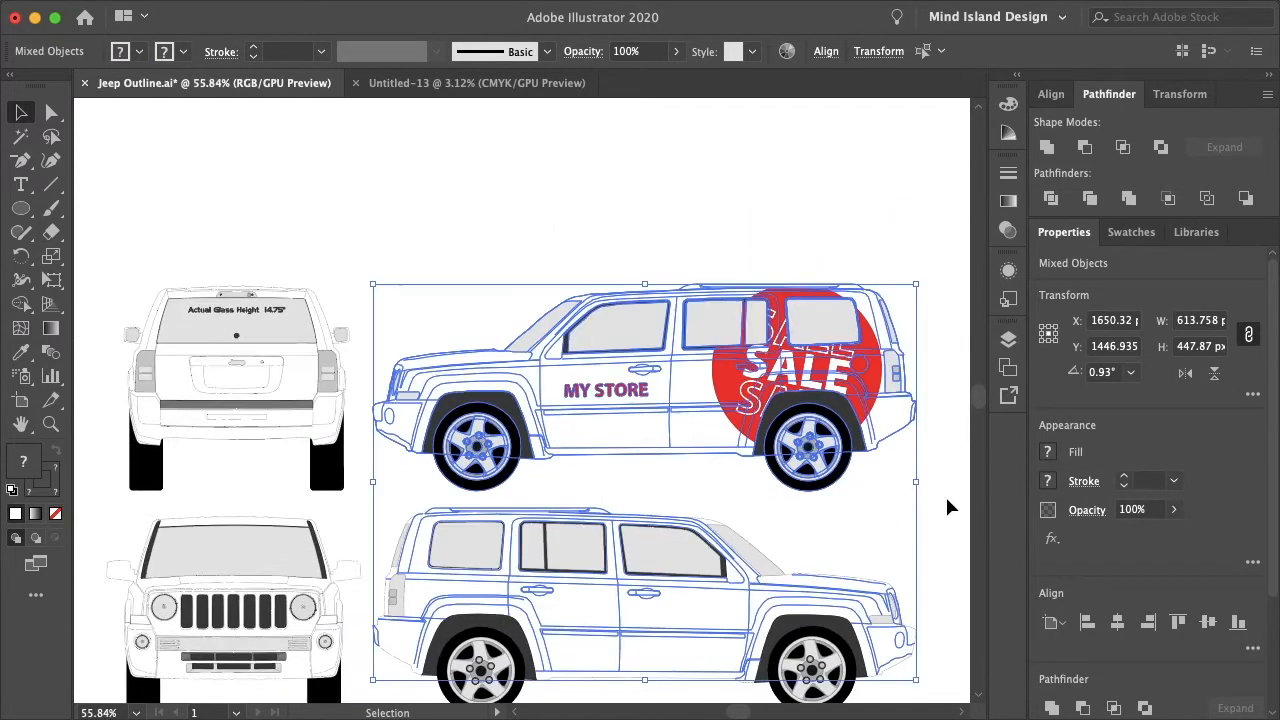
Step: Select the whole decorated upper Jeep view and bring a copy into Untitled-13
left_click(540, 460)
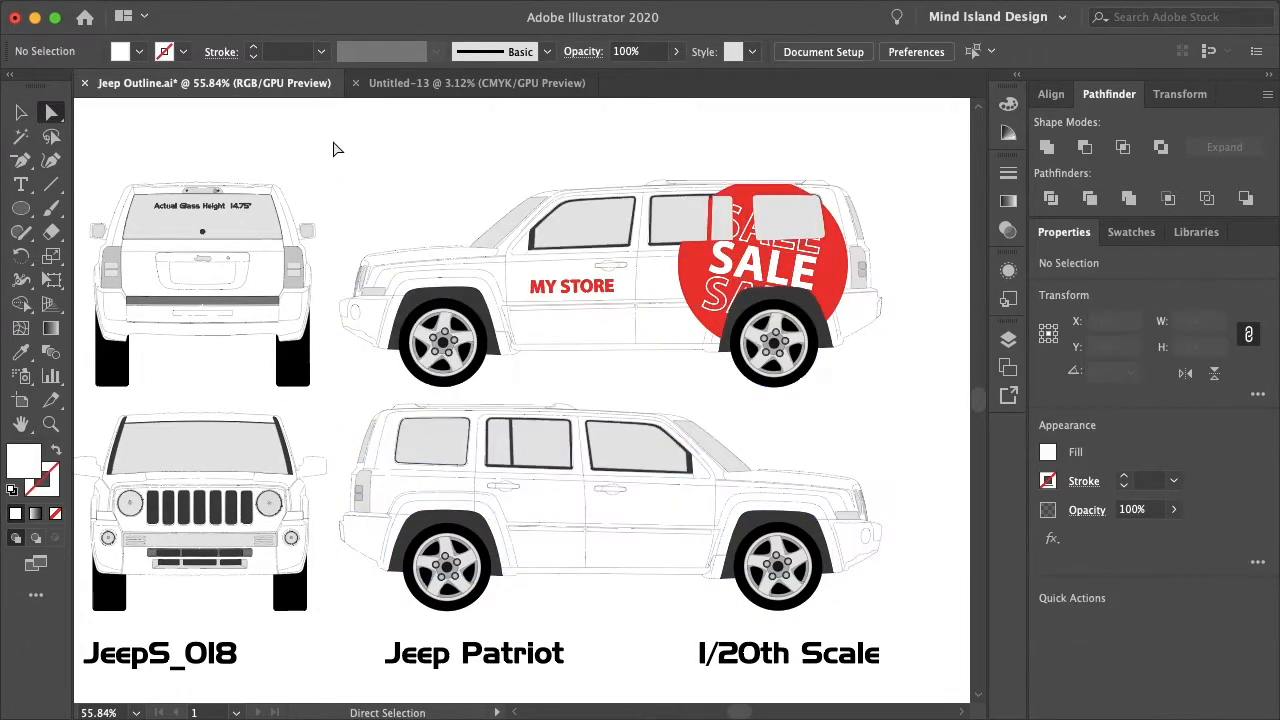
left_click_drag(337, 135, 937, 393)
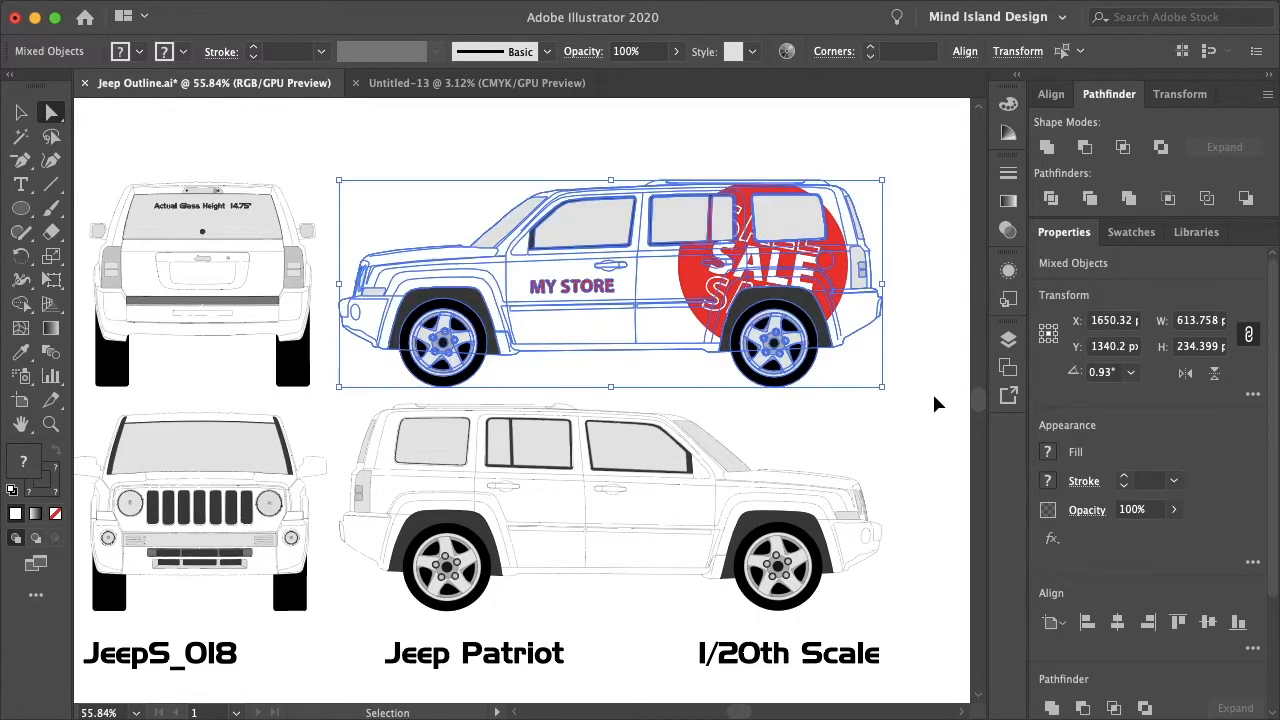
left_click(477, 83)
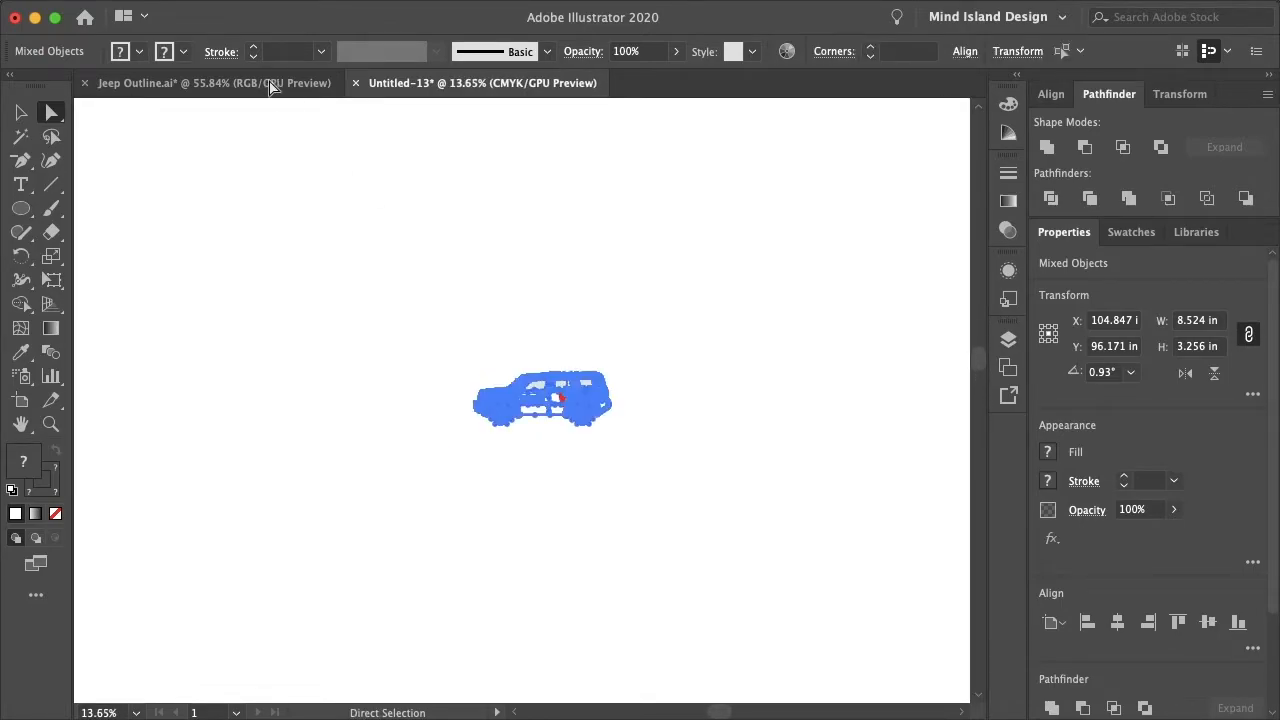
left_click(207, 83)
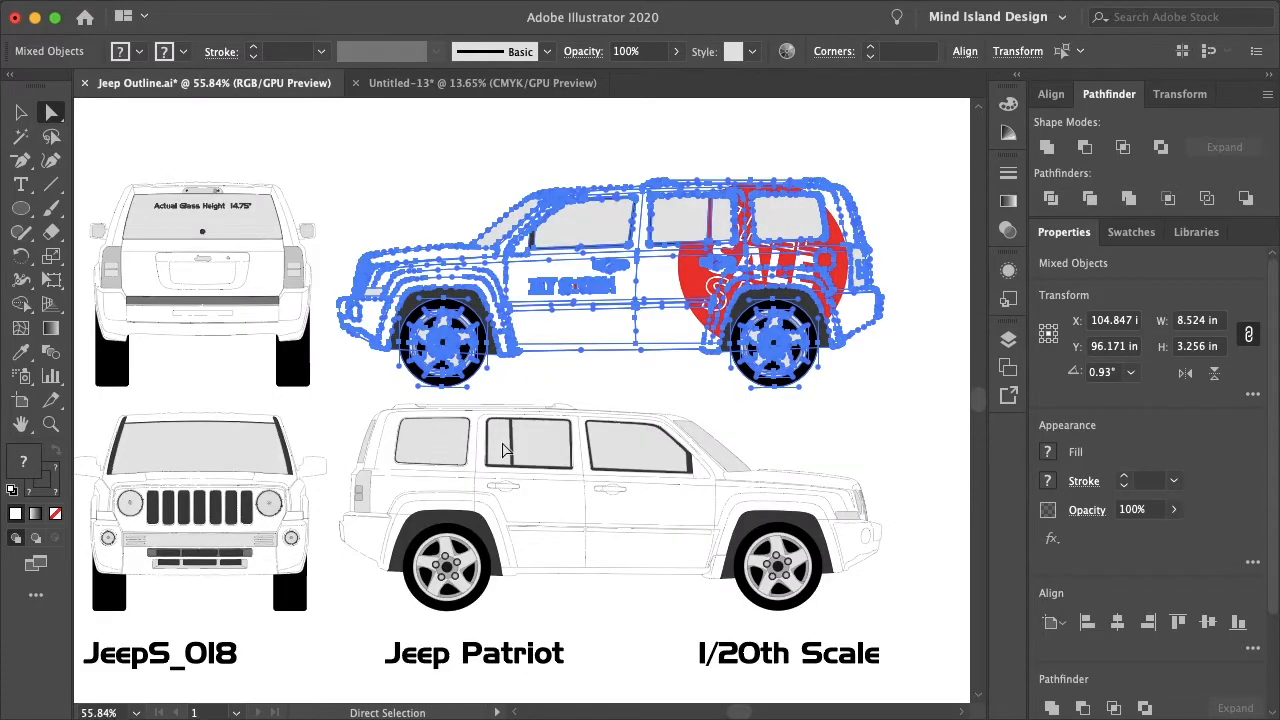
left_click(483, 83)
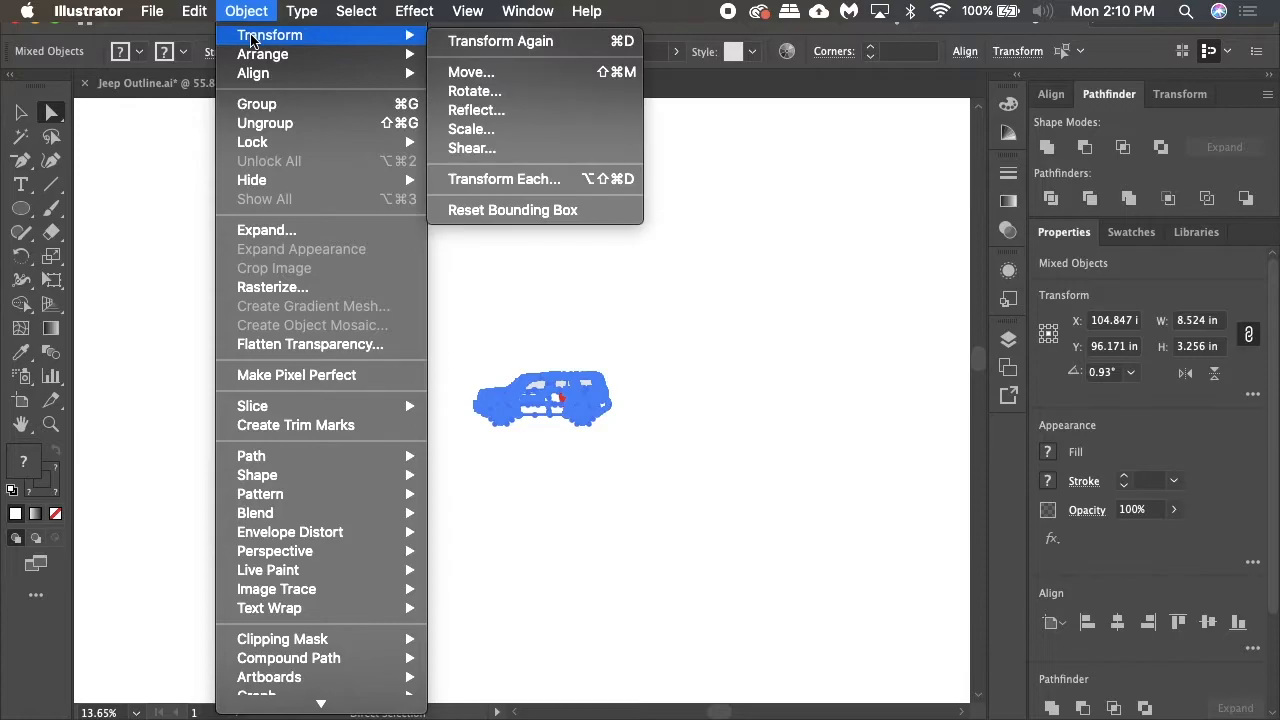
Step: Scale the pasted Jeep to about 170.5 in wide and compare MY STORE sizes
left_click(471, 129)
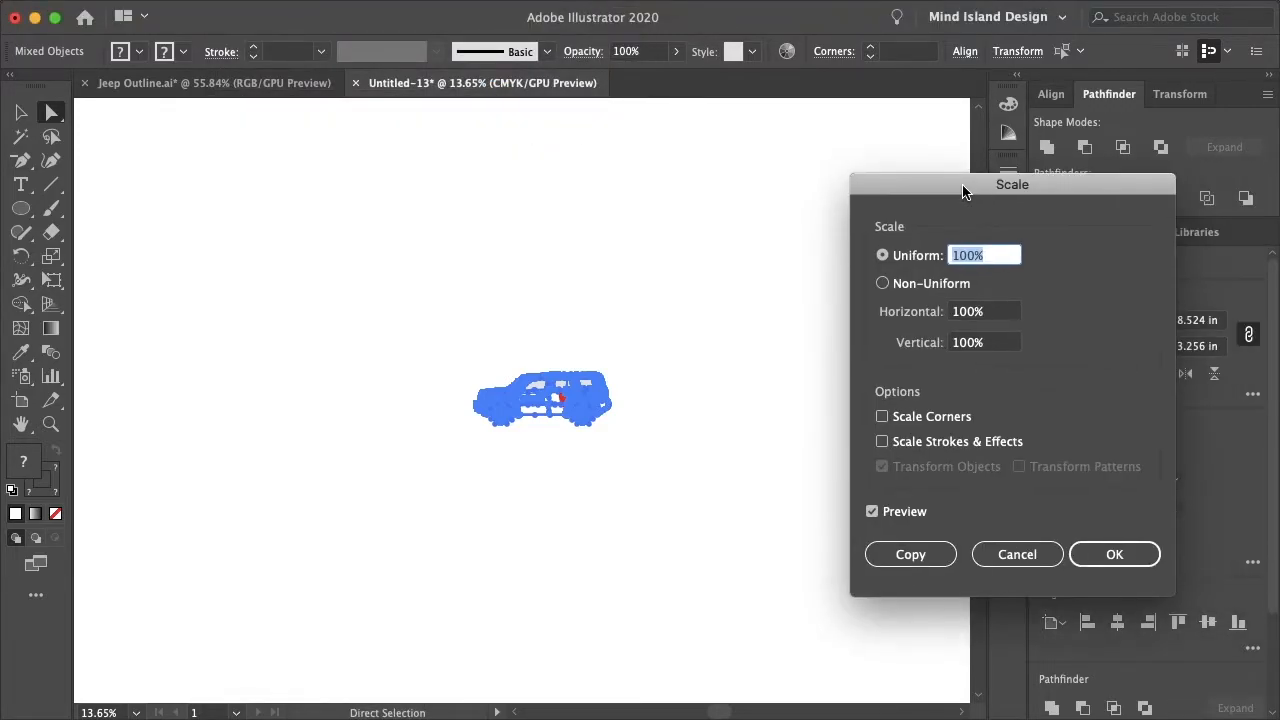
left_click(1114, 554)
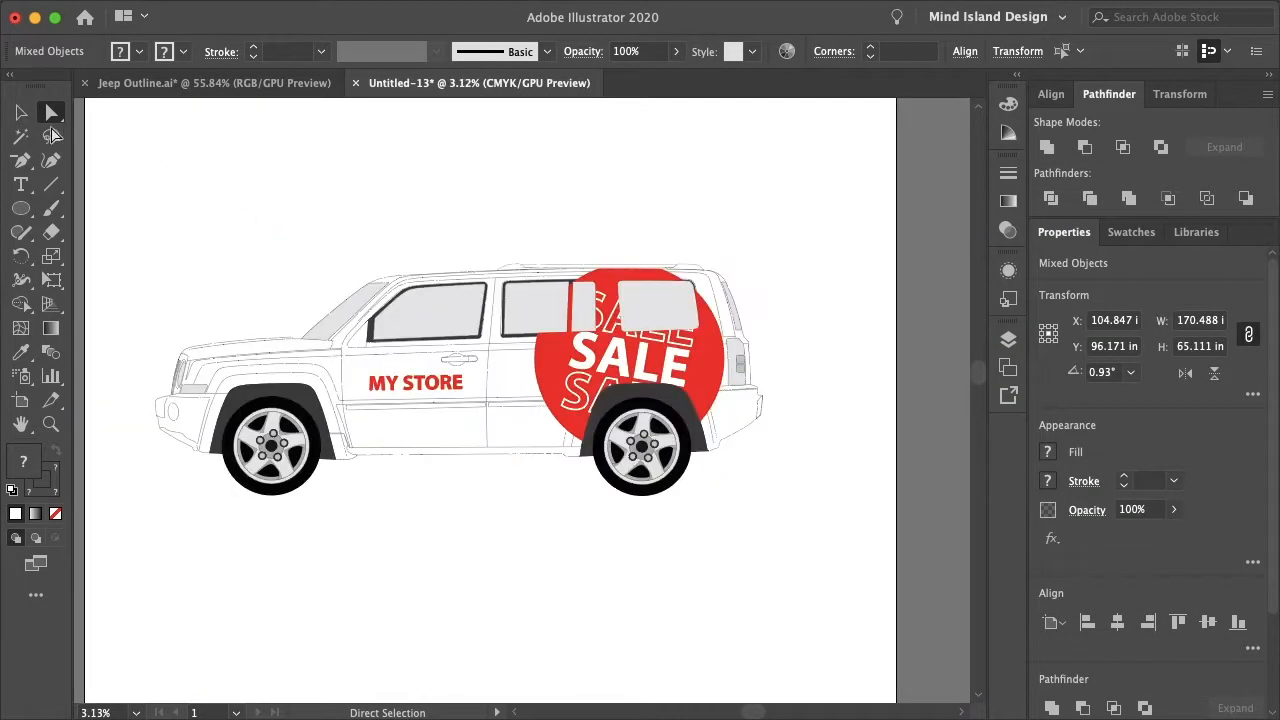
left_click(21, 112)
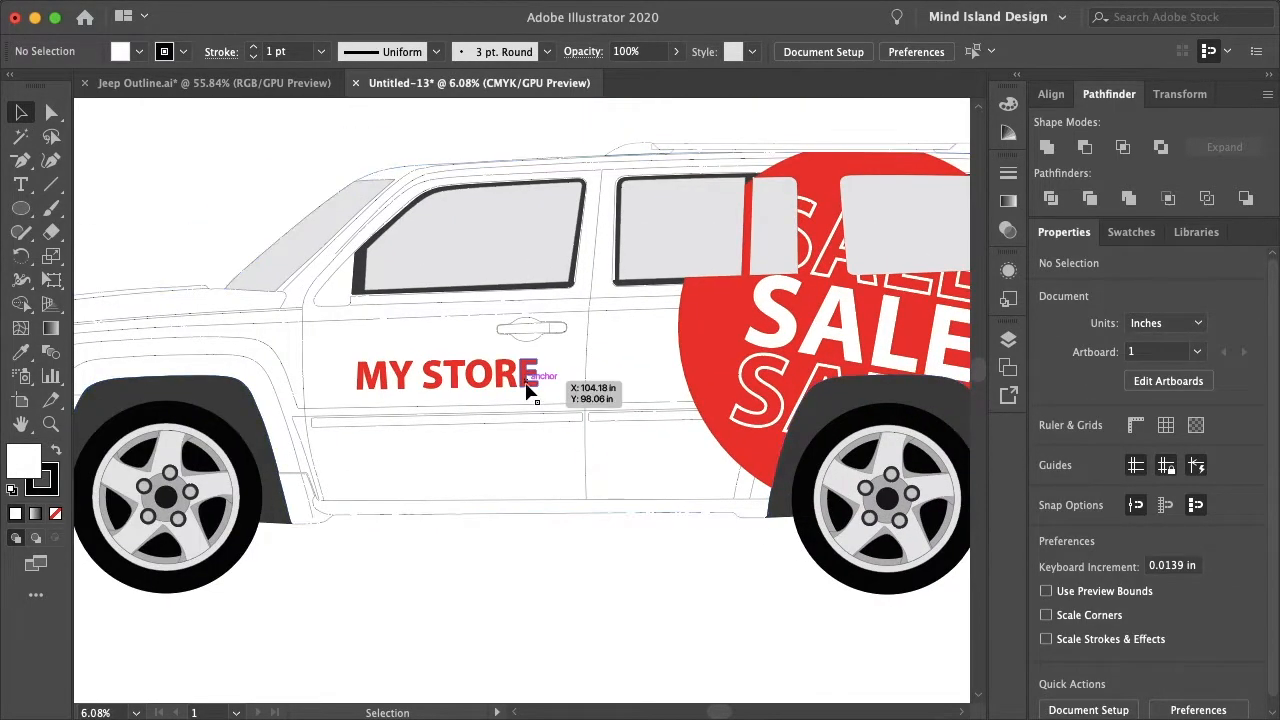
left_click(447, 374)
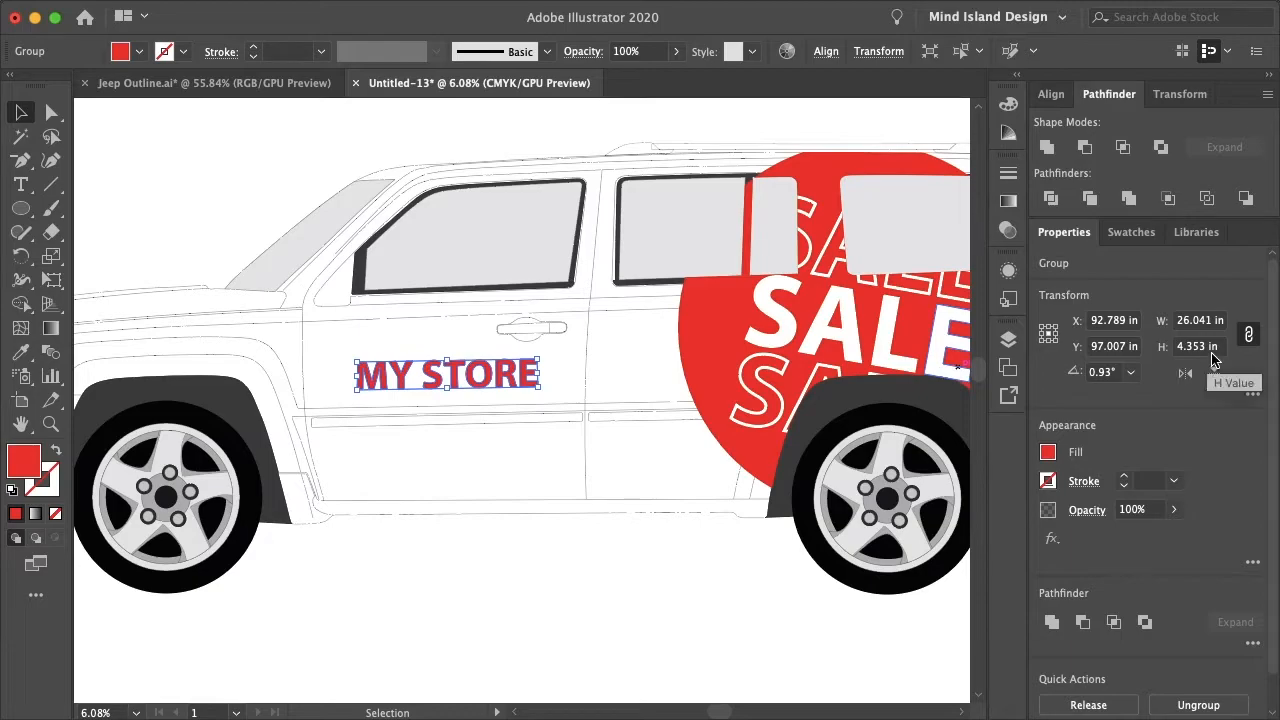
mouse_move(1205, 355)
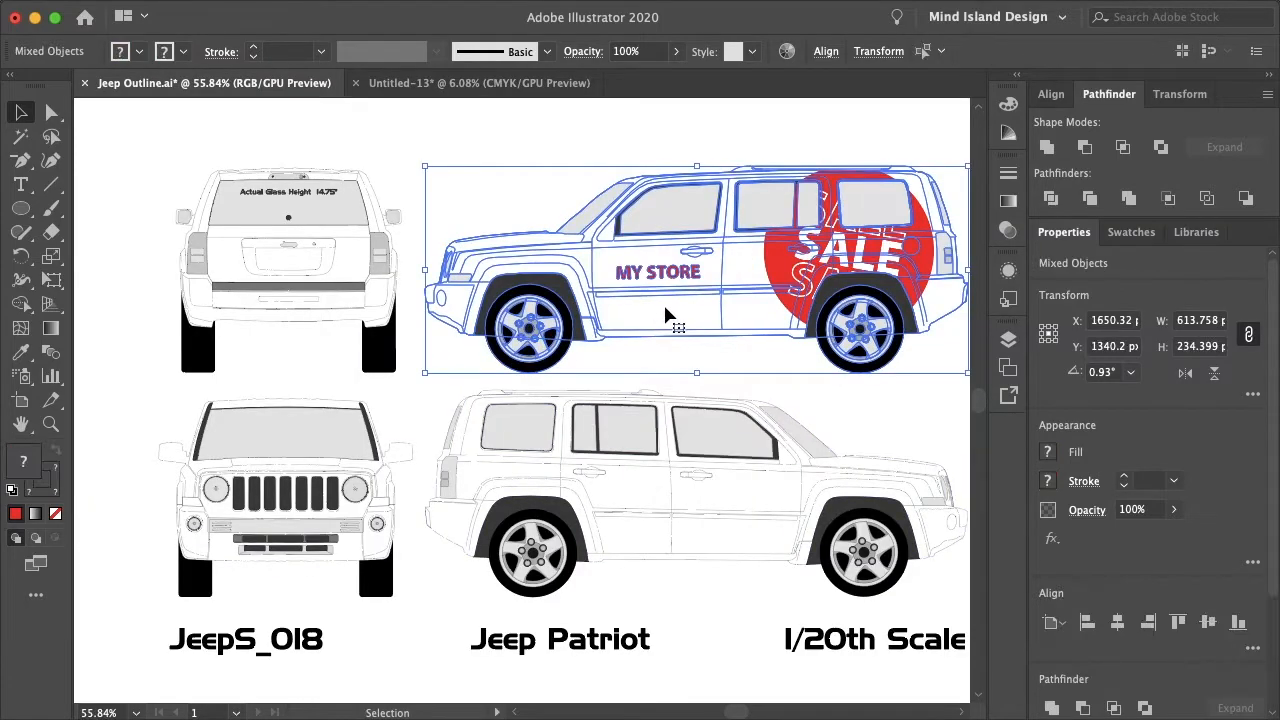
left_click(670, 285)
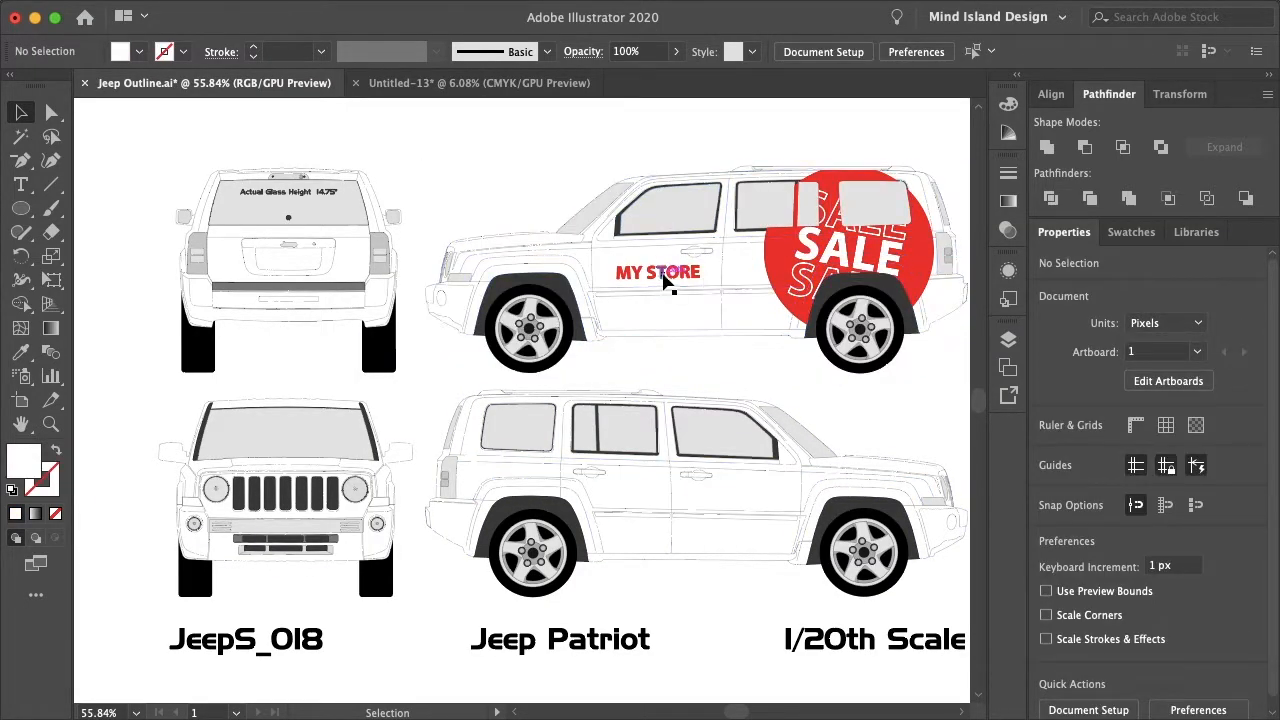
left_click(657, 272)
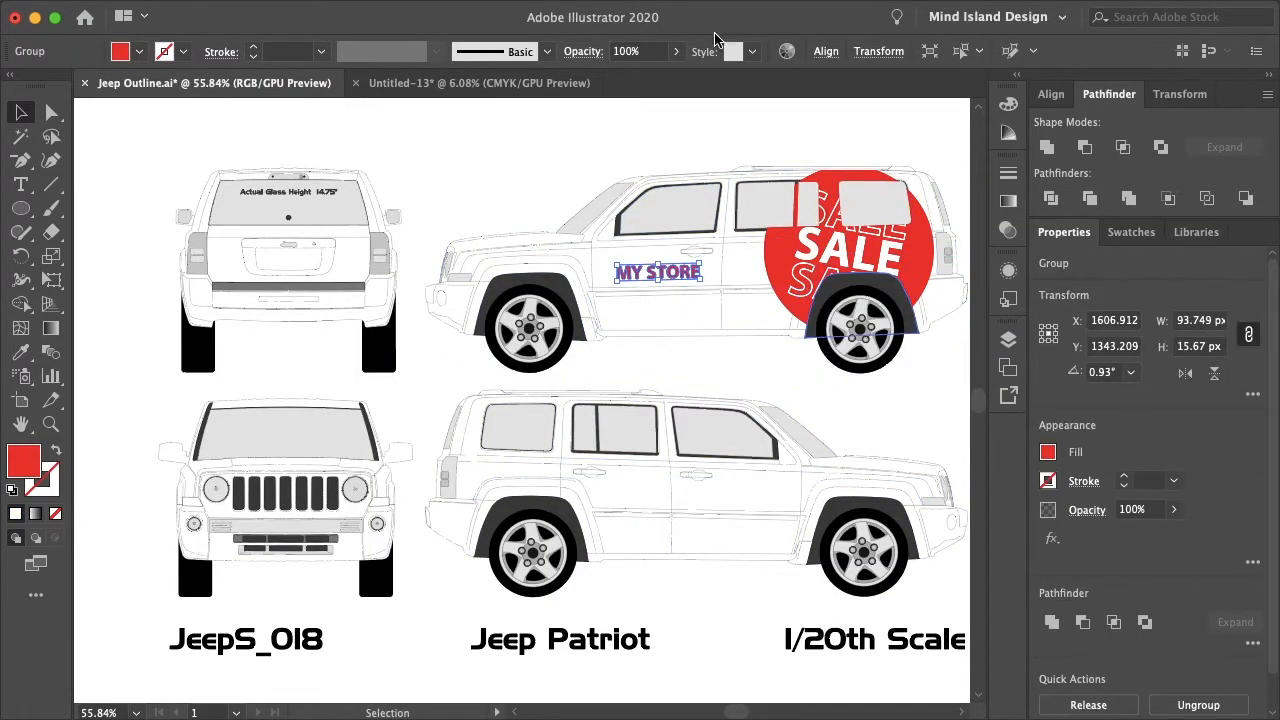
left_click(470, 83)
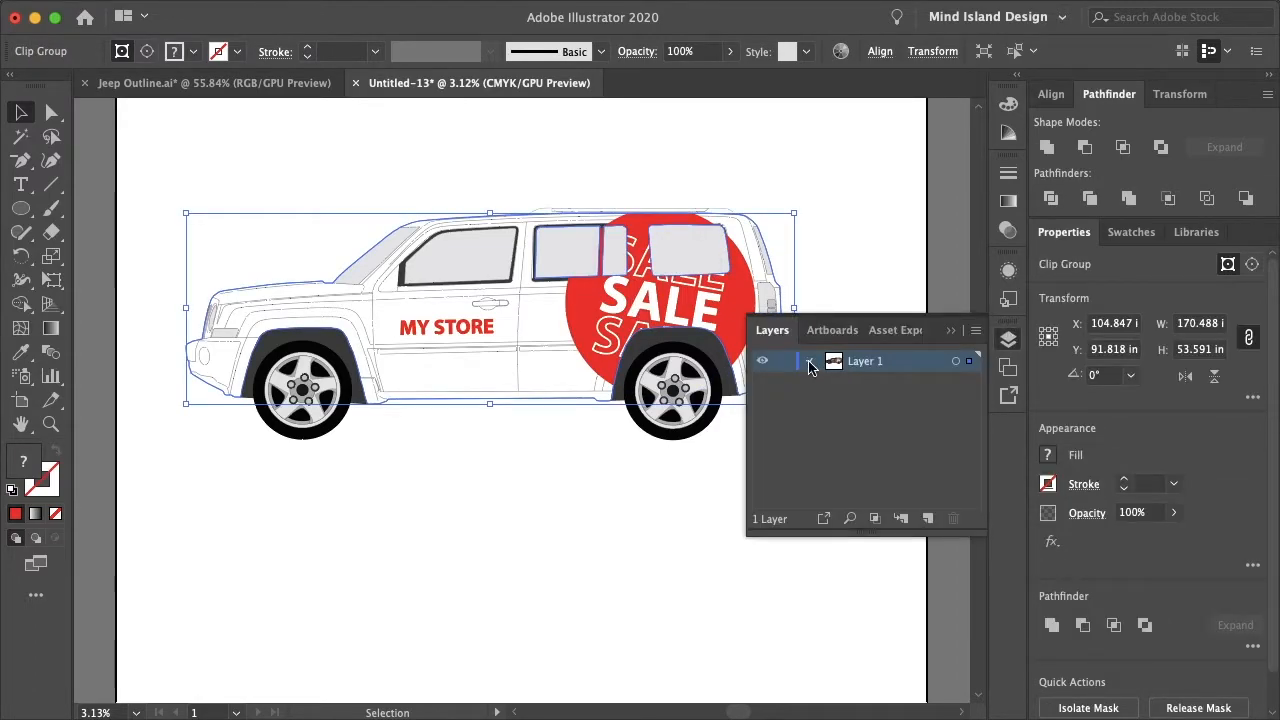
Step: Expand Layer 1 and target the SALE circle decal inside the clip
left_click(811, 361)
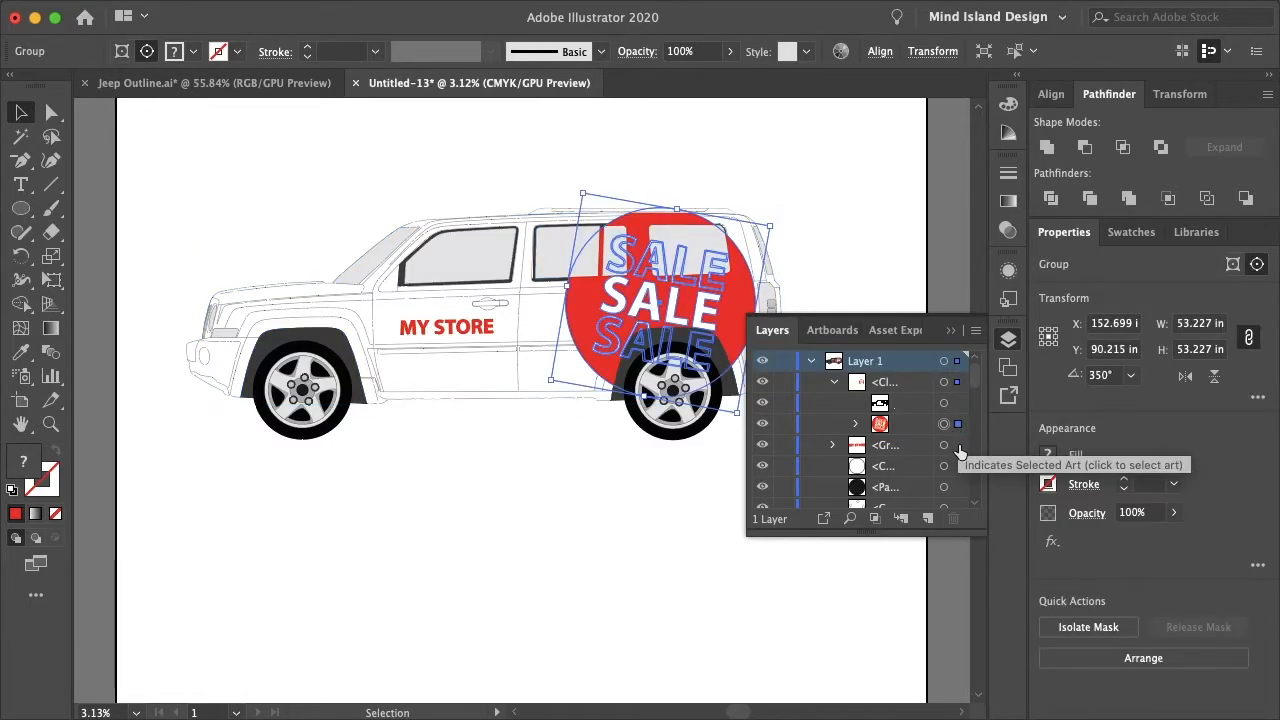
left_click(958, 445)
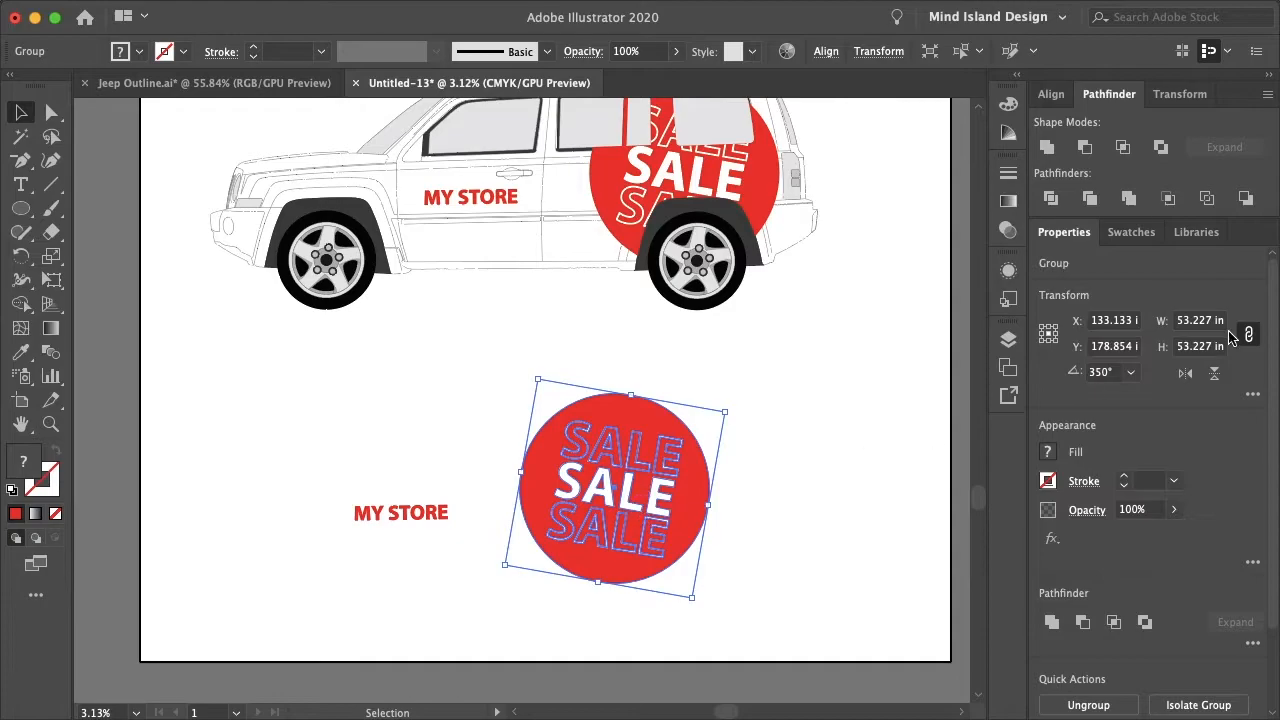
mouse_move(1210, 368)
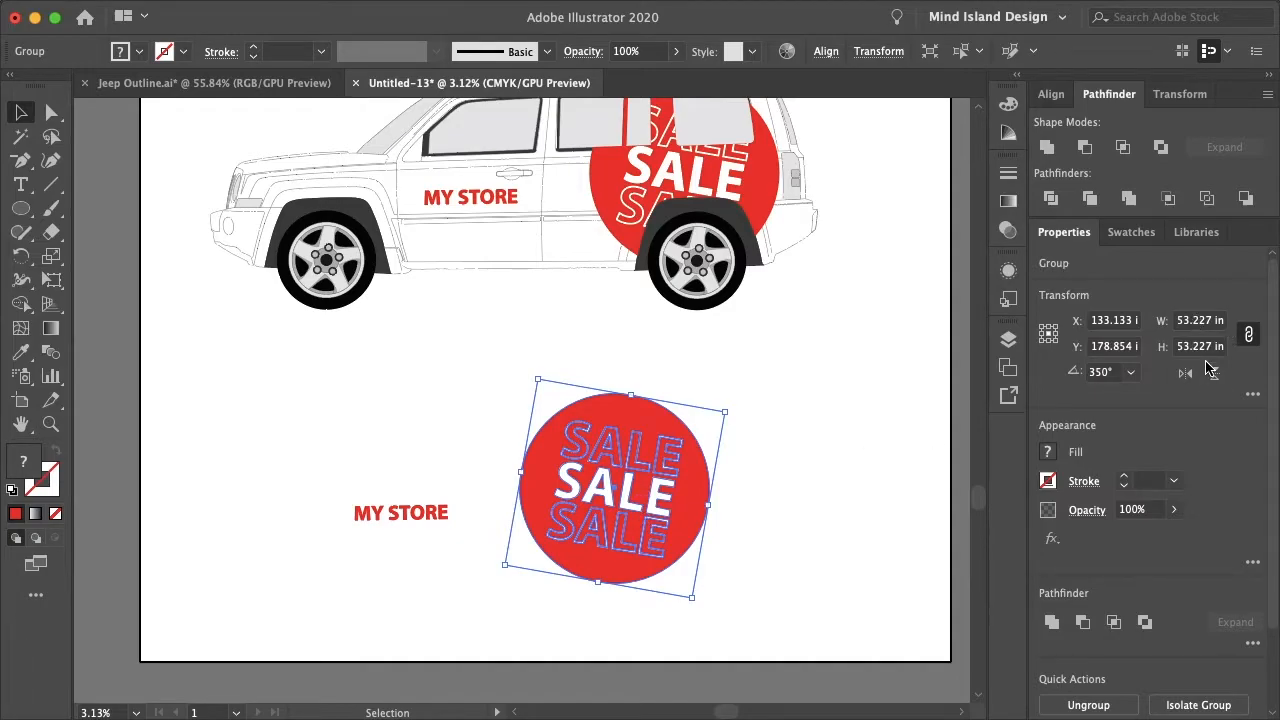
mouse_move(865, 400)
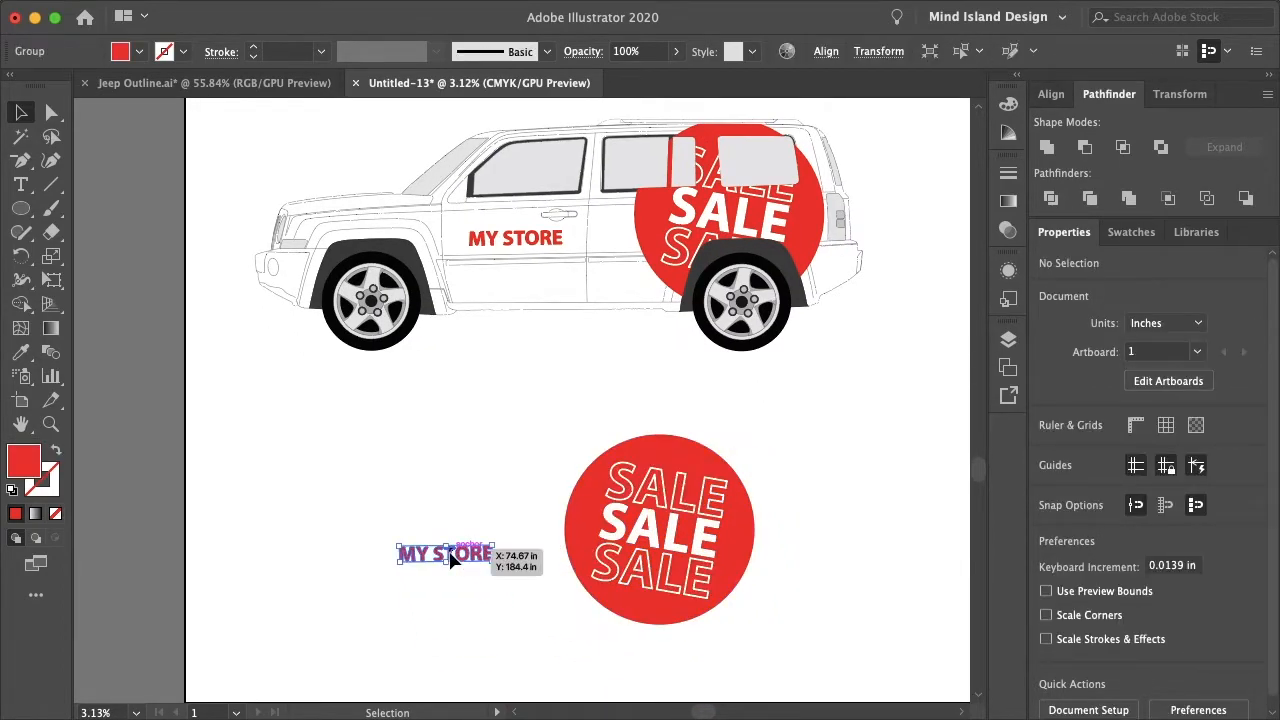
Step: Place the MY STORE copy below the Jeep artwork
left_click(800, 514)
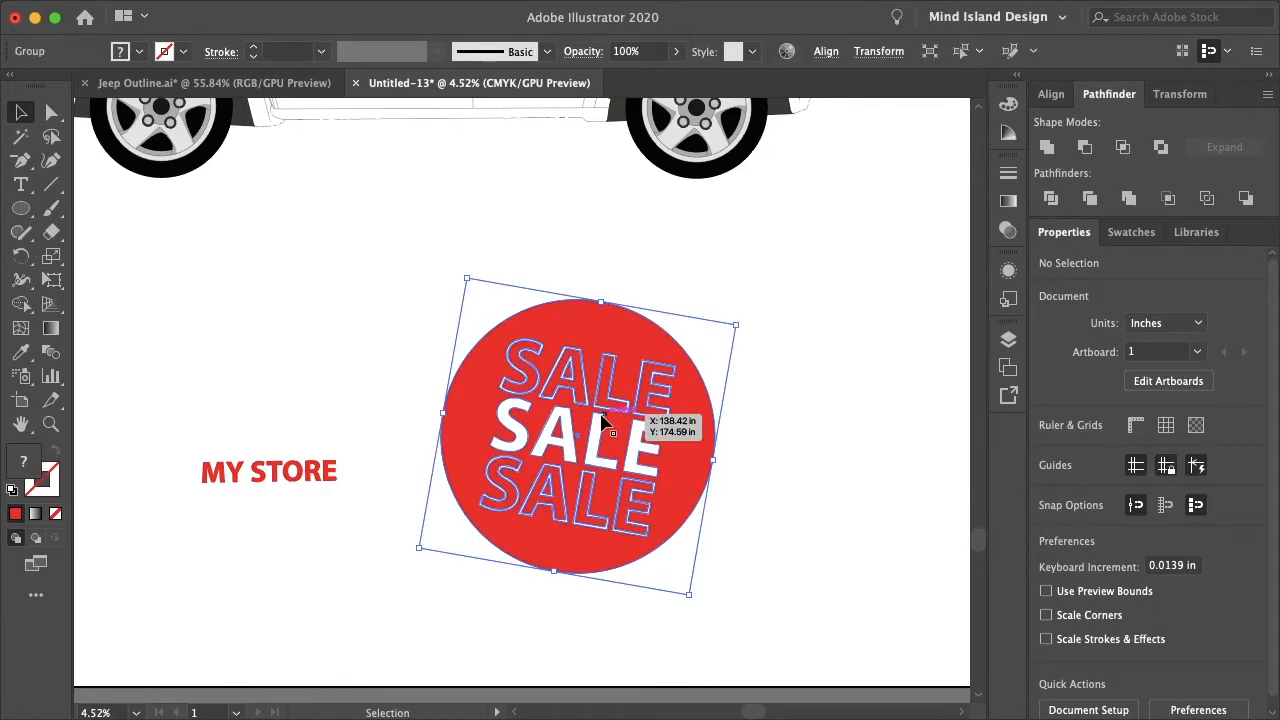
Step: Compare SALE widths: 47 in on the Jeep, about 53 in for the print copy
left_click(575, 430)
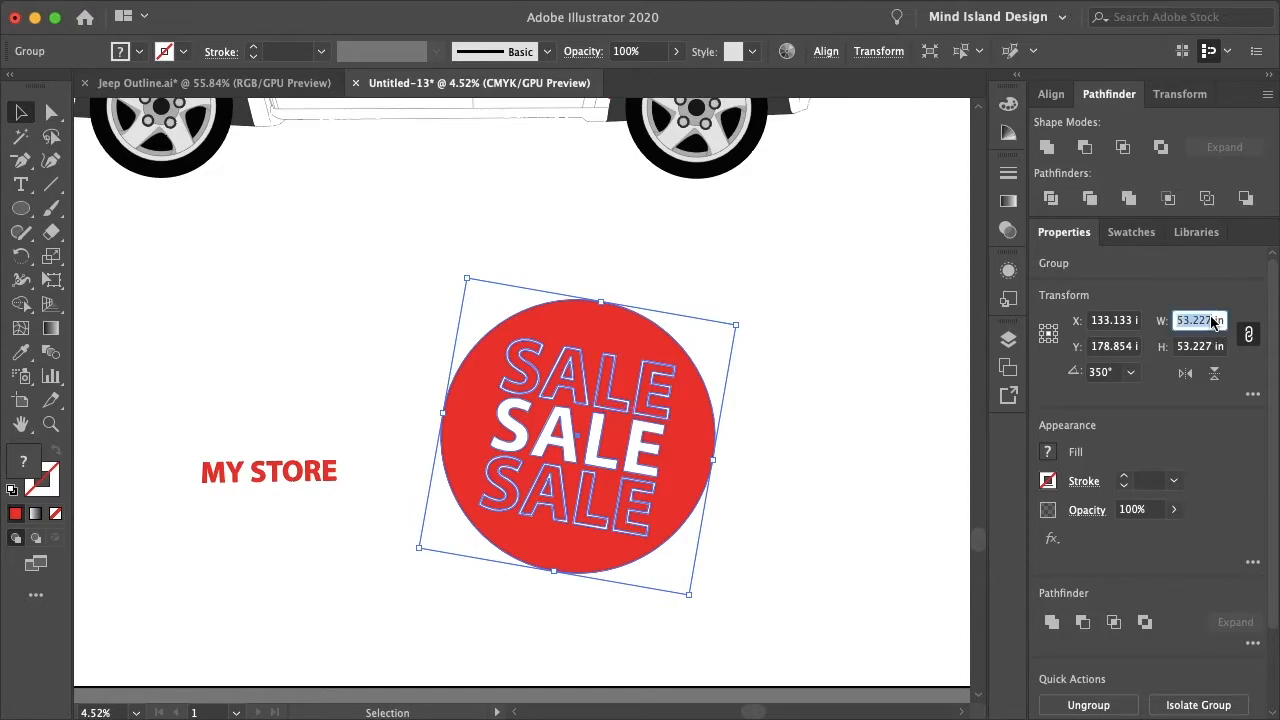
mouse_move(1200, 320)
type("47")
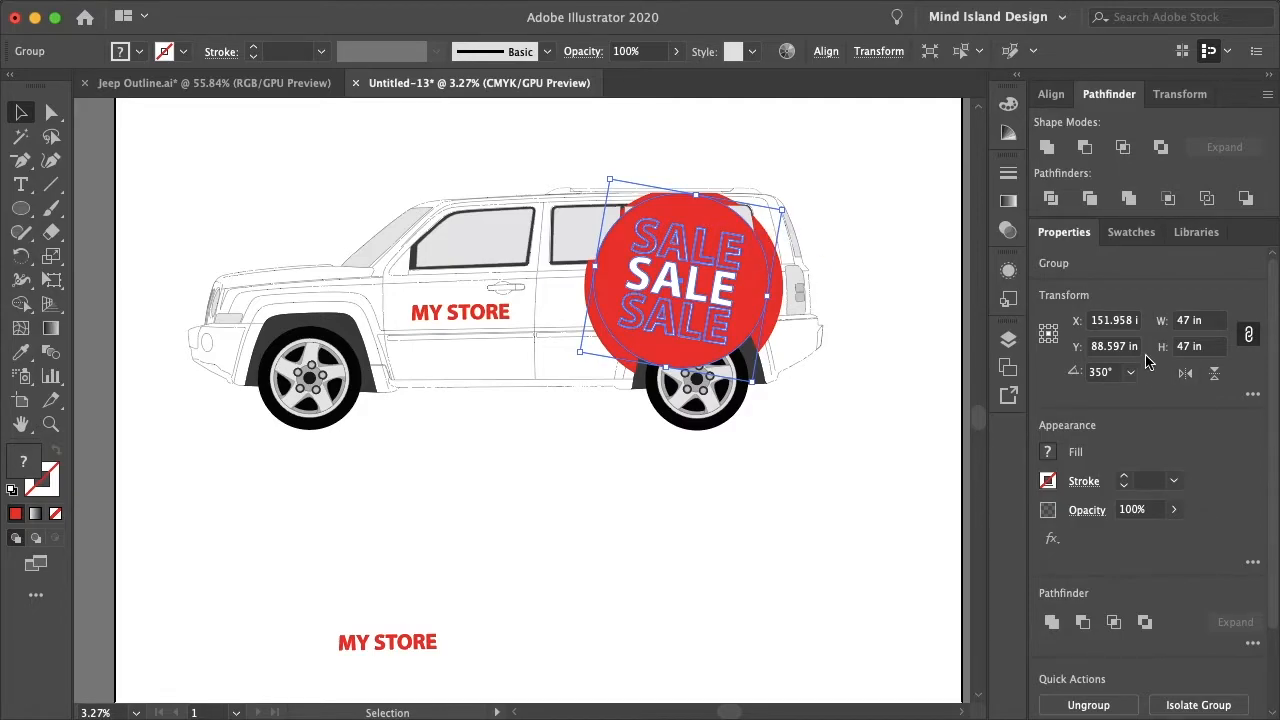
left_click_drag(680, 280, 610, 610)
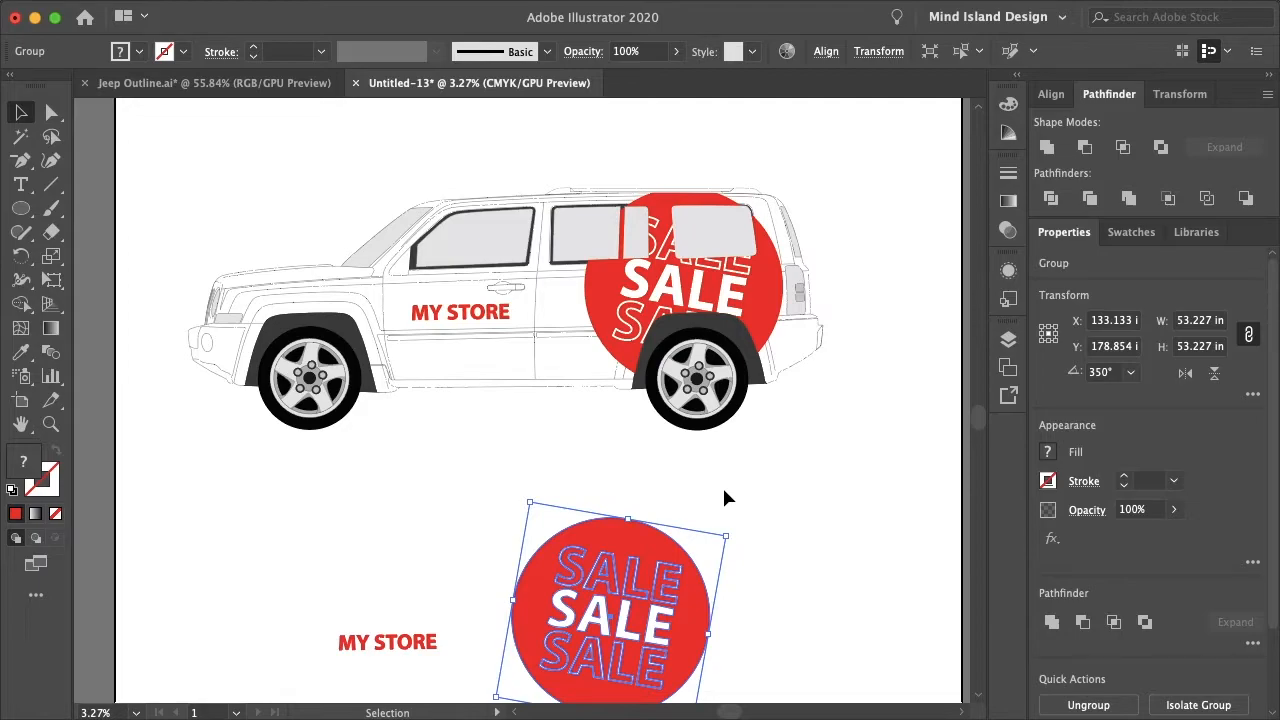
mouse_move(1198, 331)
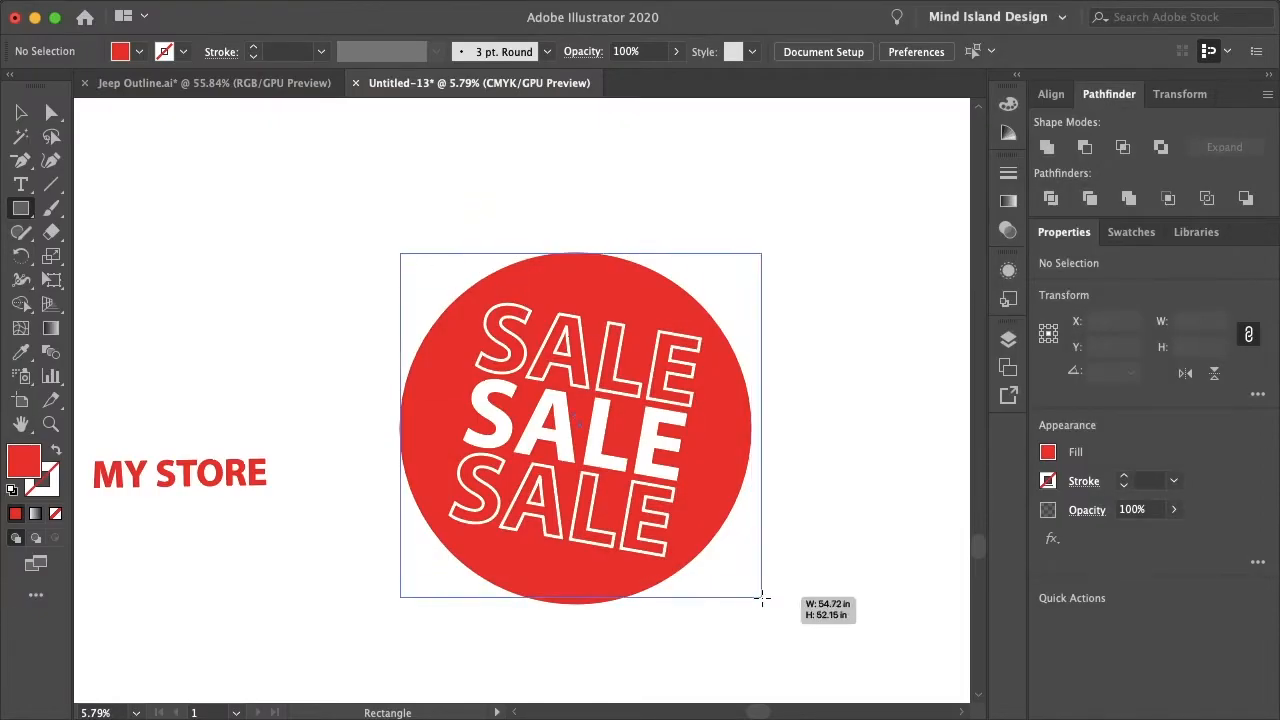
Step: Frame the SALE circle with an unfilled black-stroked square and set a 0.125 in offset
left_click_drag(400, 253, 752, 601)
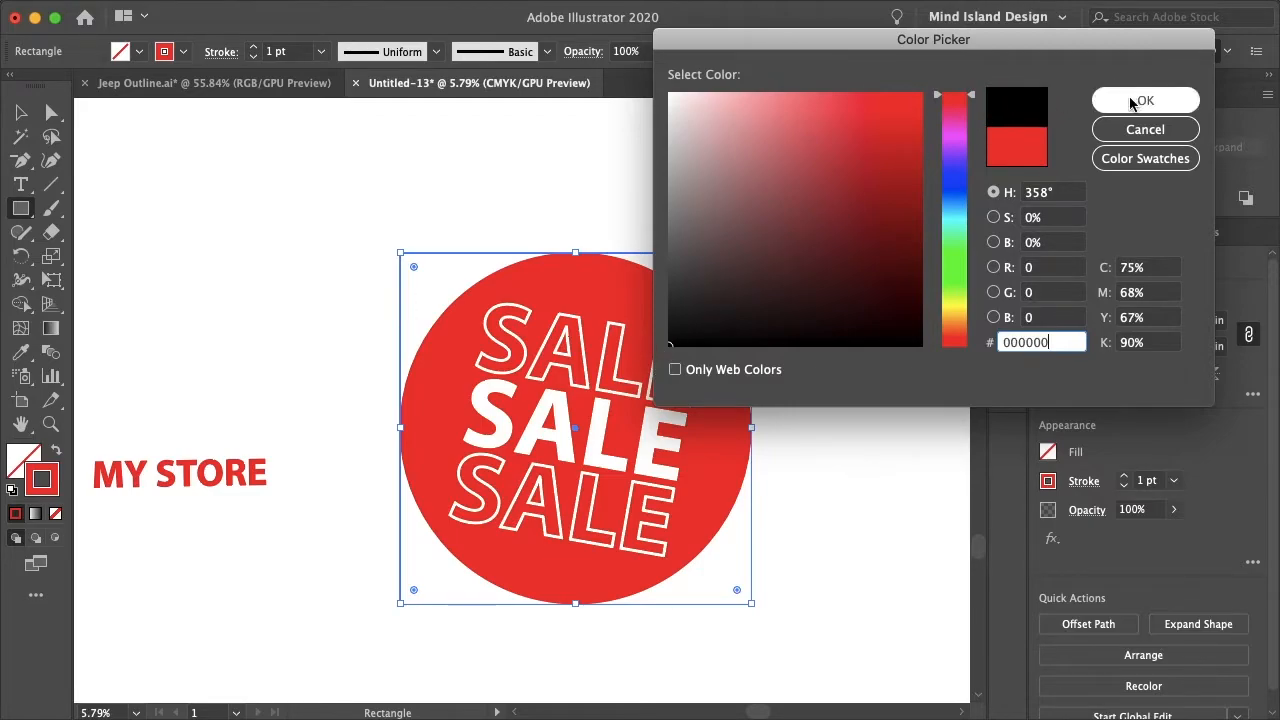
left_click(1145, 100)
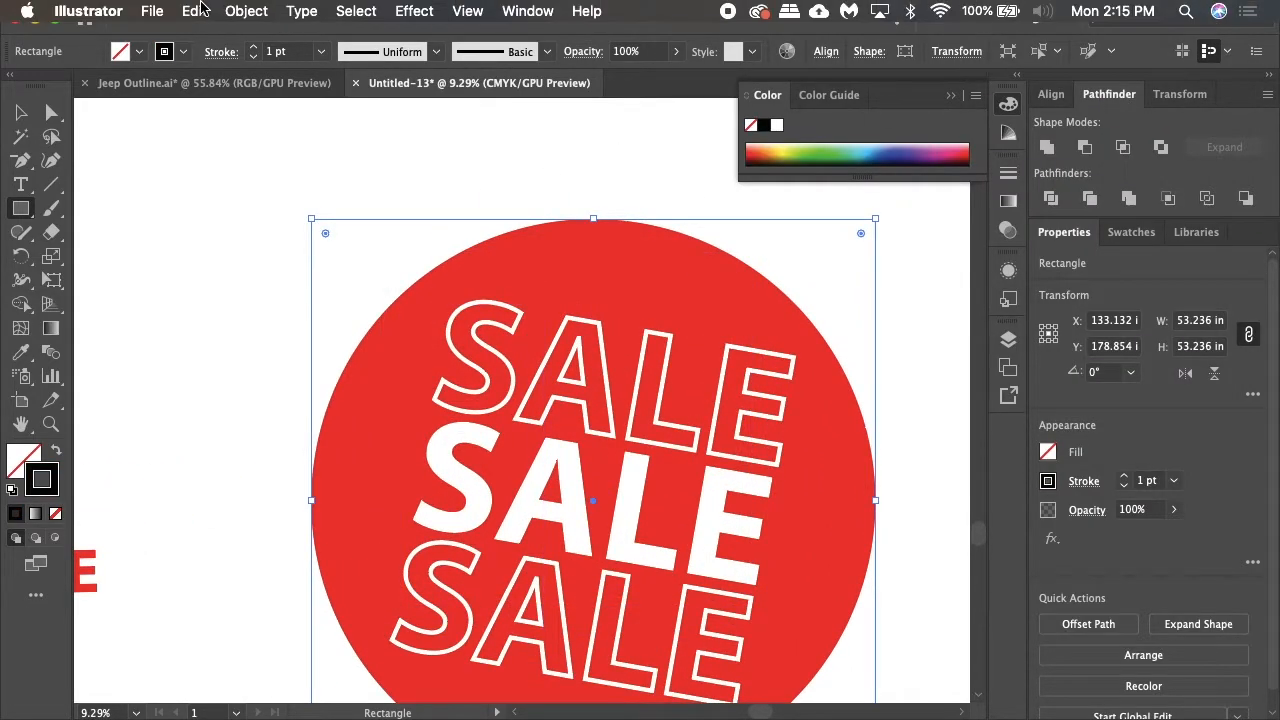
left_click(246, 11)
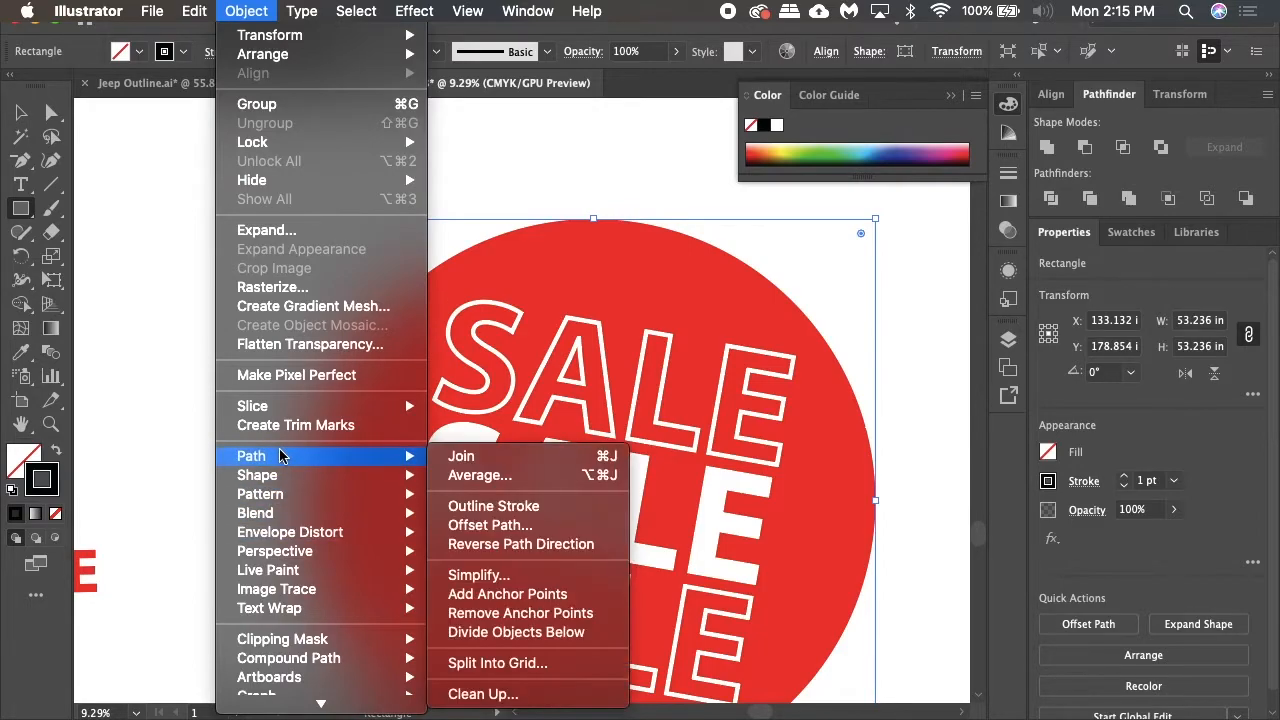
left_click(489, 524)
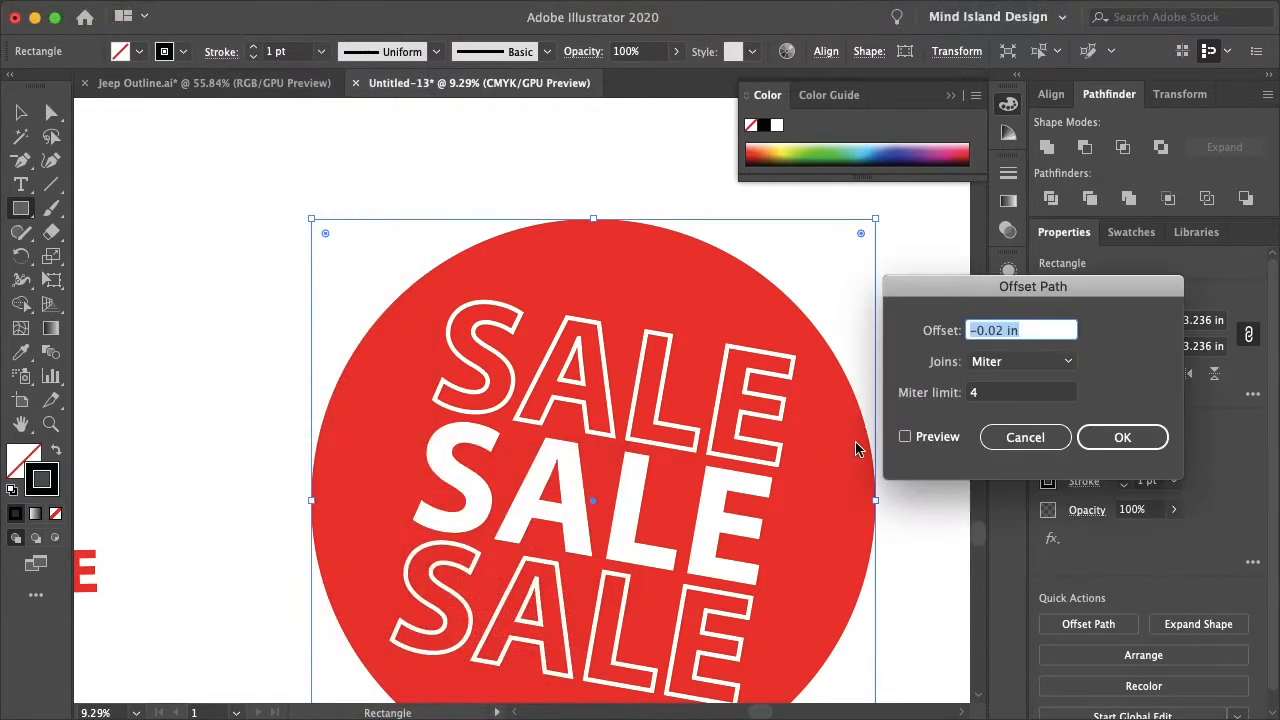
type("0.125 in")
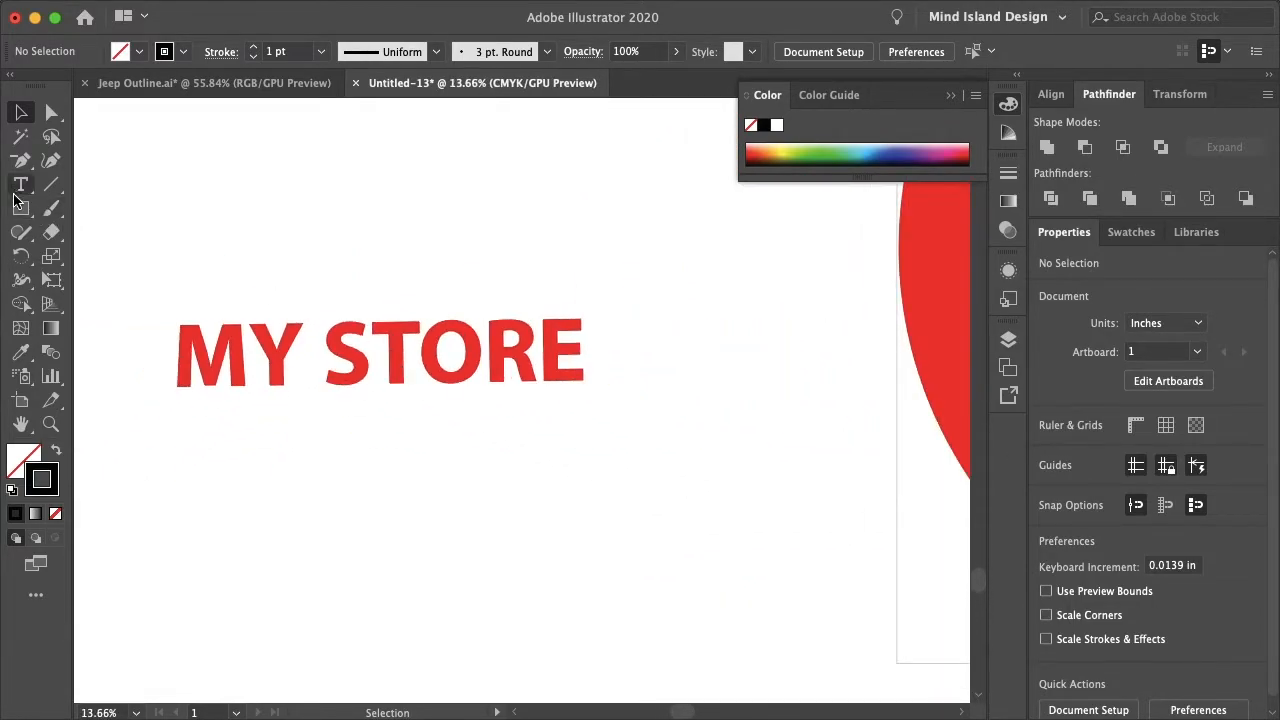
Step: Frame MY STORE with a rectangle, apply a 0.125 in offset path, and deselect
left_click(246, 11)
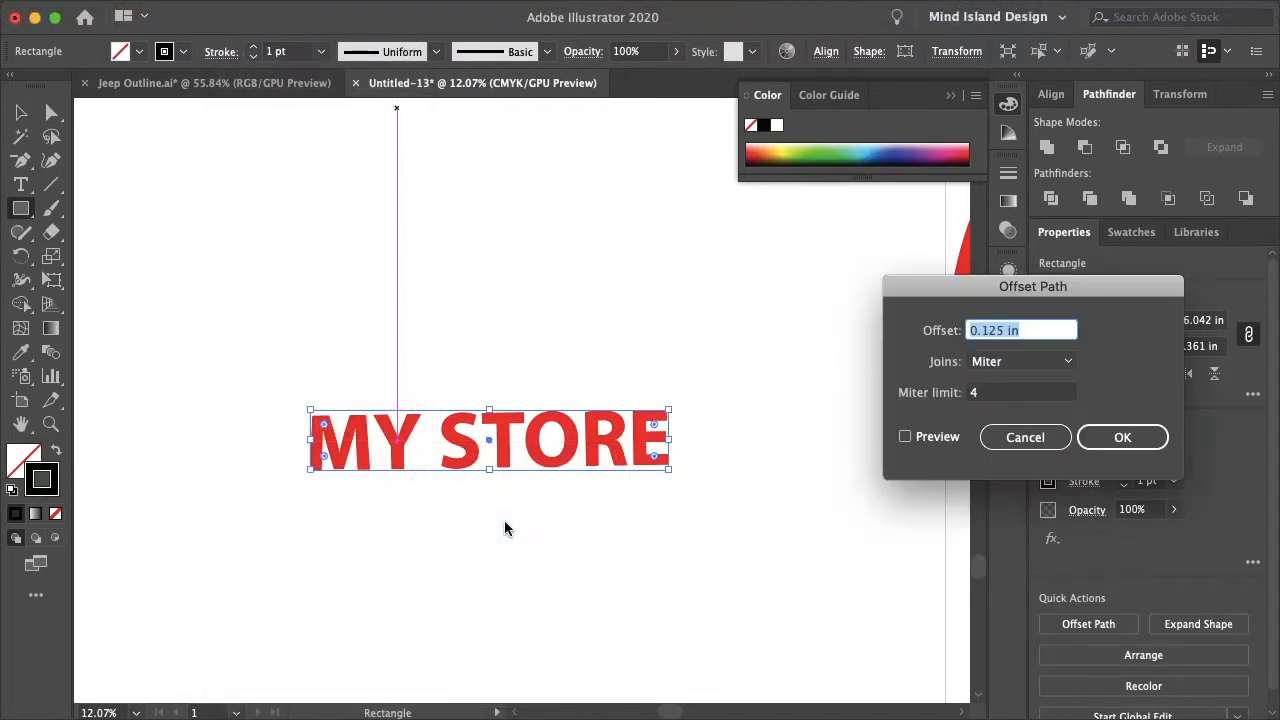
left_click(1025, 437)
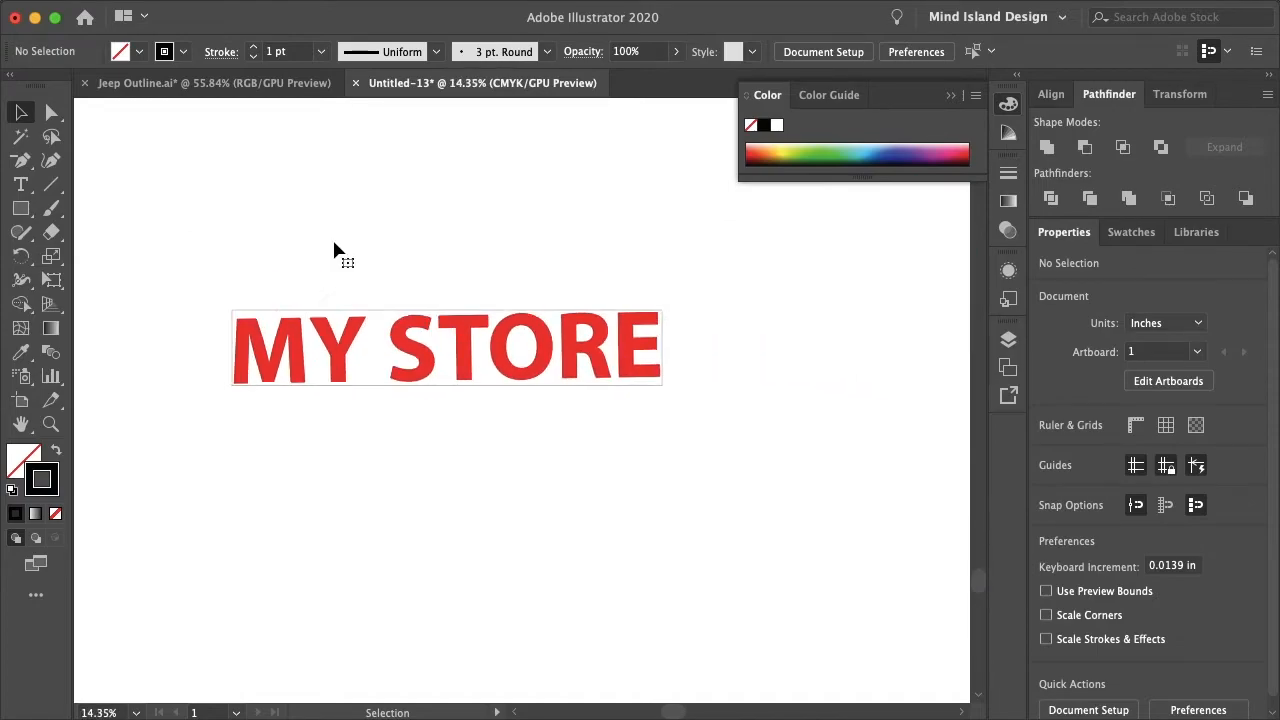
left_click(445, 347)
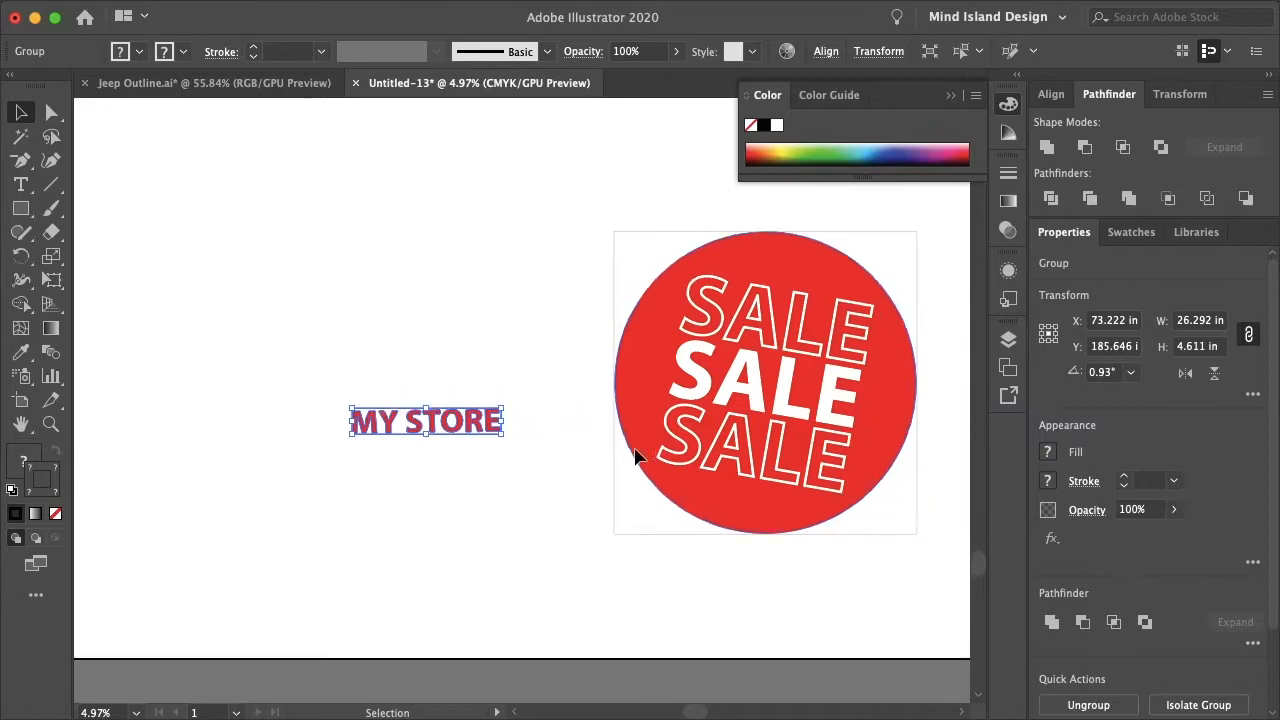
left_click(920, 597)
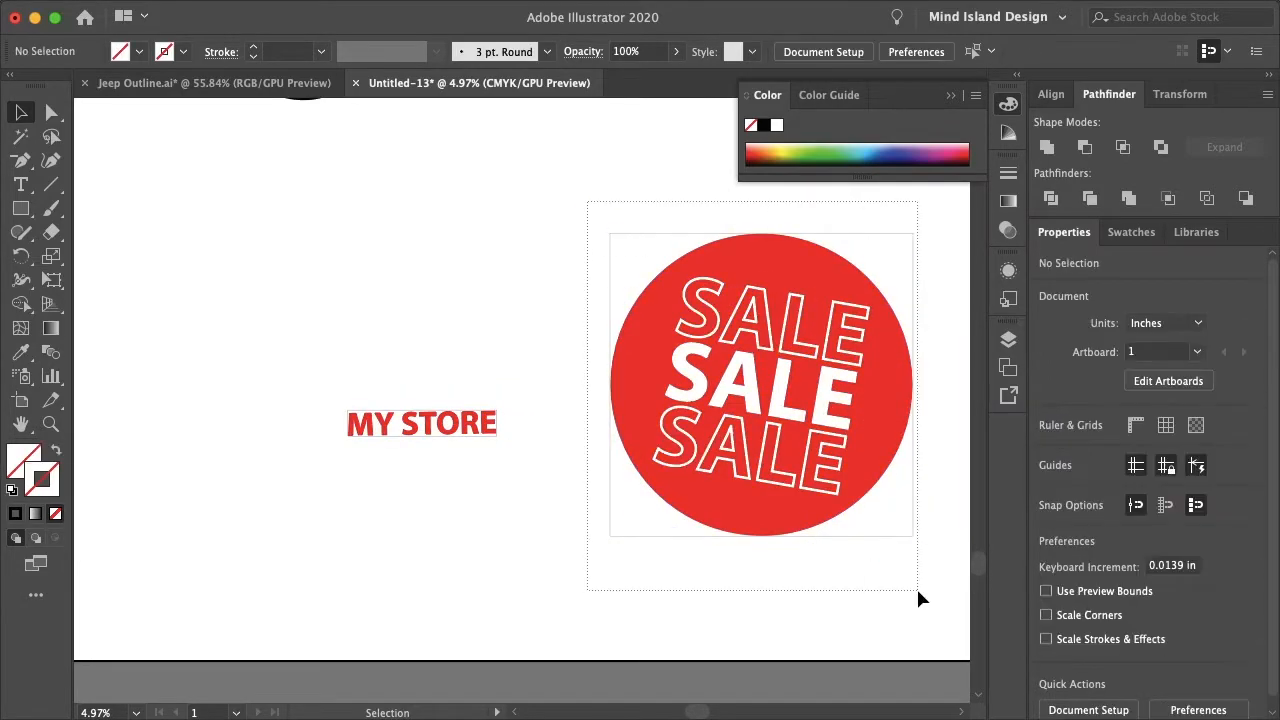
left_click(760, 385)
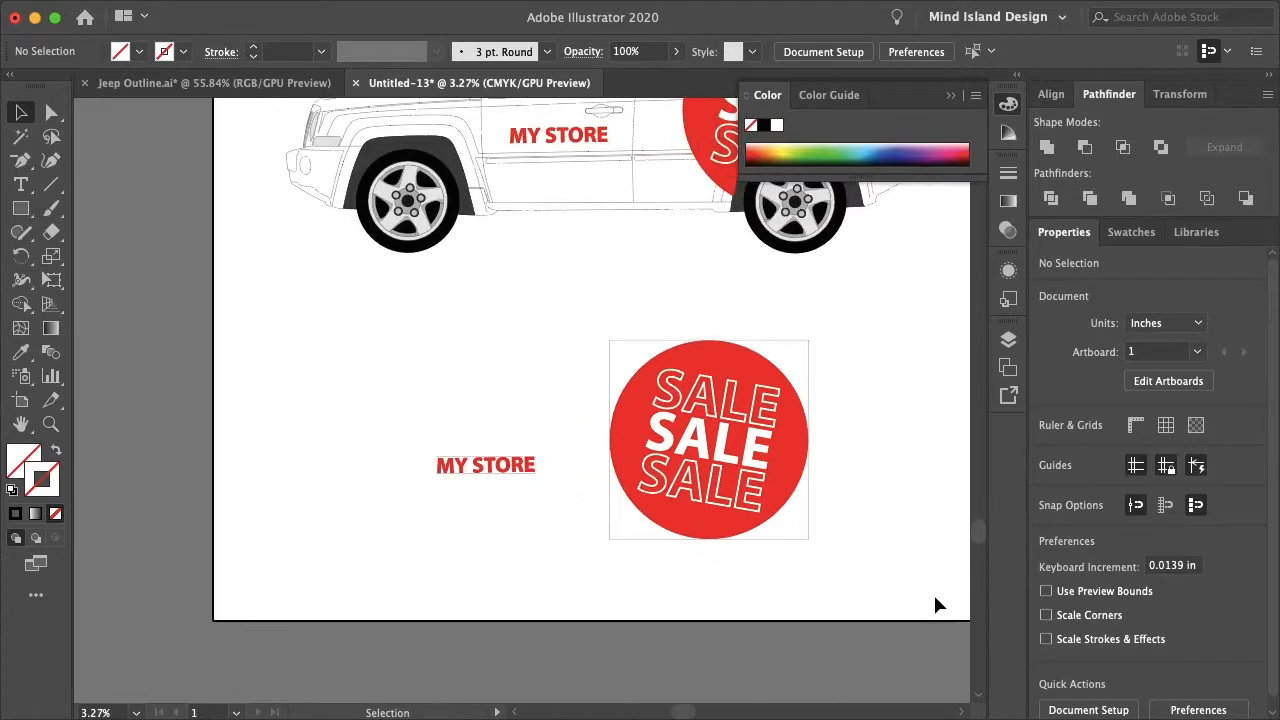
mouse_move(868, 590)
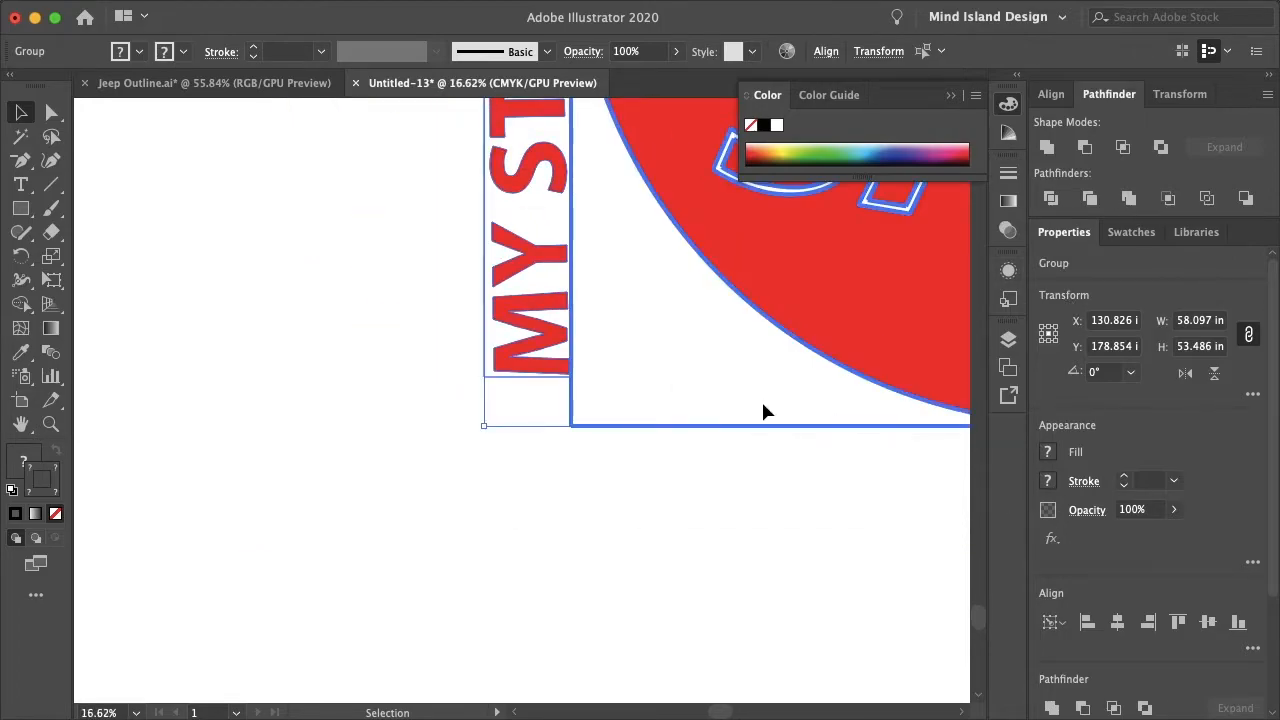
Step: Bottom-align the vertical MY STORE label with the SALE box
left_click(1238, 622)
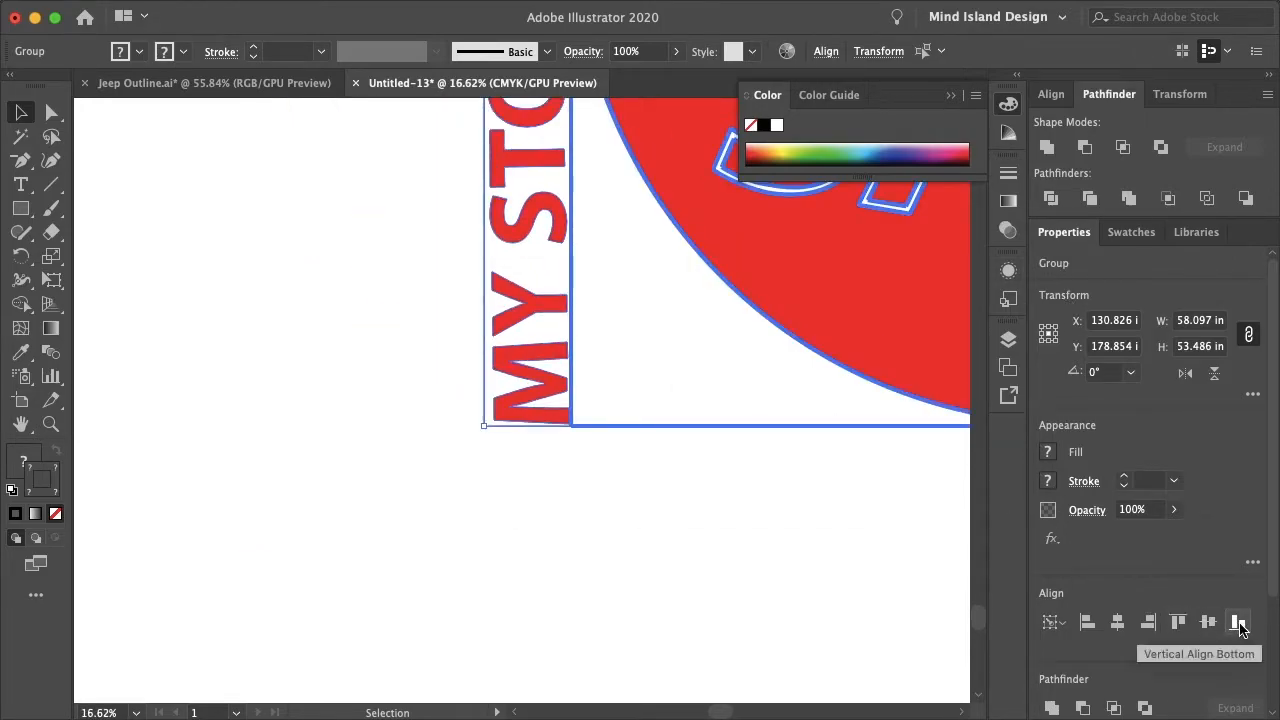
left_click(1050, 93)
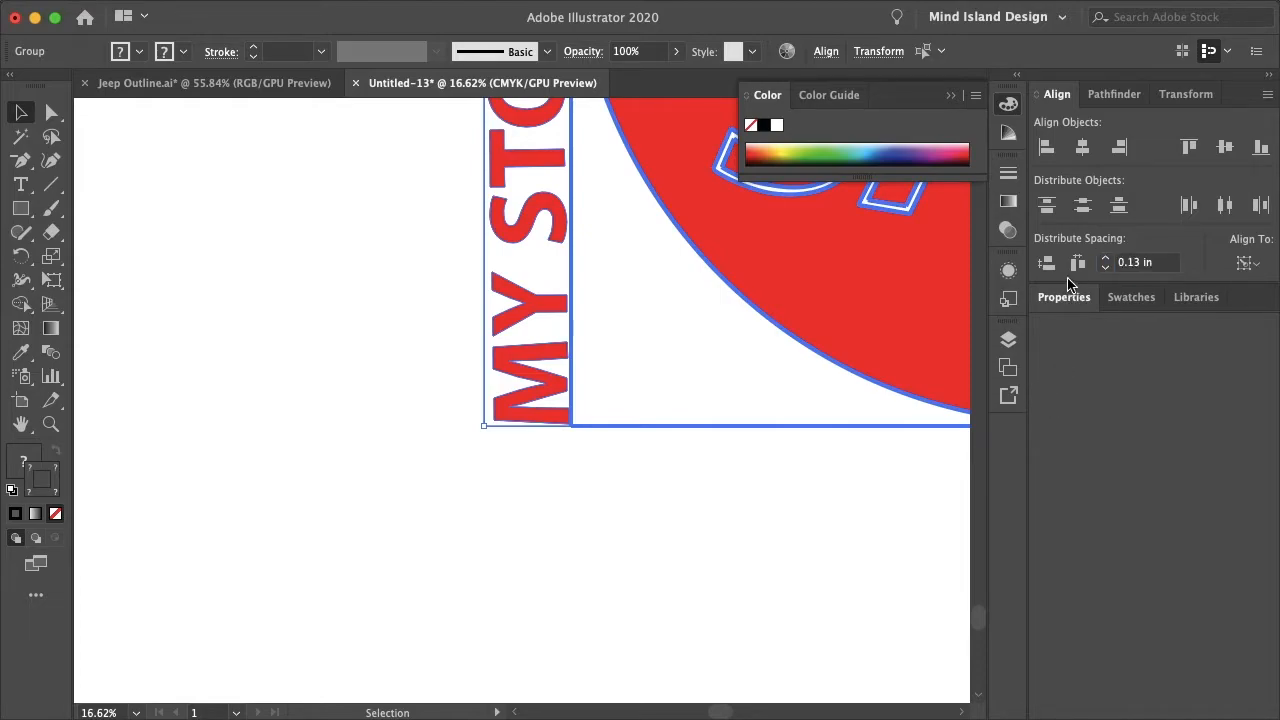
left_click(565, 430)
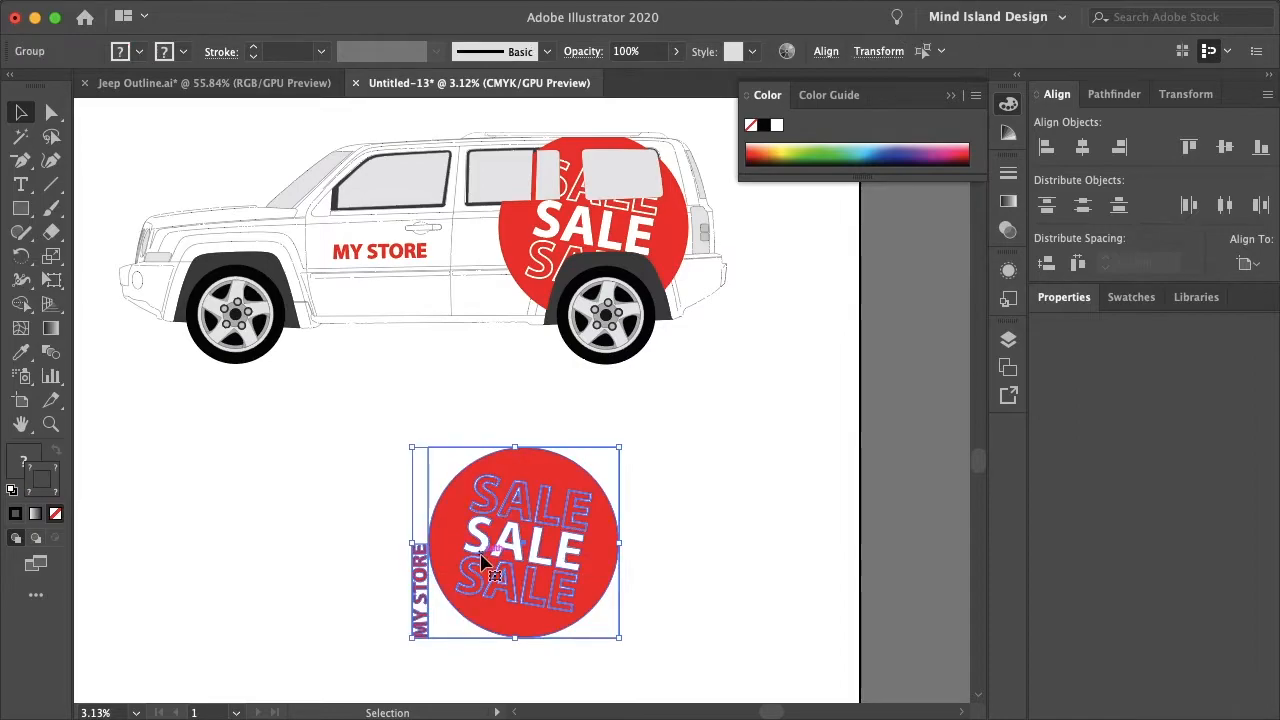
Step: Place a duplicate SALE decal beside the first, then group the whole print layout
left_click_drag(515, 540, 735, 540)
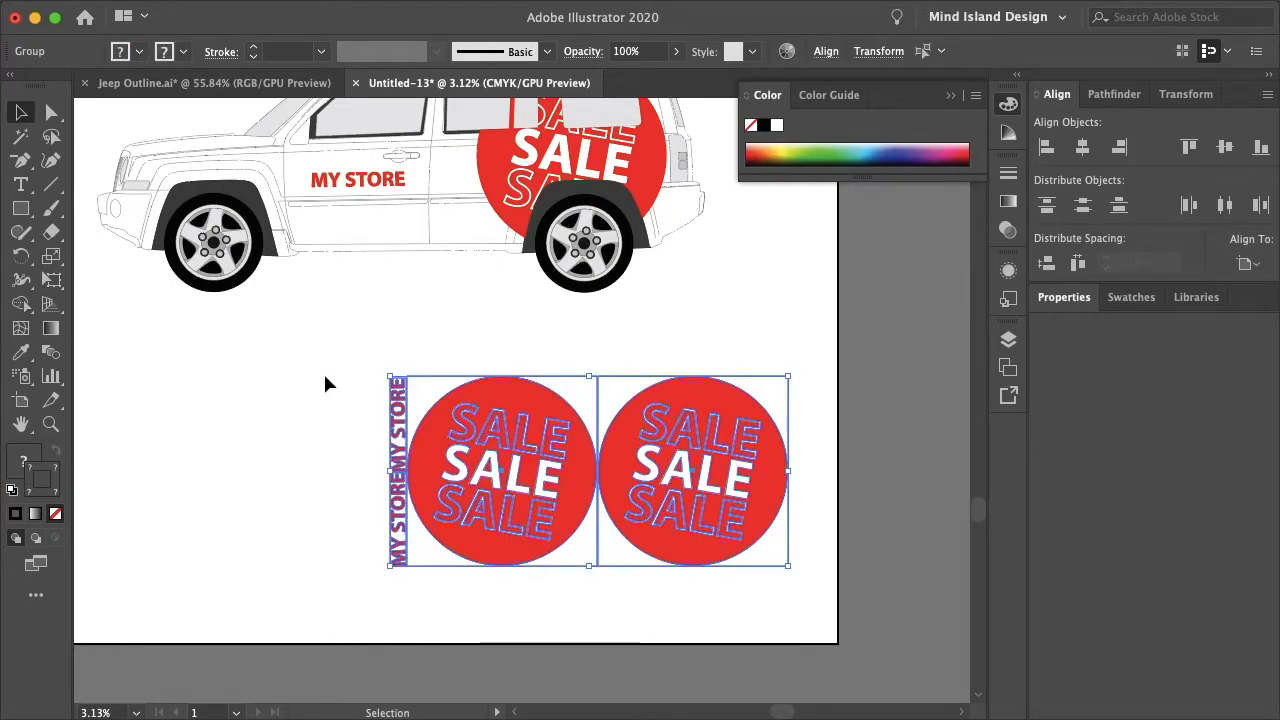
left_click(815, 610)
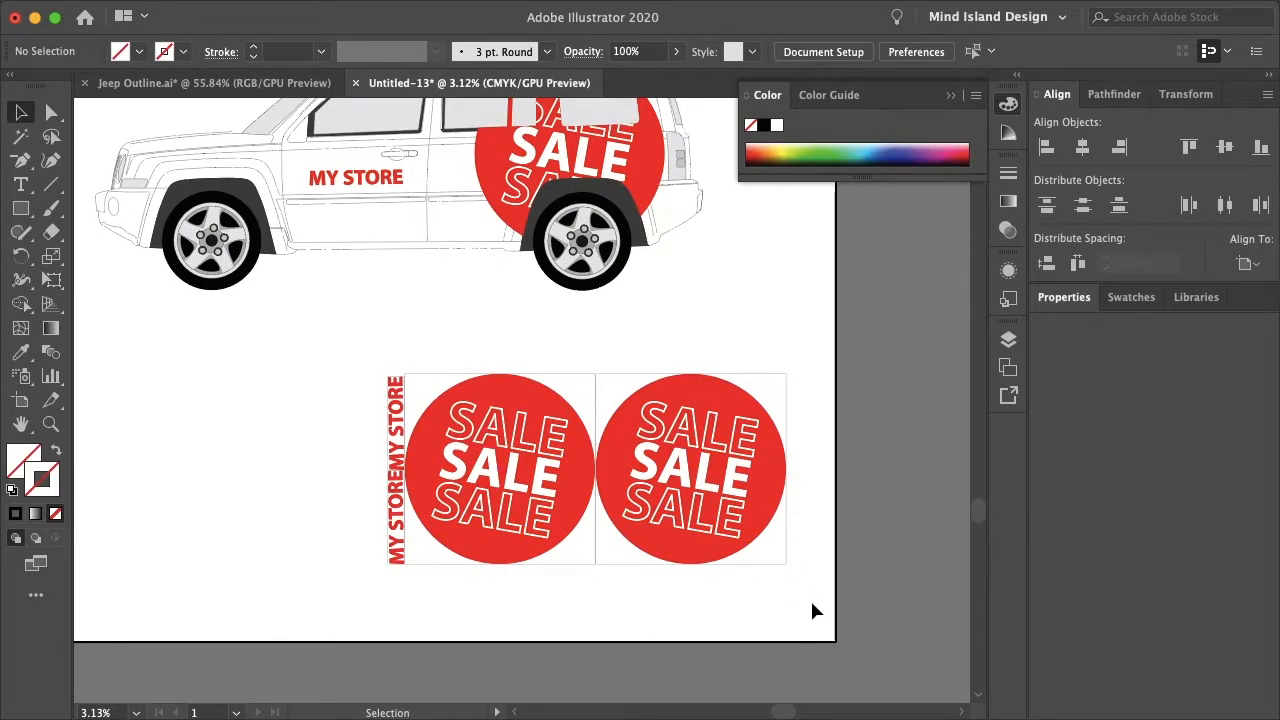
left_click(588, 468)
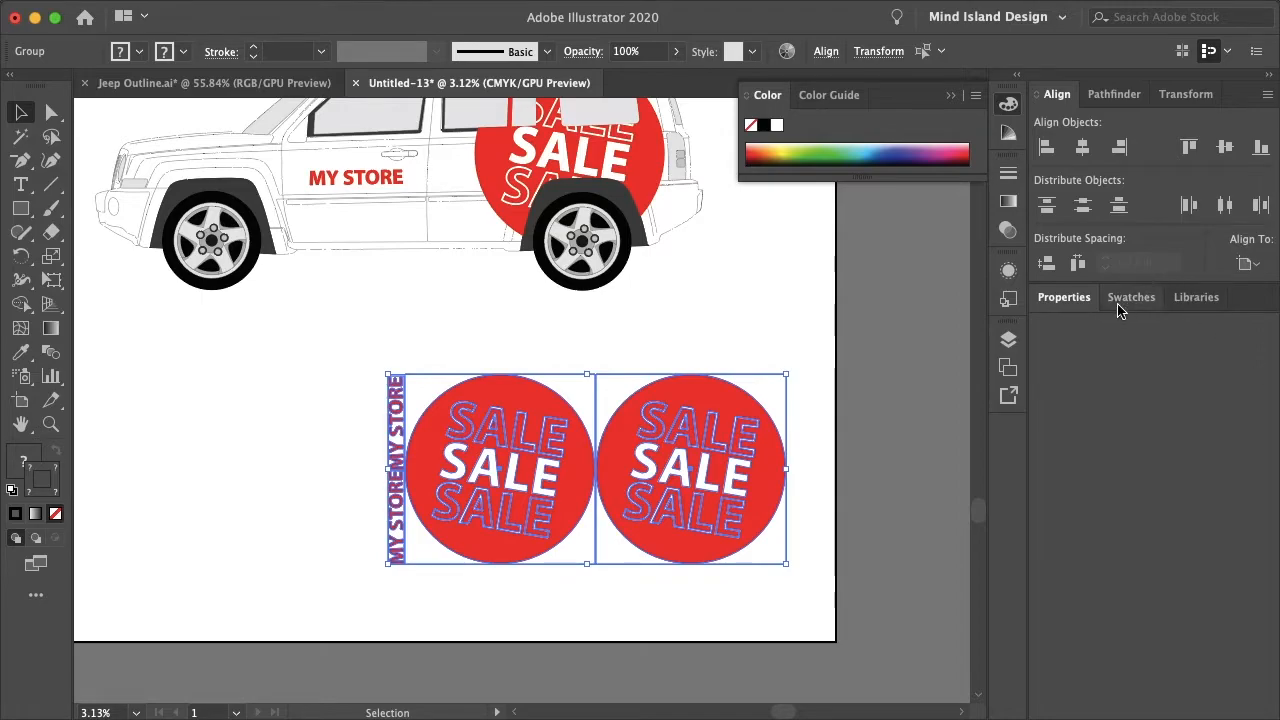
left_click(1063, 296)
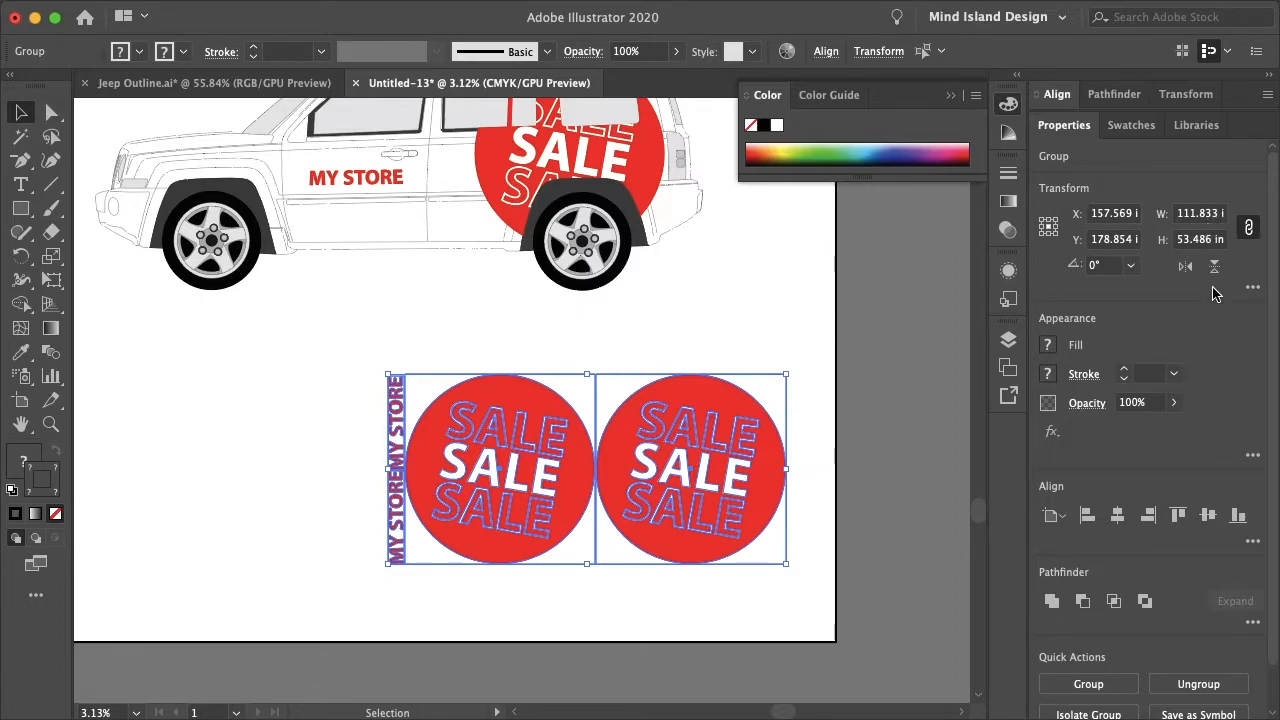
left_click(820, 566)
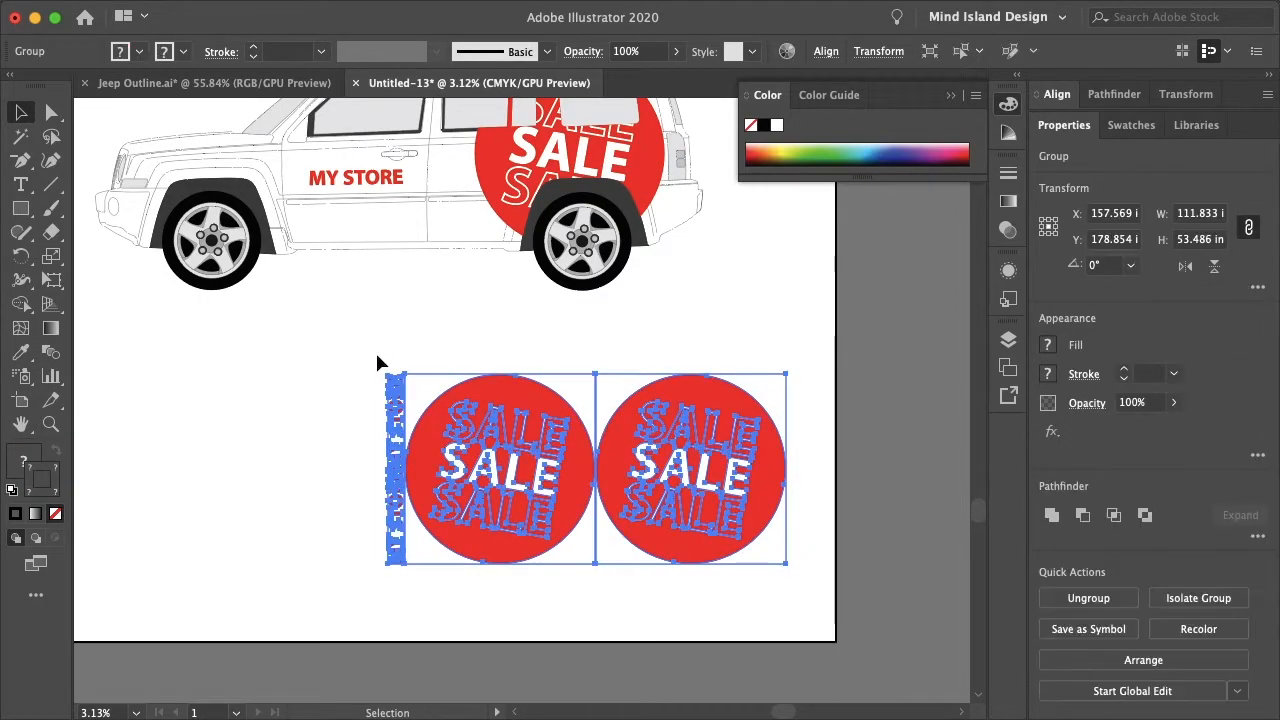
Step: Select the Jeep together with the layout group and align their horizontal centres
left_click(446, 248)
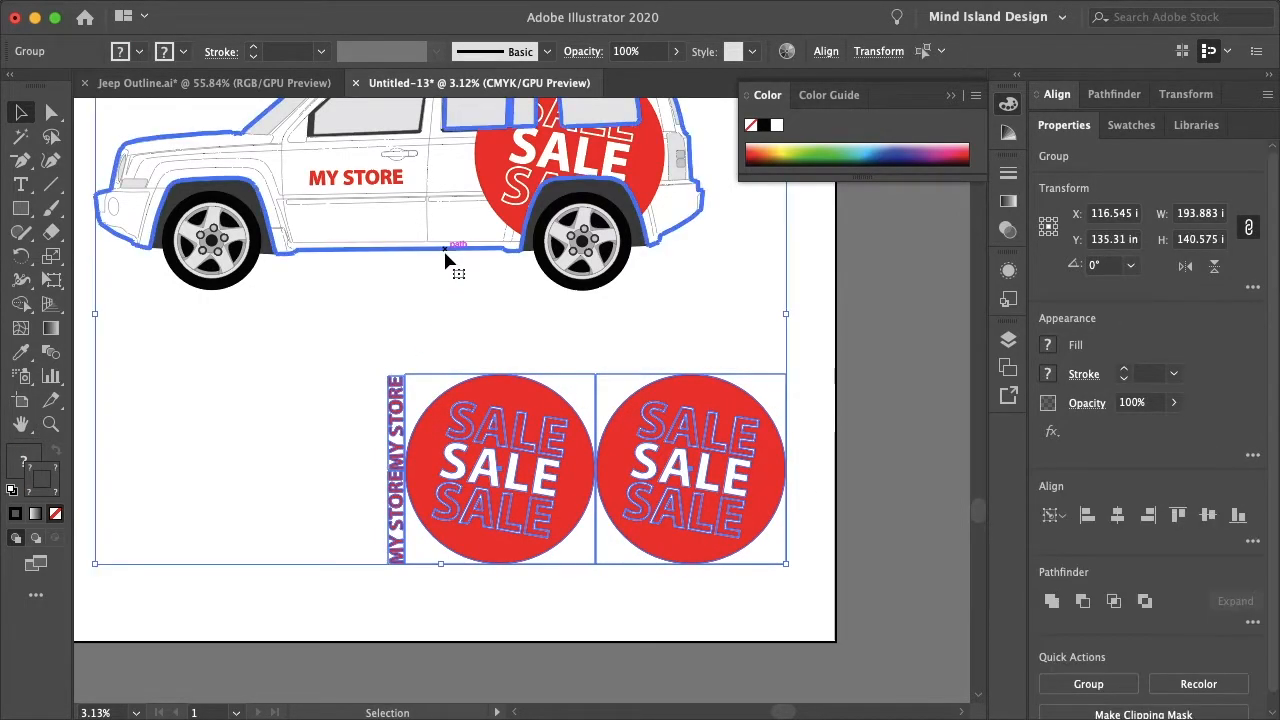
left_click(825, 51)
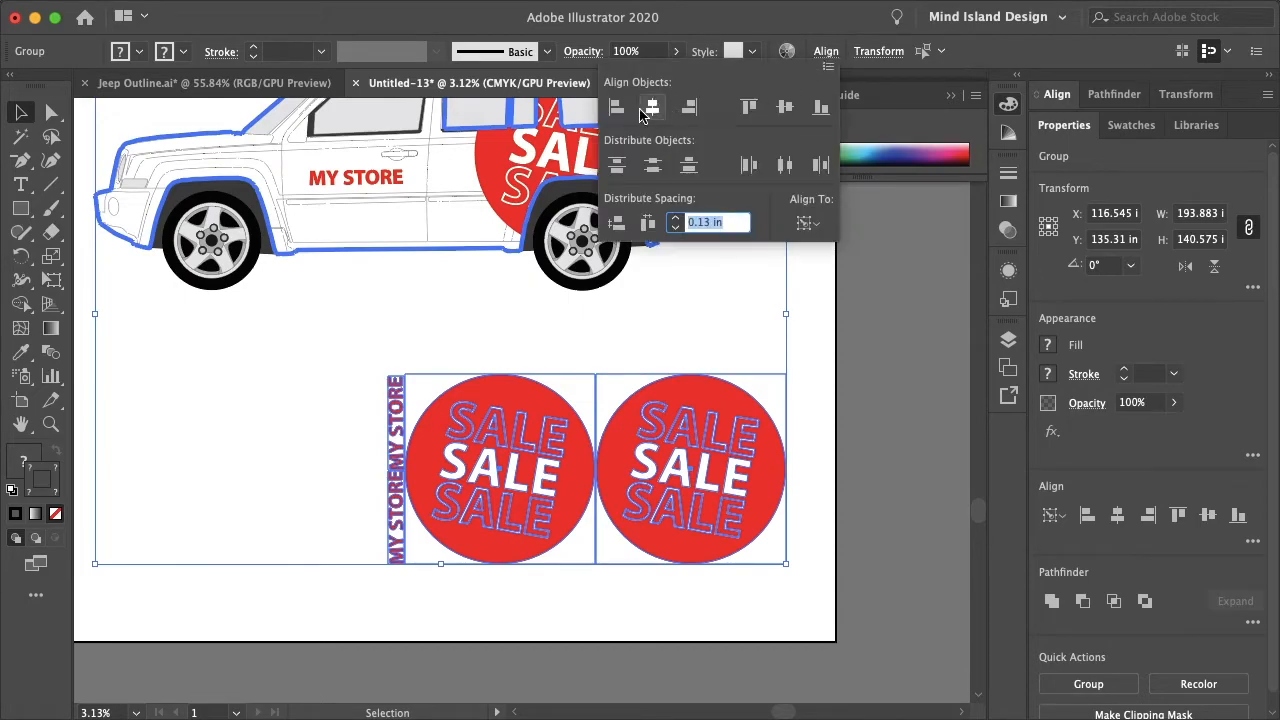
mouse_move(651, 108)
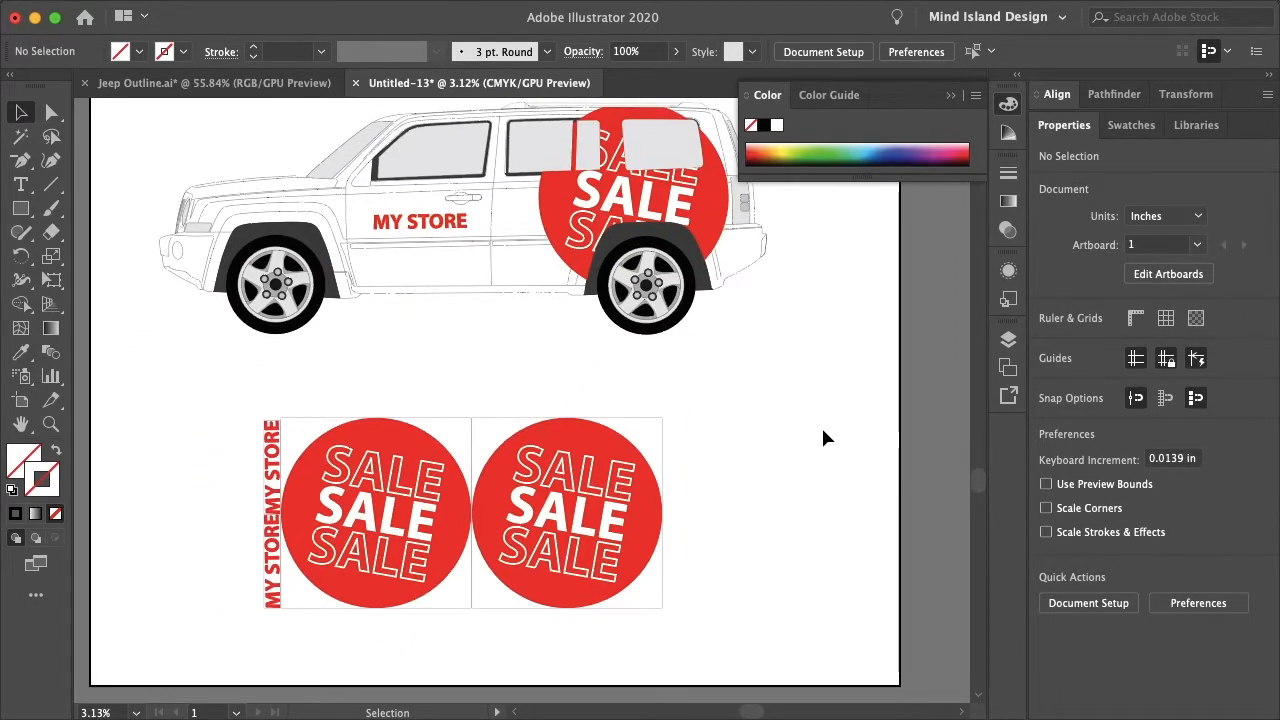
scroll("left", 3)
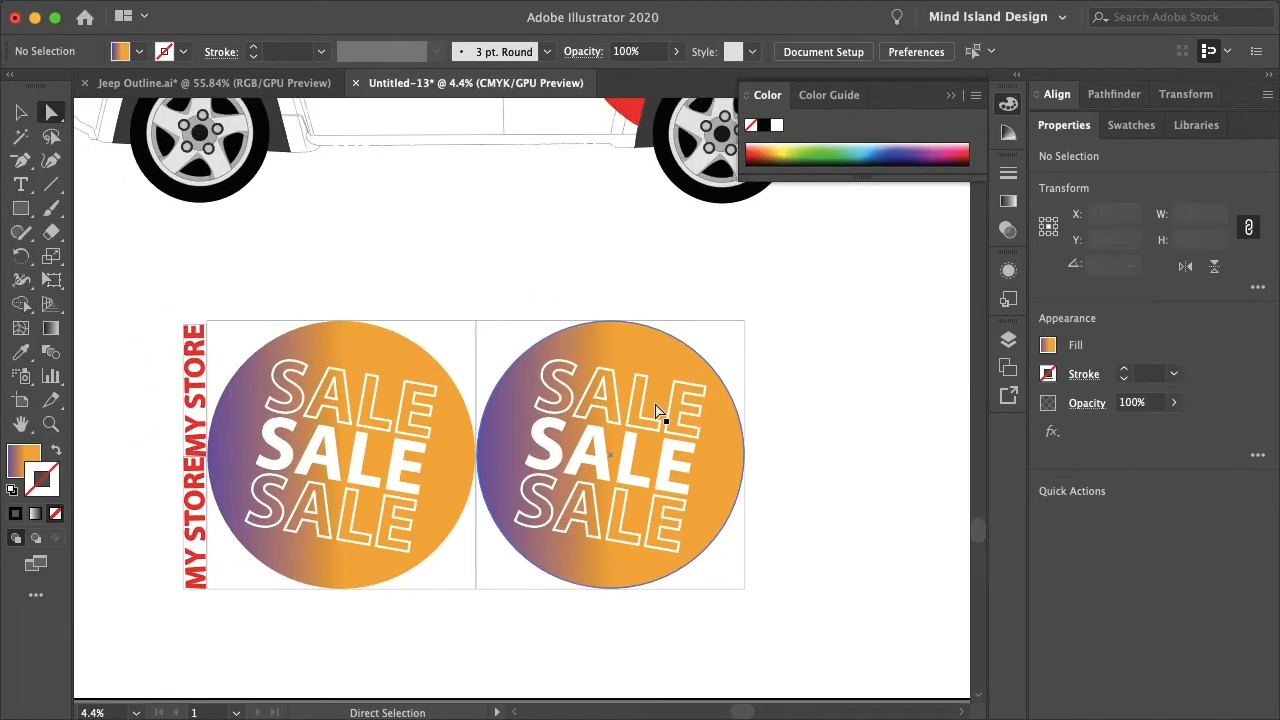
mouse_move(840, 384)
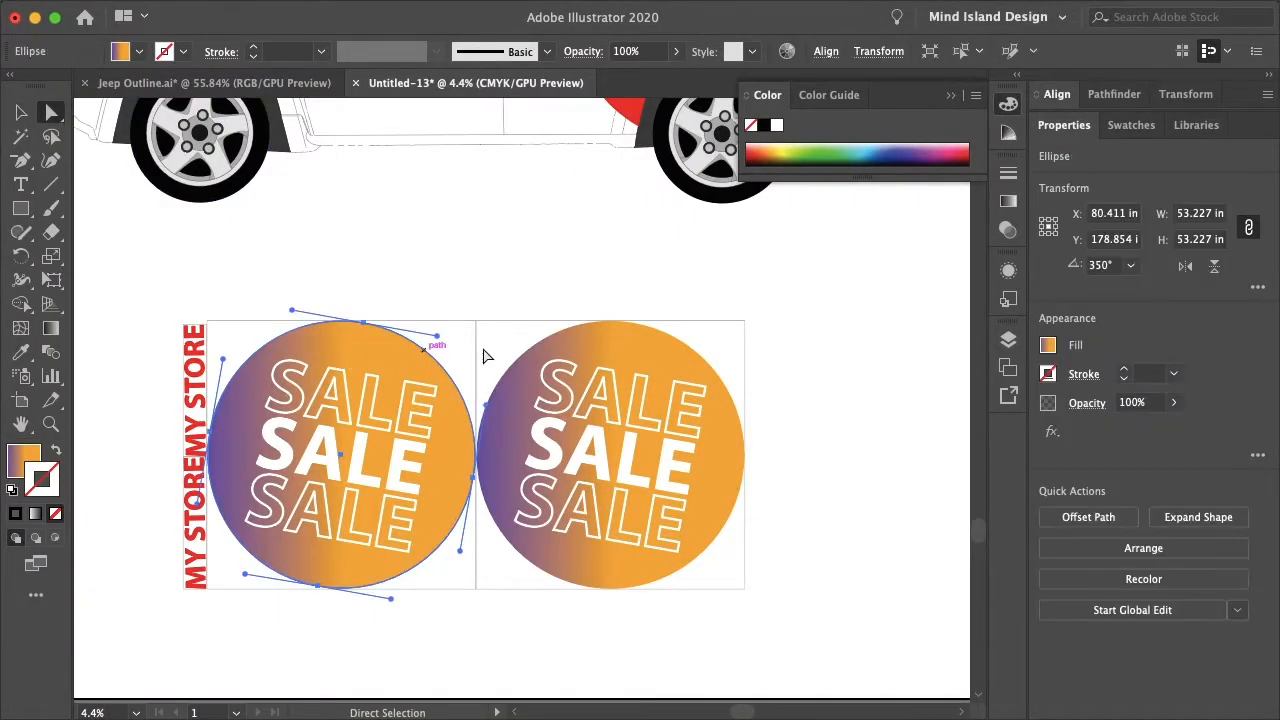
Step: Add the second SALE circle to the selection for the gradient fill
left_click(600, 455)
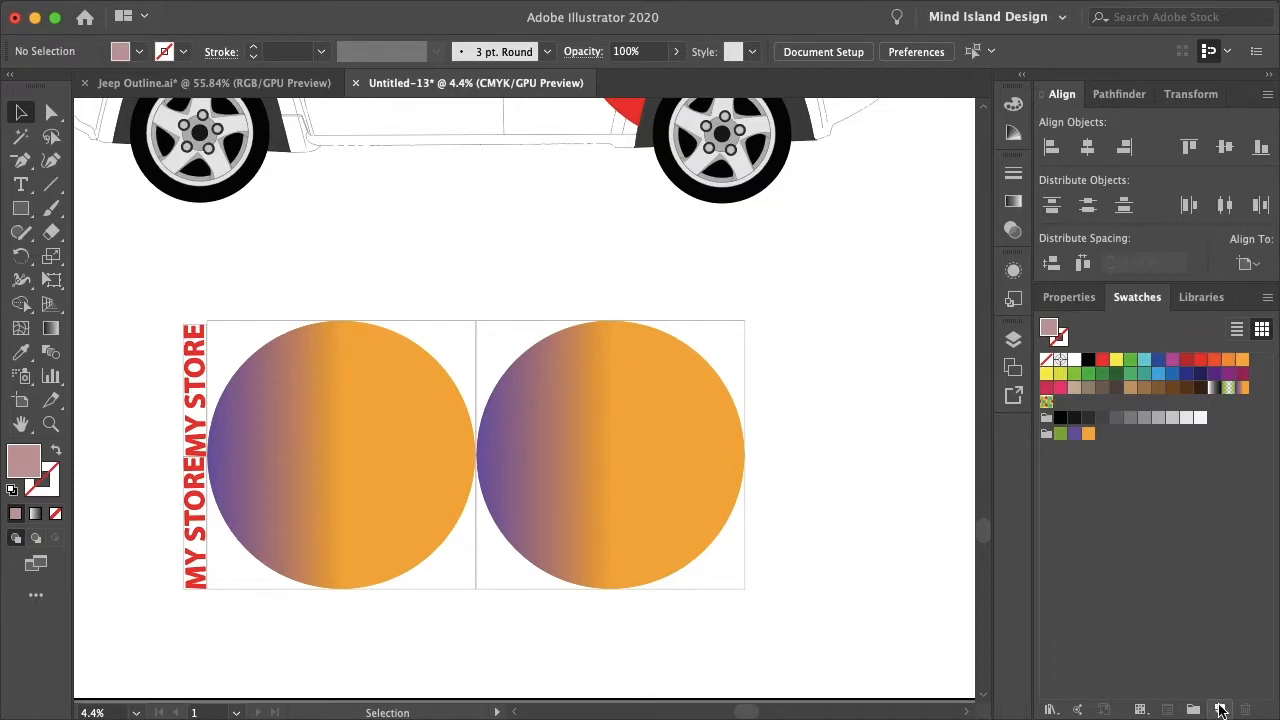
Step: Create a spot-colour swatch named CutContour with C 0, M 100, Y 0, K 0
left_click(1220, 709)
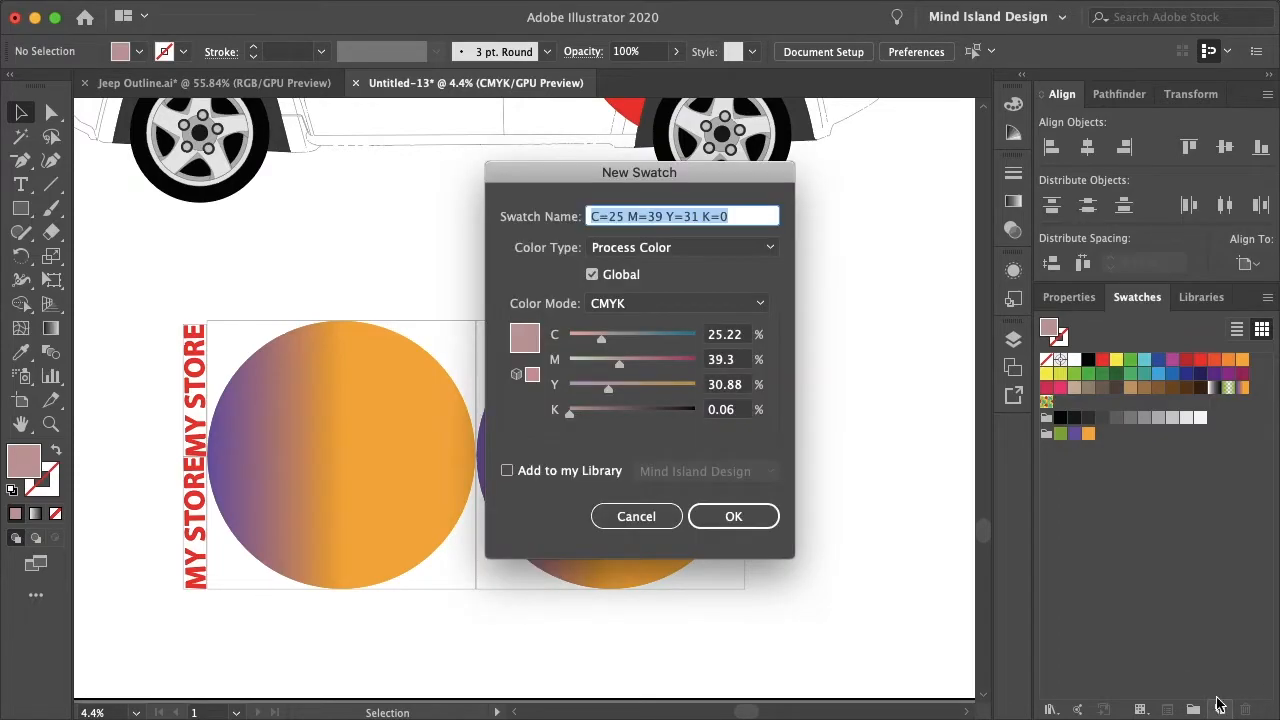
type("CutCo")
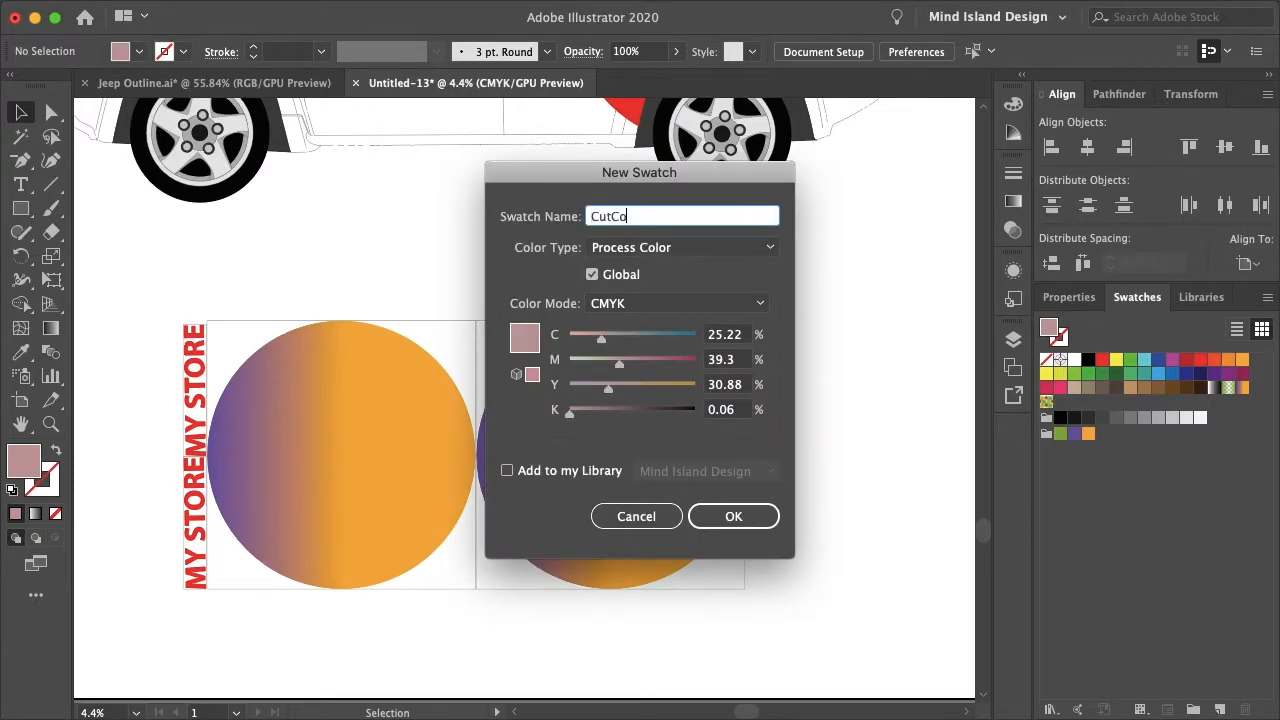
type("ntour")
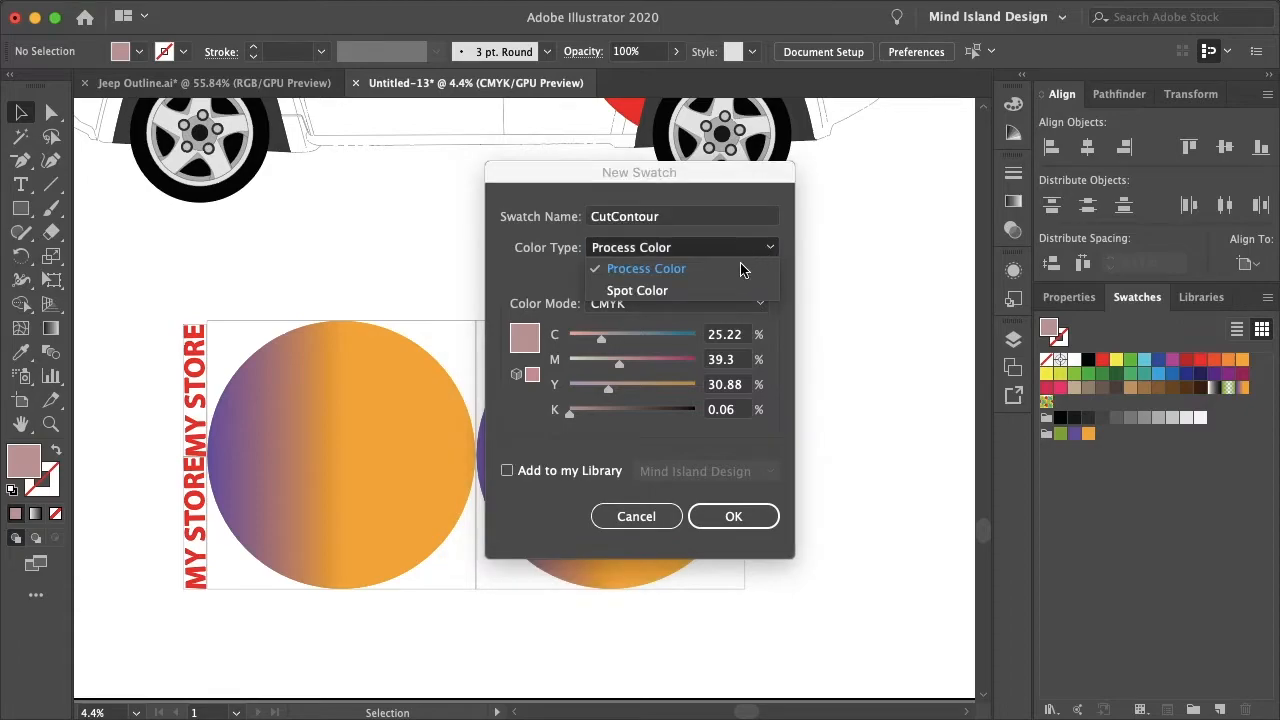
left_click(637, 290)
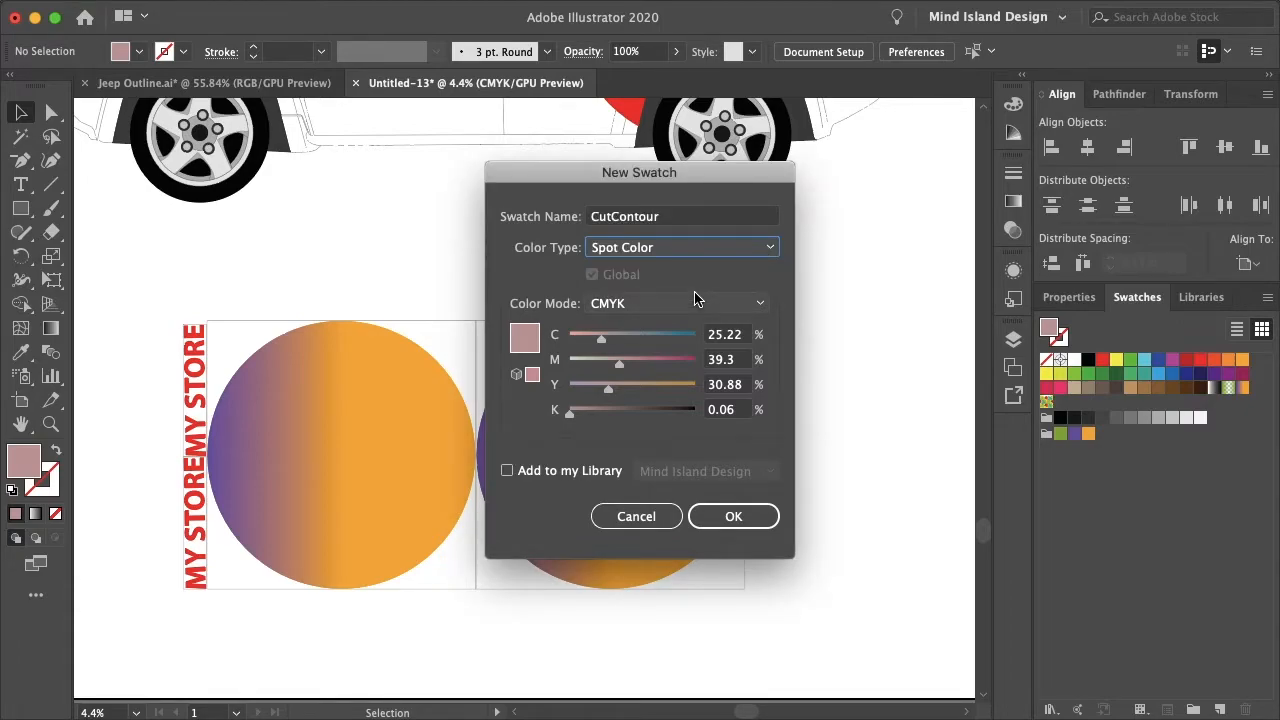
mouse_move(614, 308)
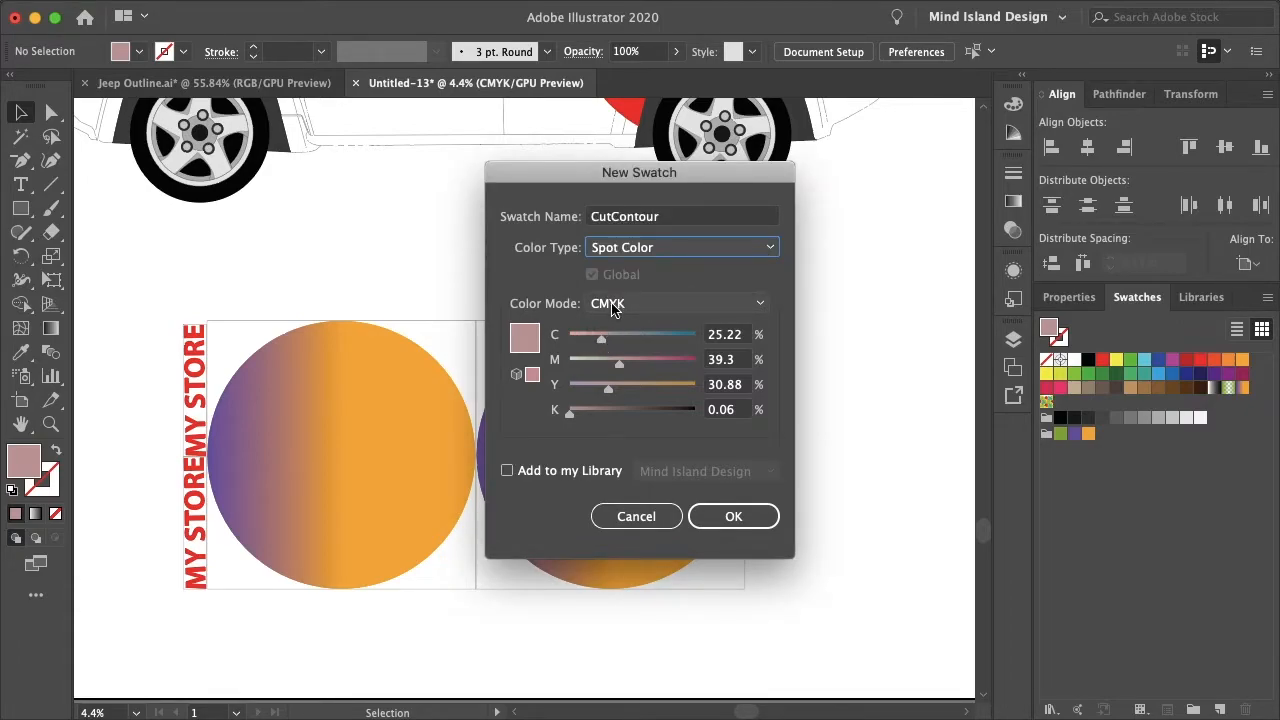
left_click_drag(601, 334, 568, 334)
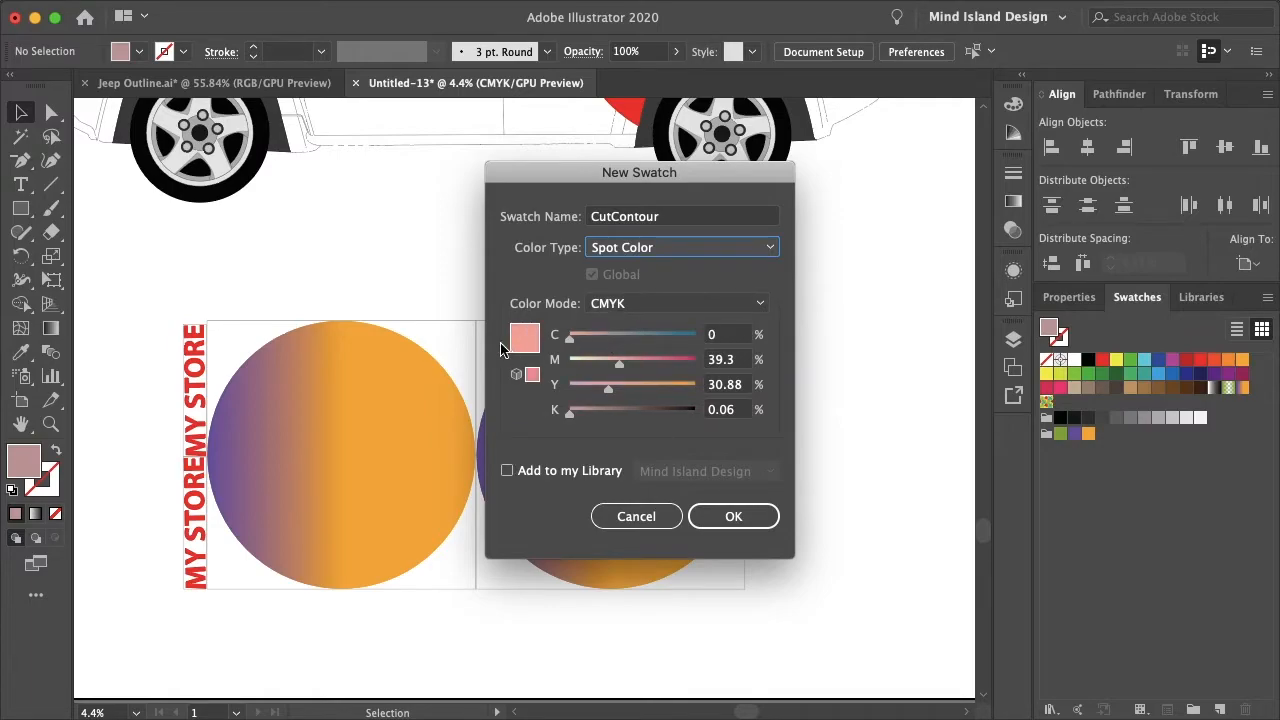
left_click_drag(618, 359, 695, 359)
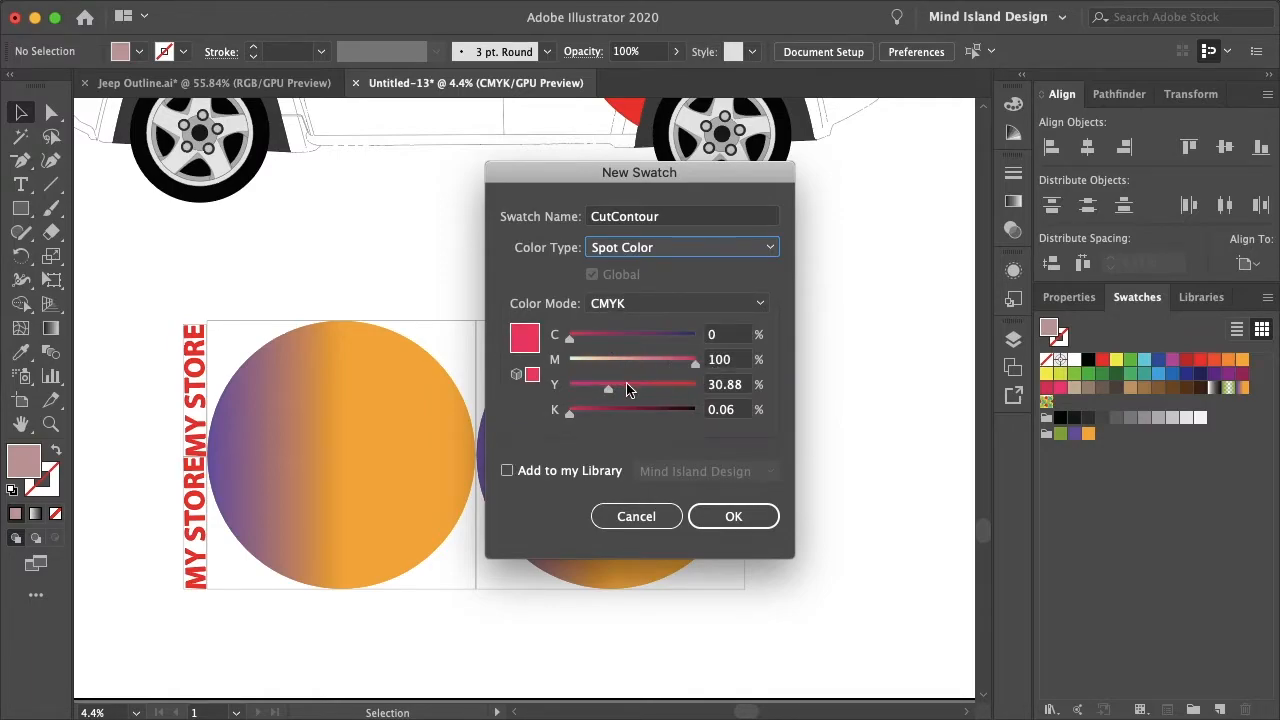
left_click_drag(608, 384, 555, 384)
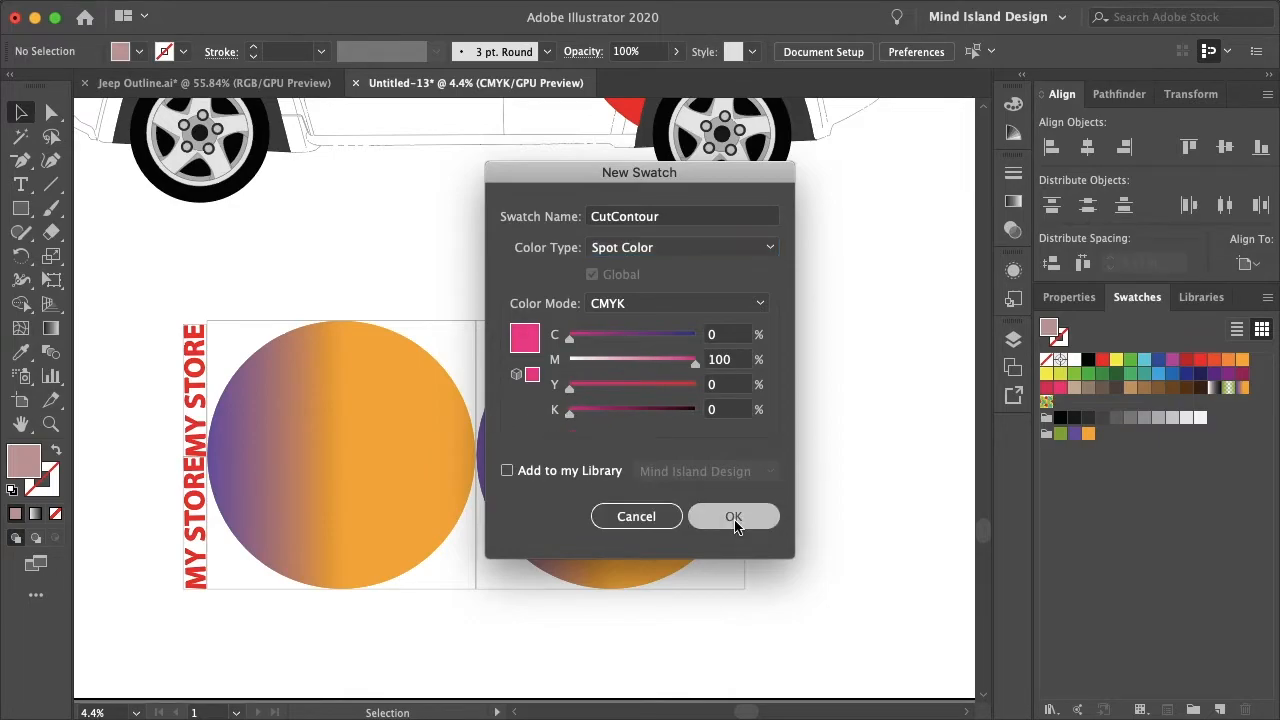
left_click(733, 516)
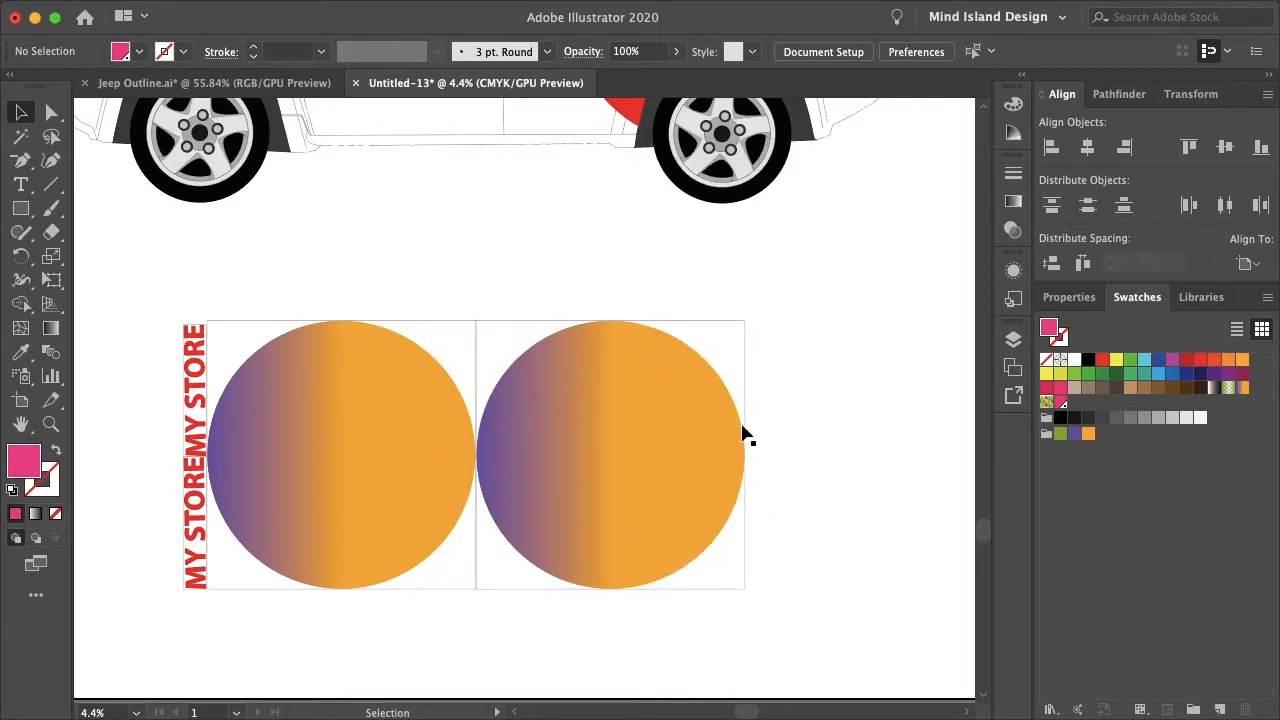
Step: Fill both decal circles with the CutContour swatch and send them to the back
left_click(610, 455)
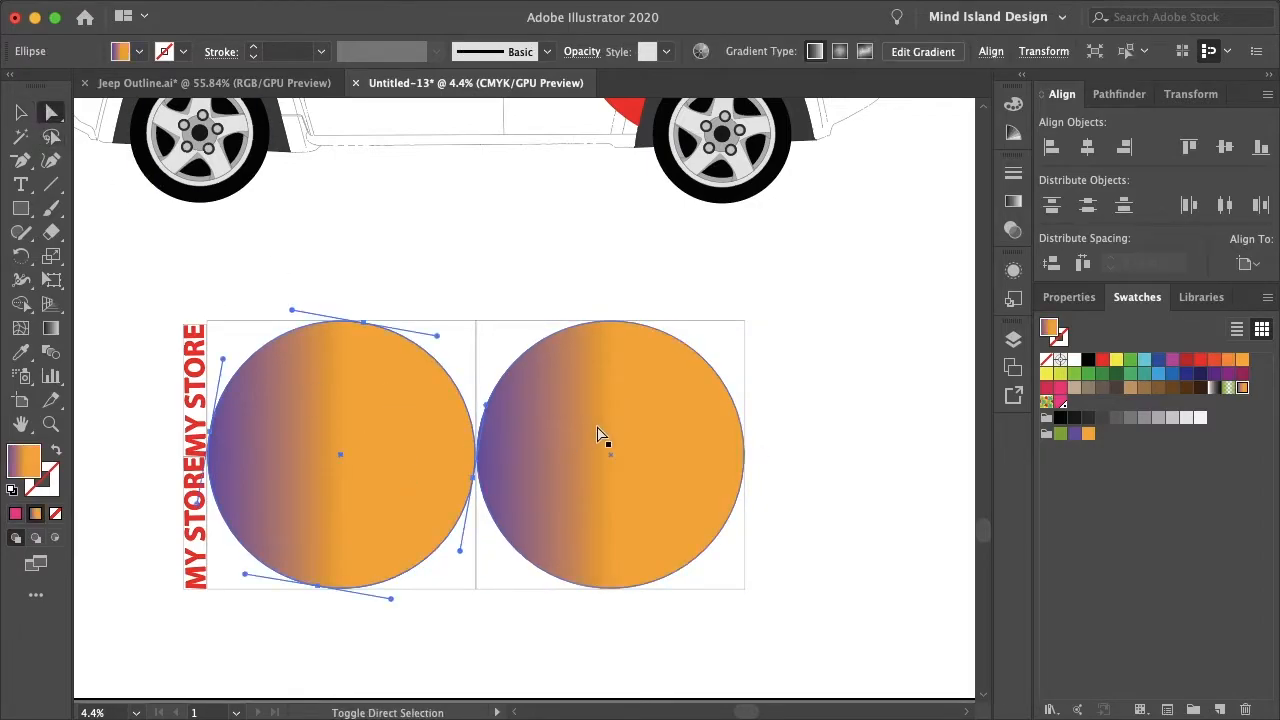
left_click(1060, 402)
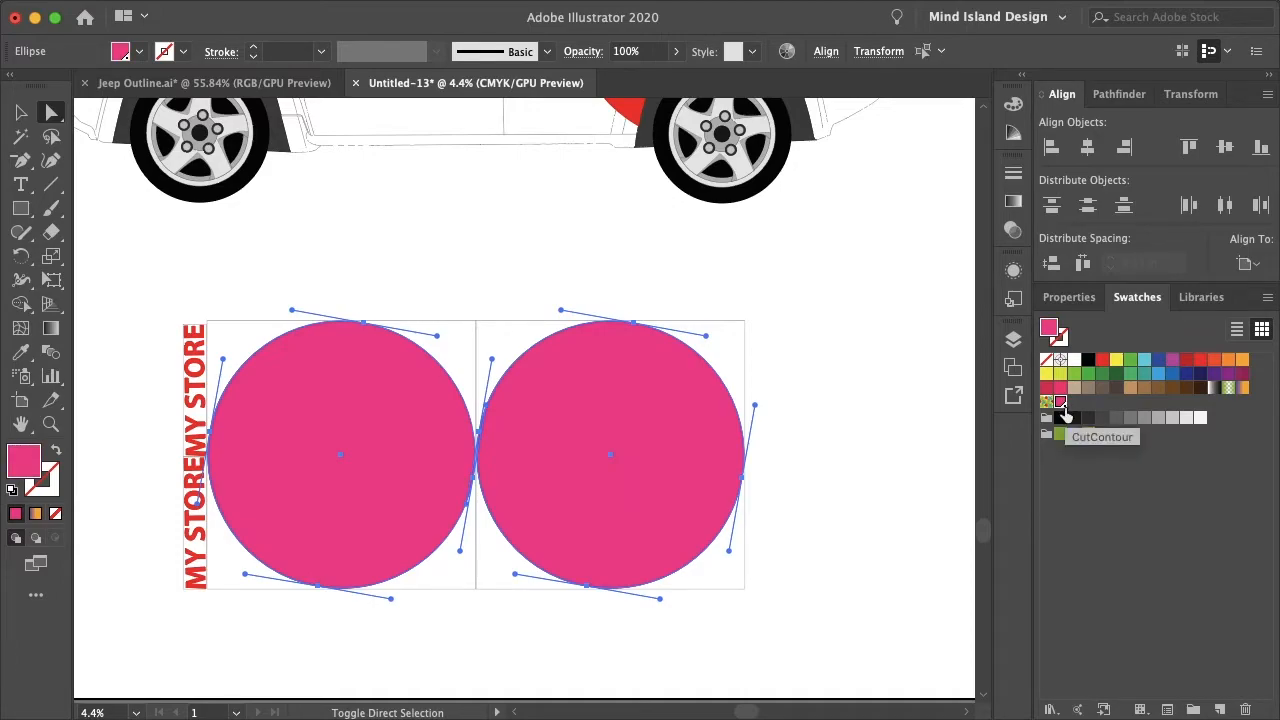
left_click(505, 445)
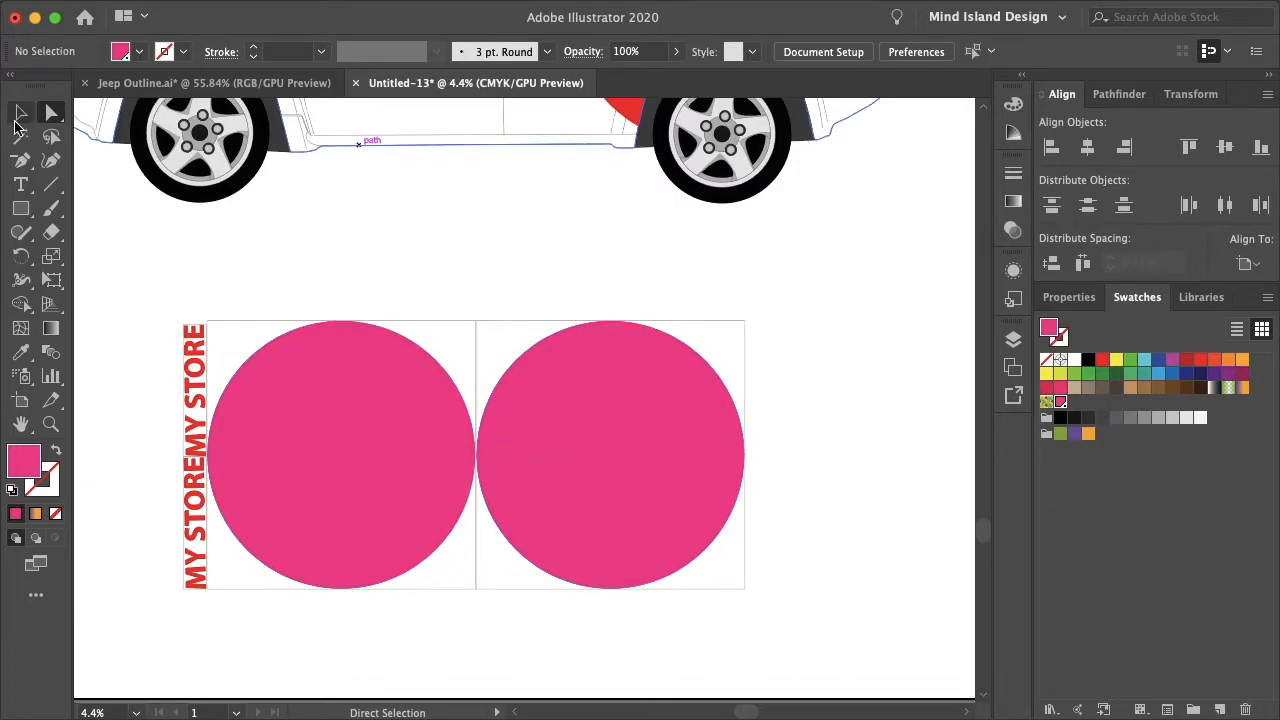
left_click(20, 112)
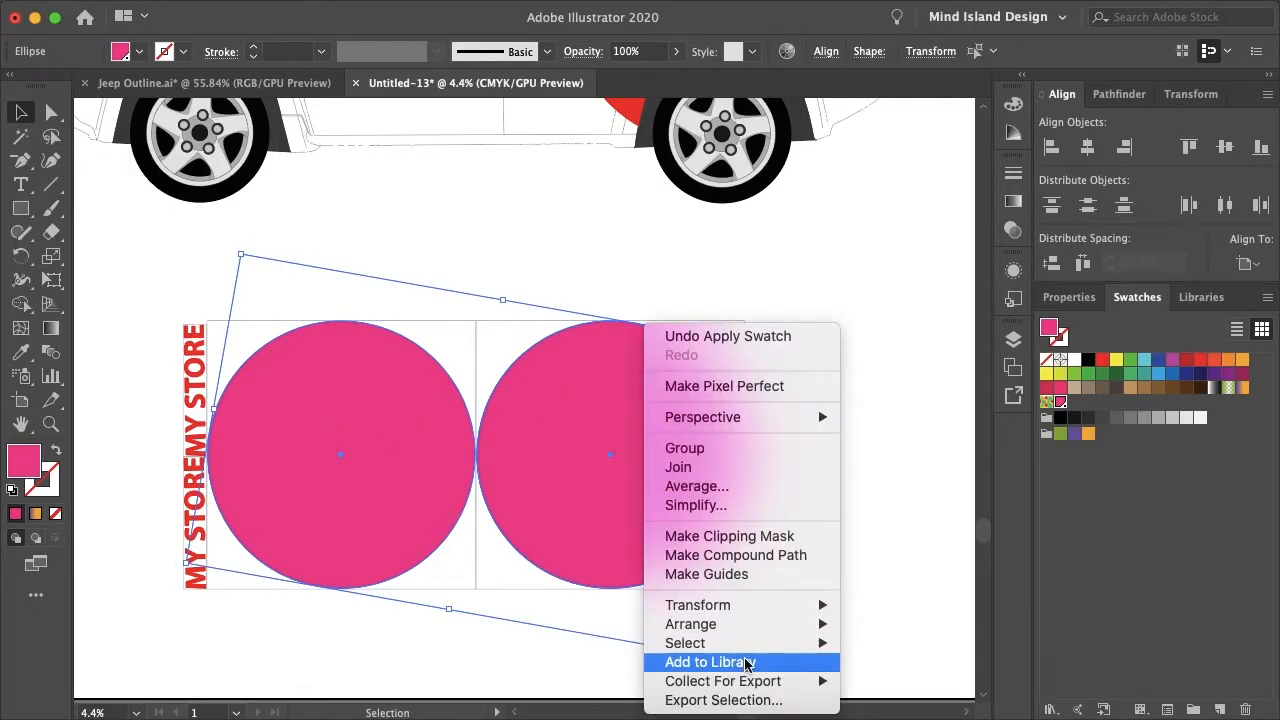
mouse_move(690, 623)
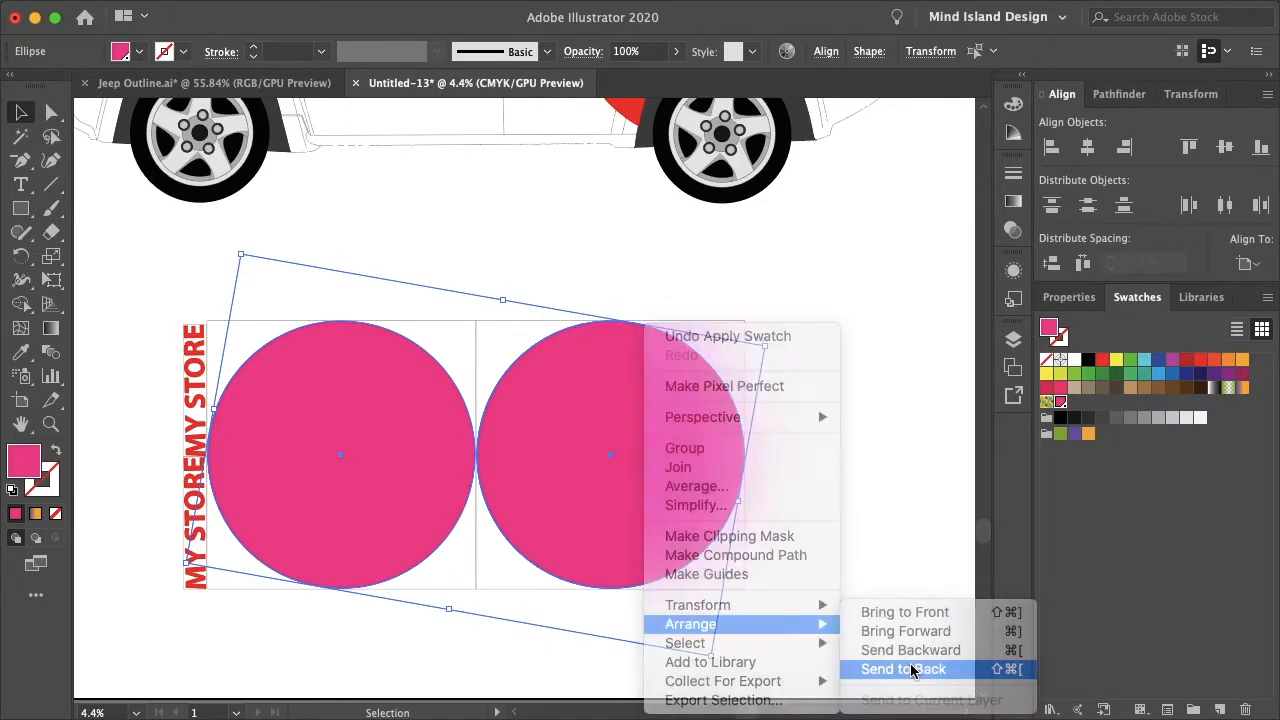
left_click(901, 669)
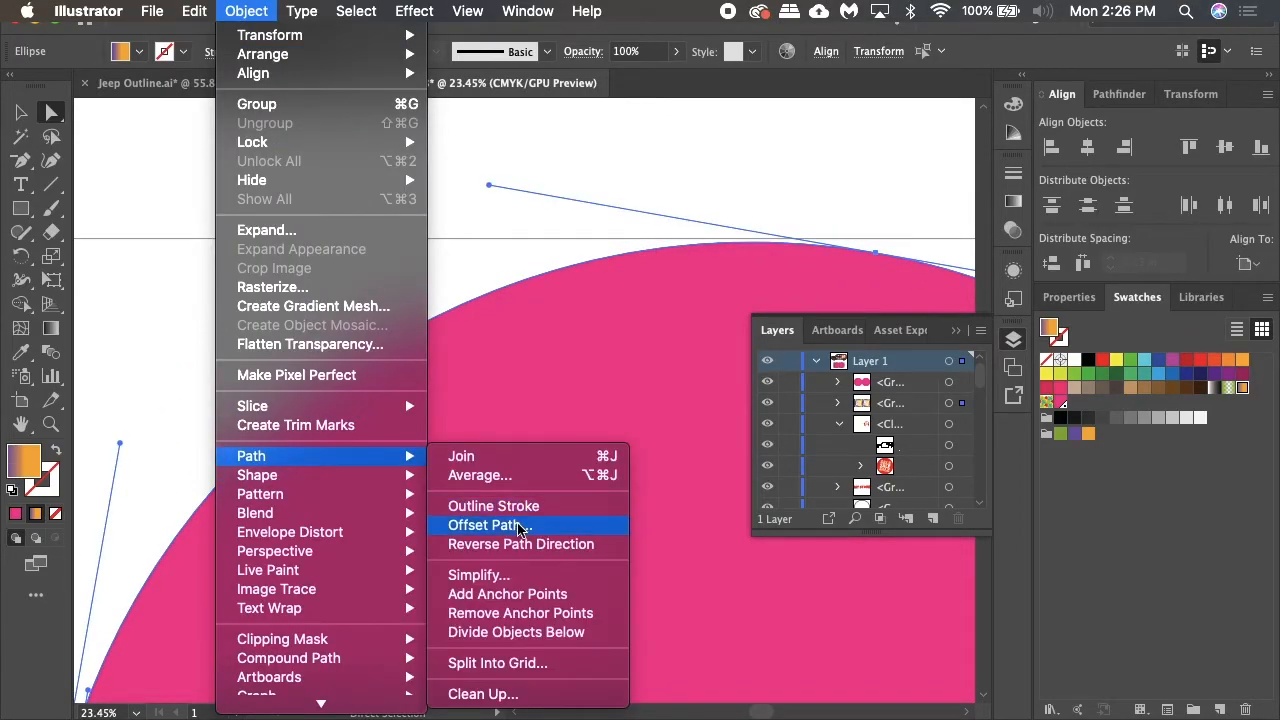
Step: Add a 0.125 in offset path around the magenta circles, previewed before applying
left_click(487, 525)
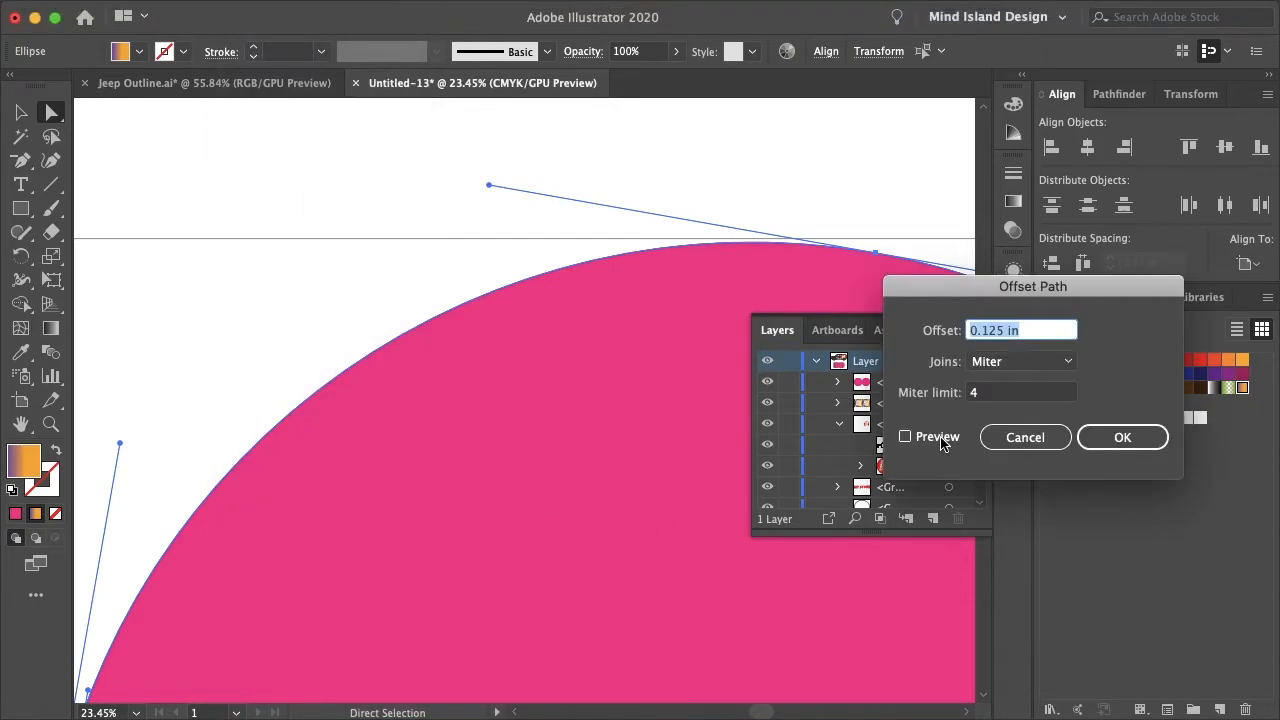
left_click(905, 436)
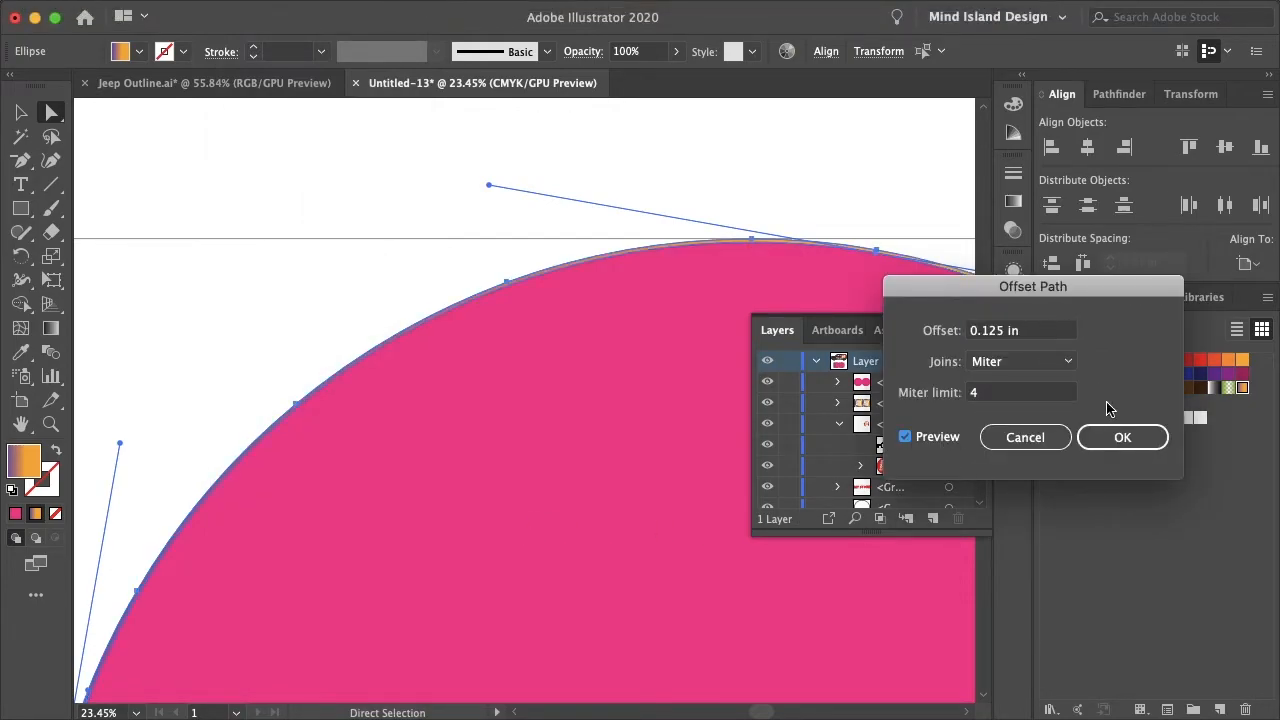
mouse_move(1130, 420)
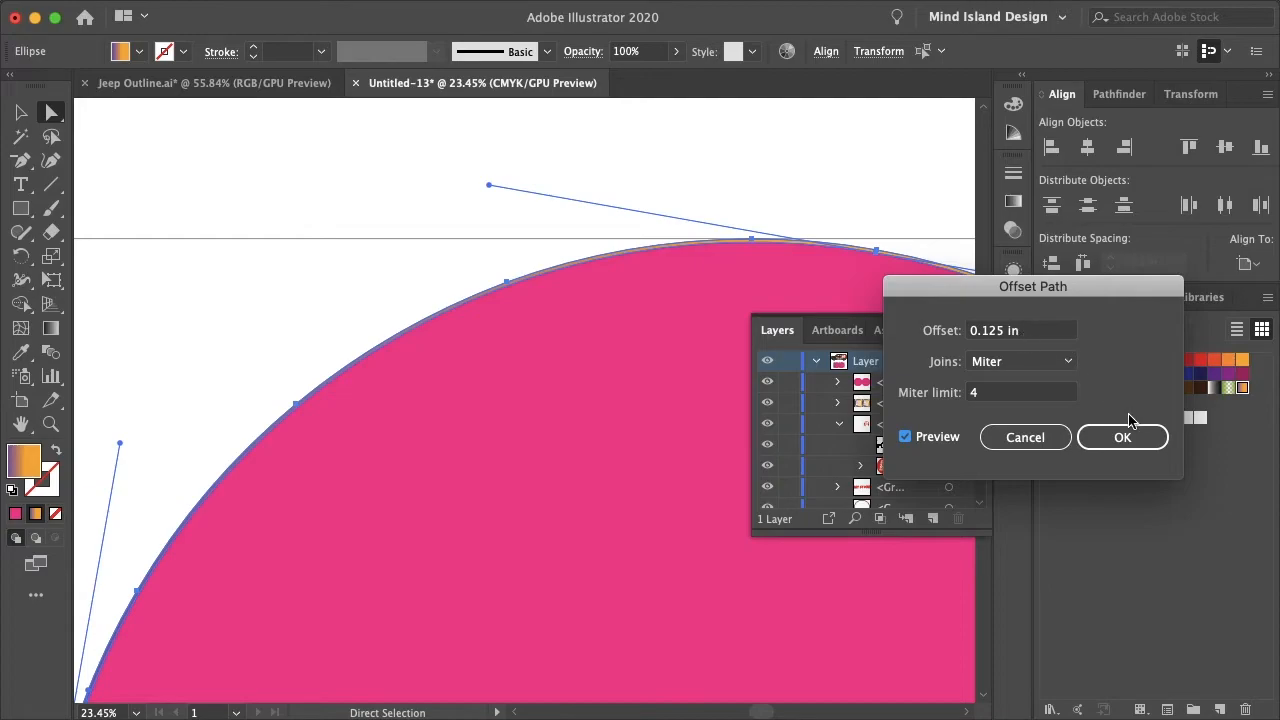
left_click(1123, 437)
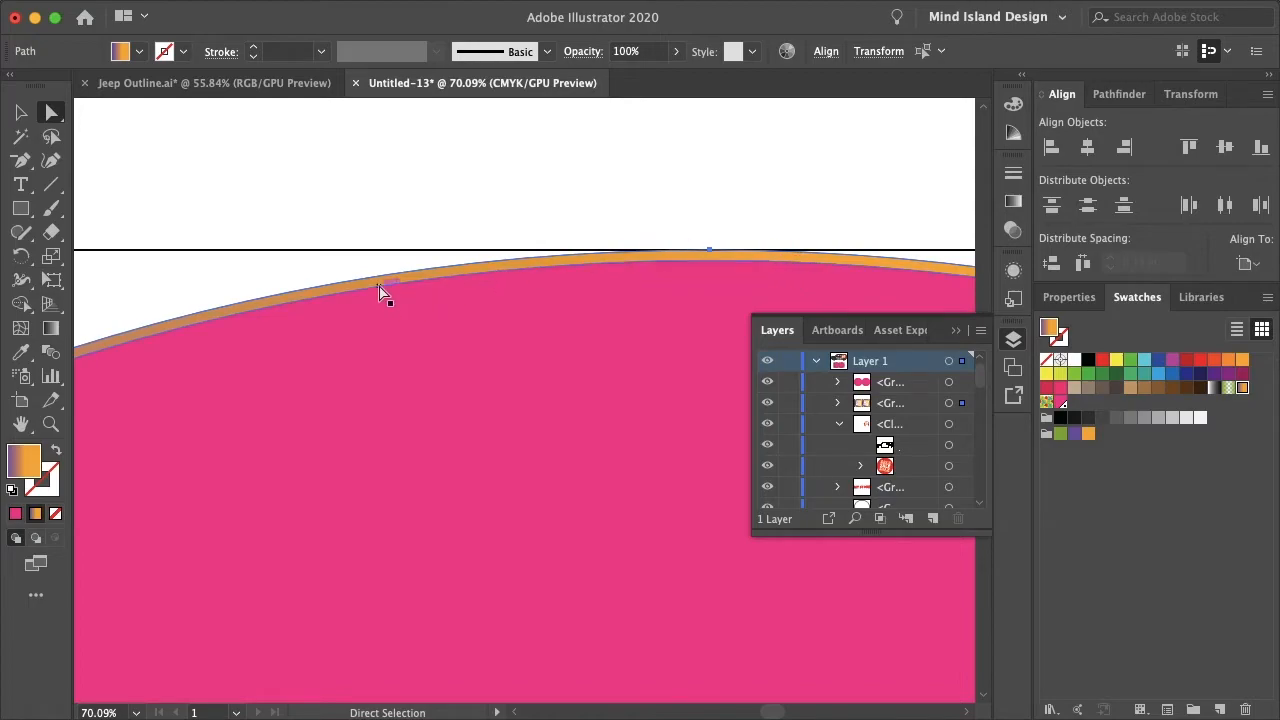
mouse_move(755, 265)
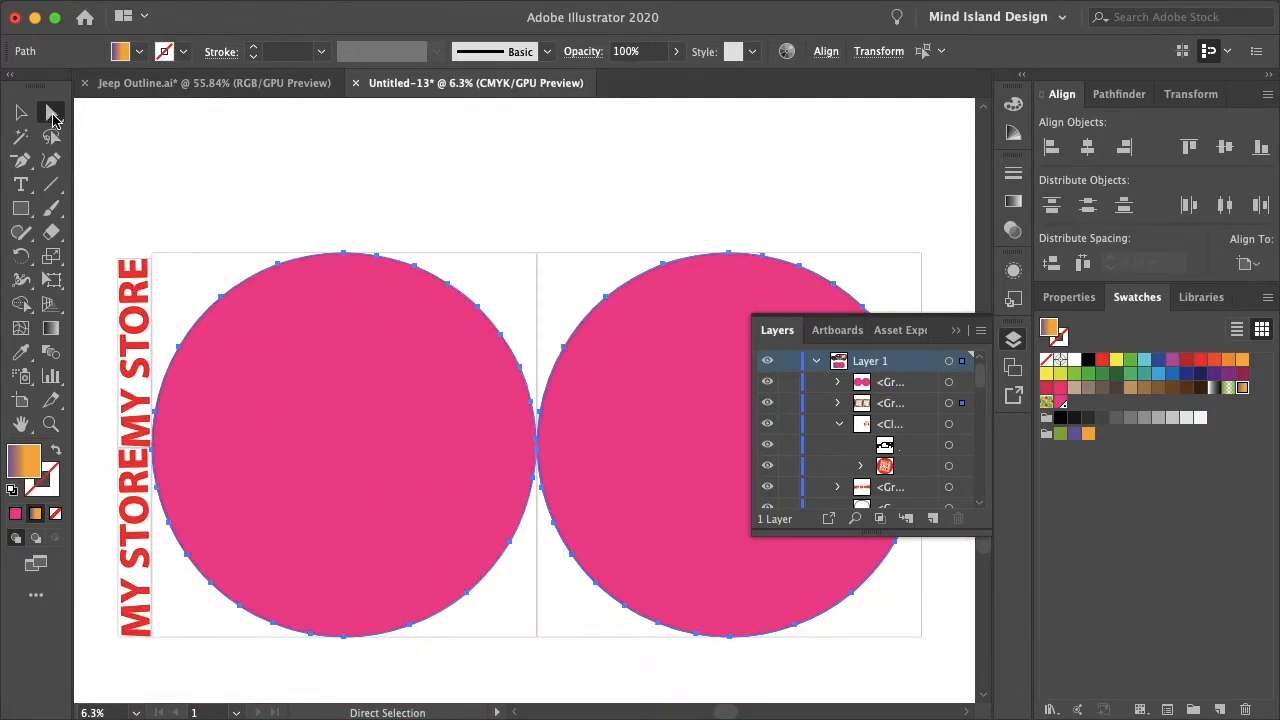
left_click(20, 112)
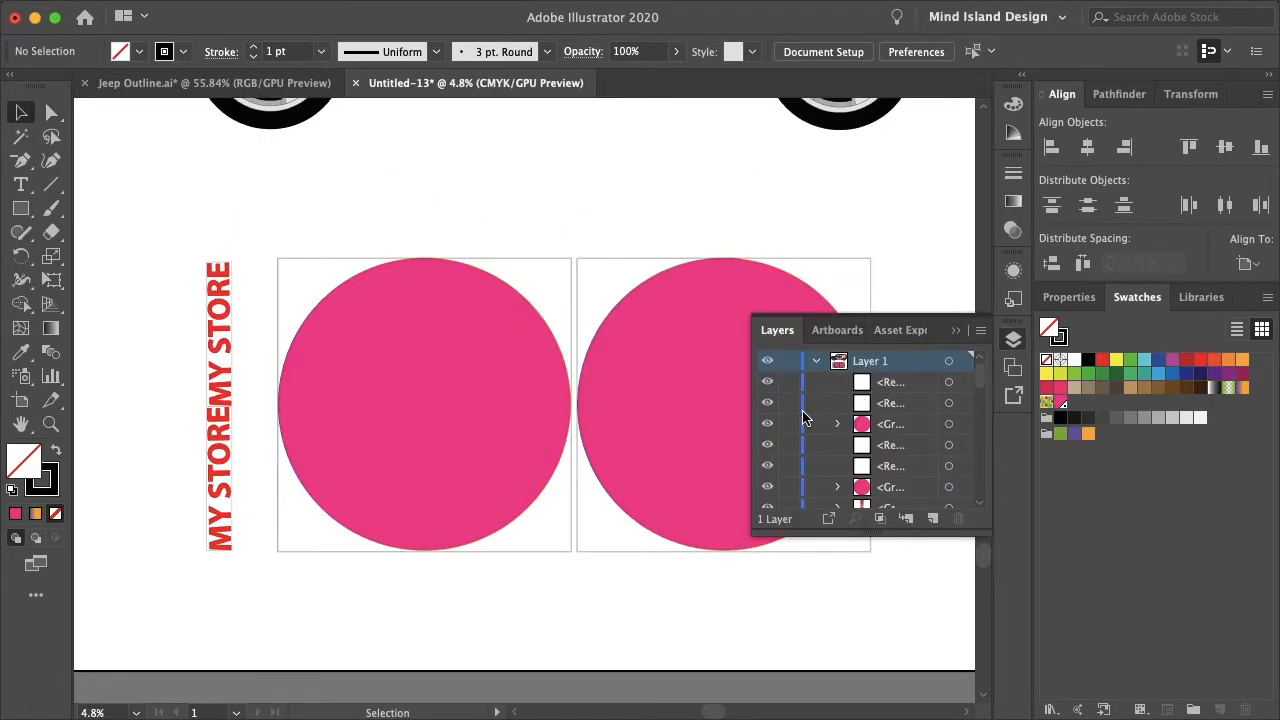
Step: Hide the magenta cut circles in Layers and reveal both SALE decal artworks
left_click(767, 445)
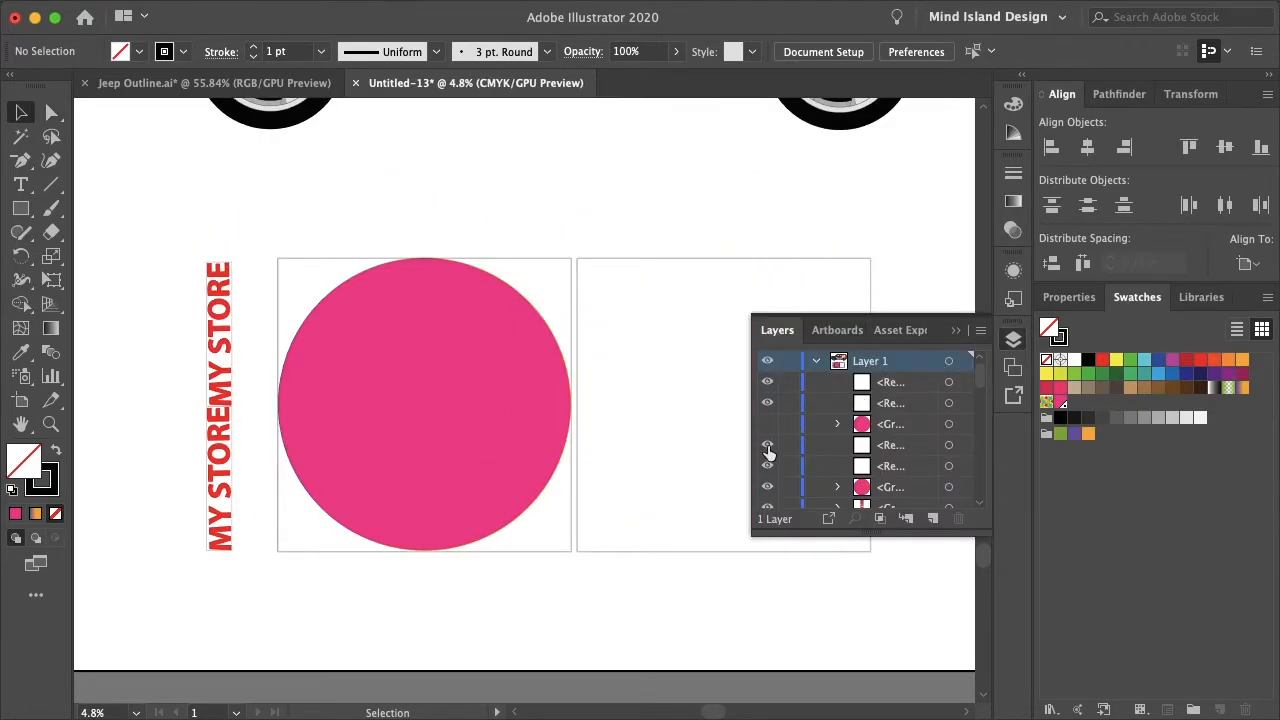
left_click(837, 424)
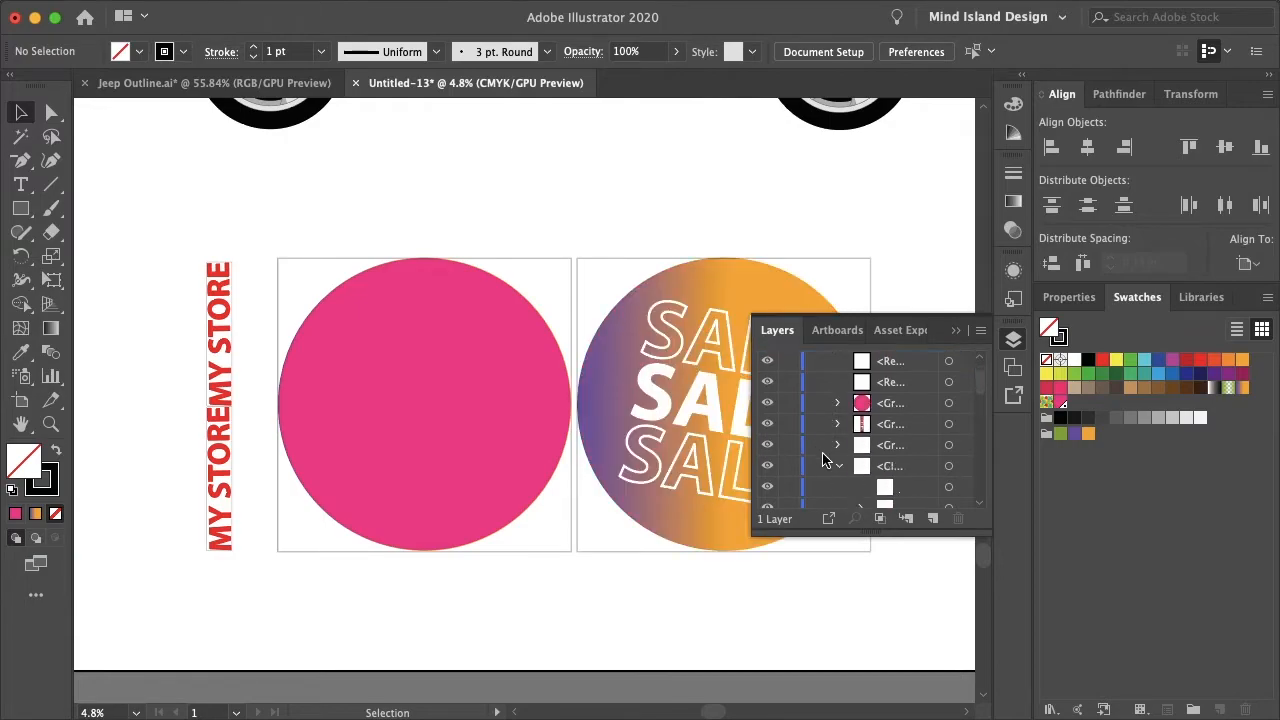
left_click(838, 403)
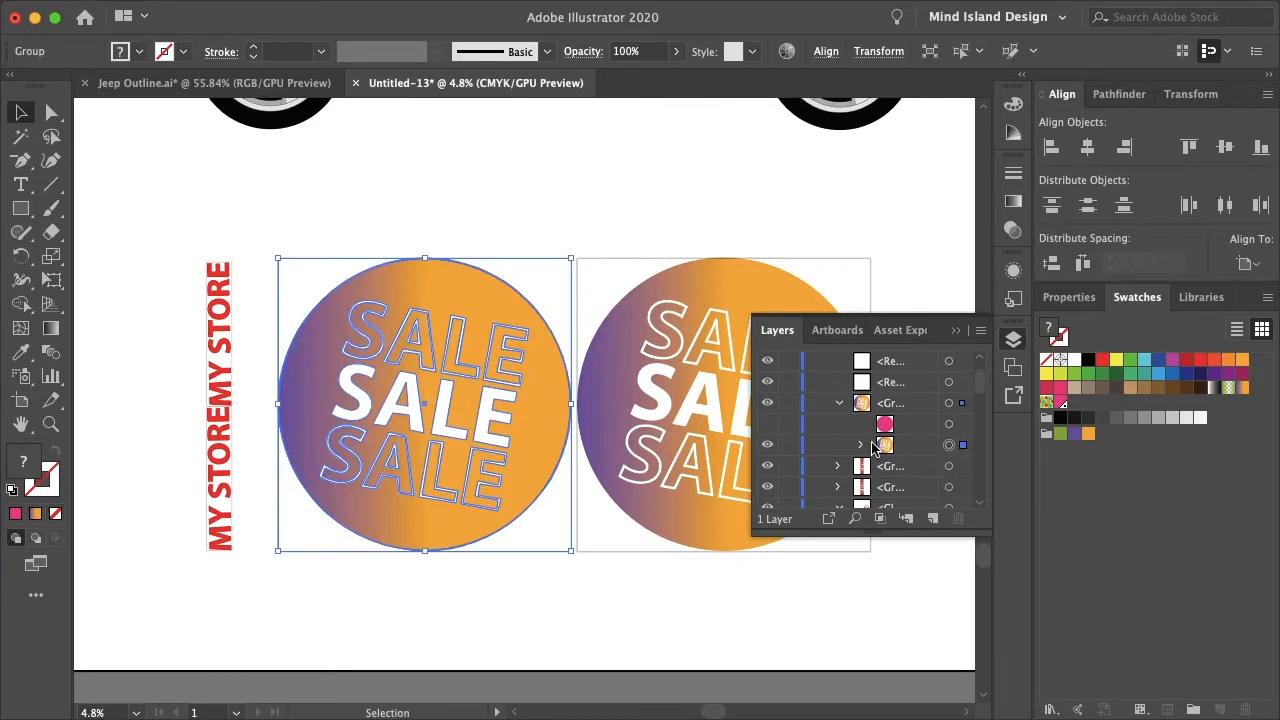
Step: Reflect the left SALE decal group across the vertical axis
left_click(860, 444)
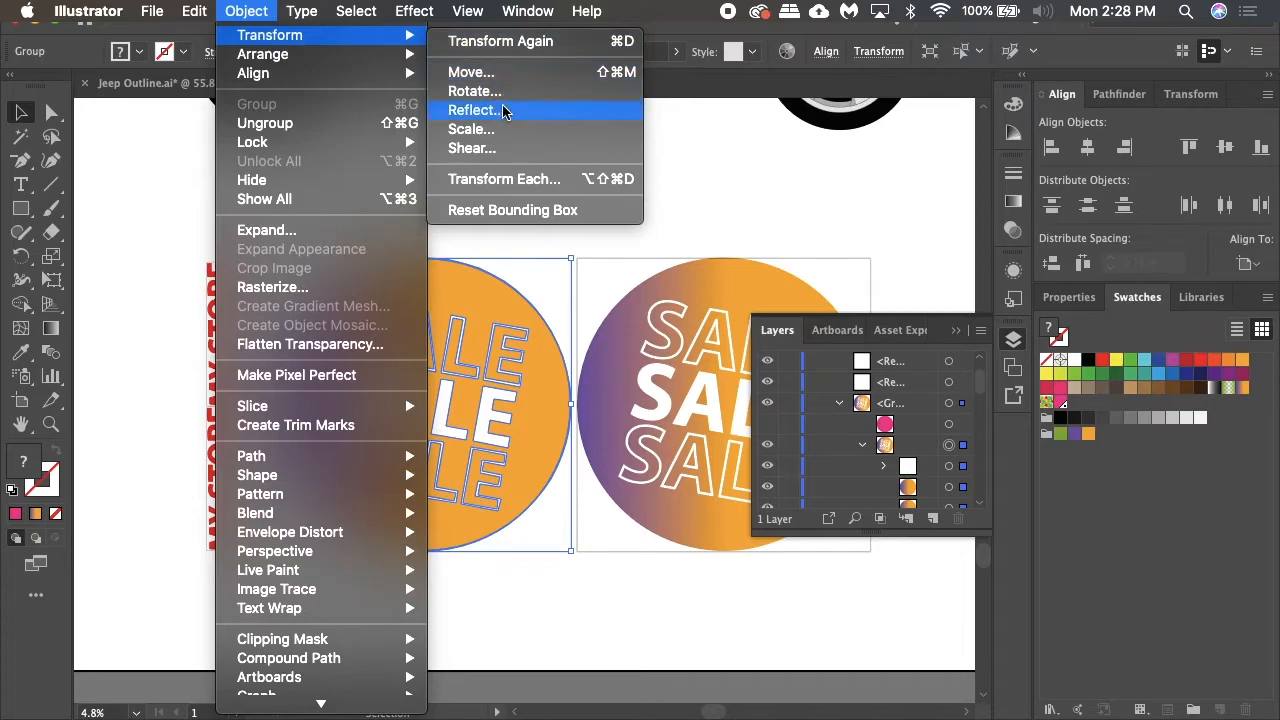
left_click(472, 110)
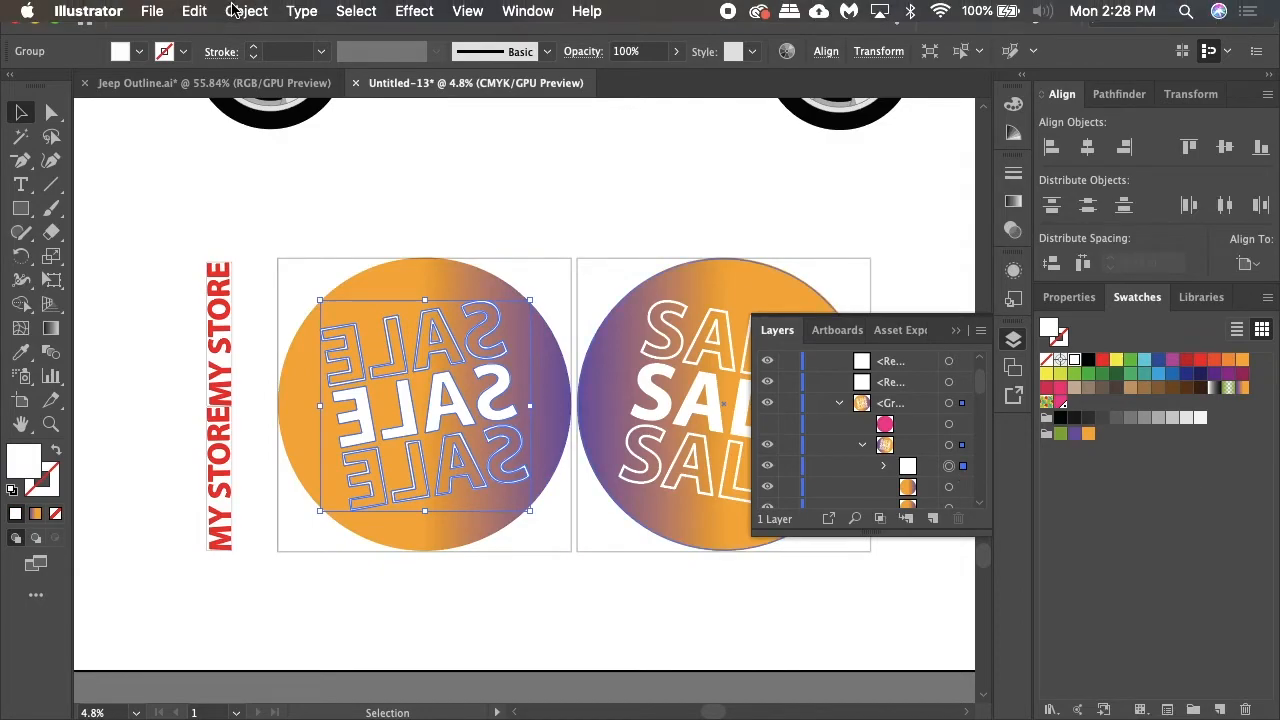
left_click(246, 11)
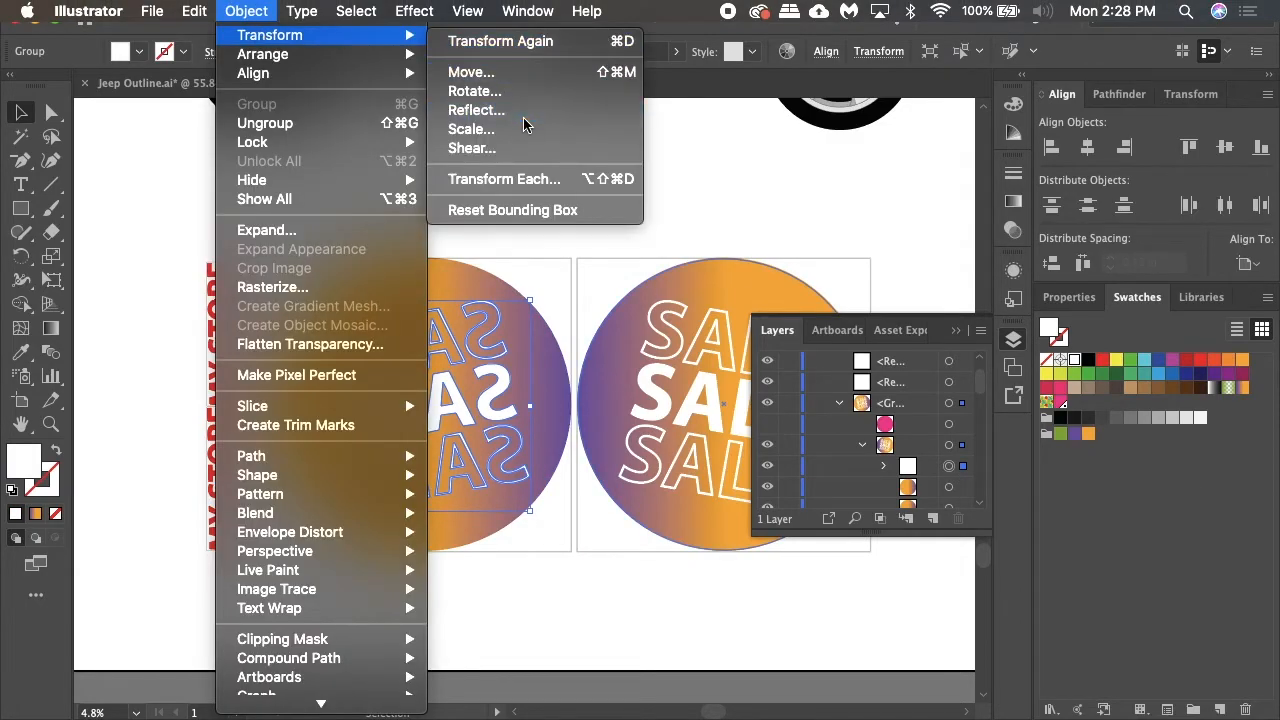
left_click(476, 110)
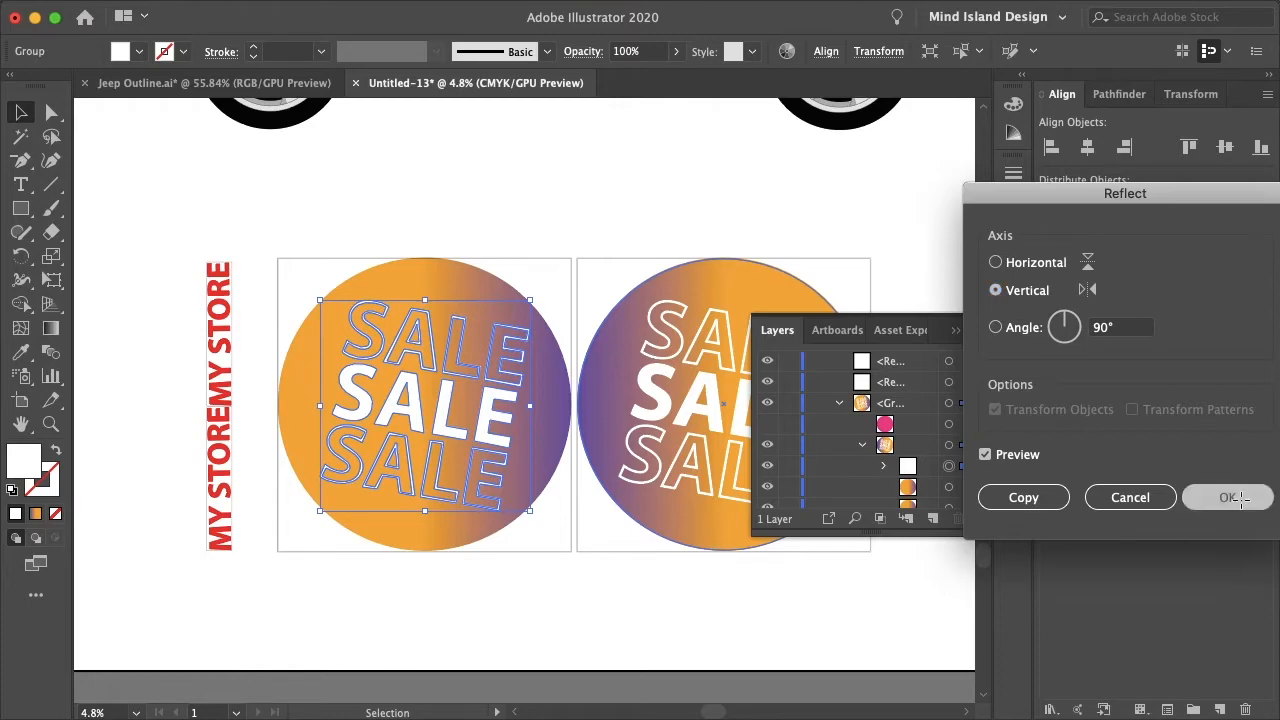
left_click(1229, 497)
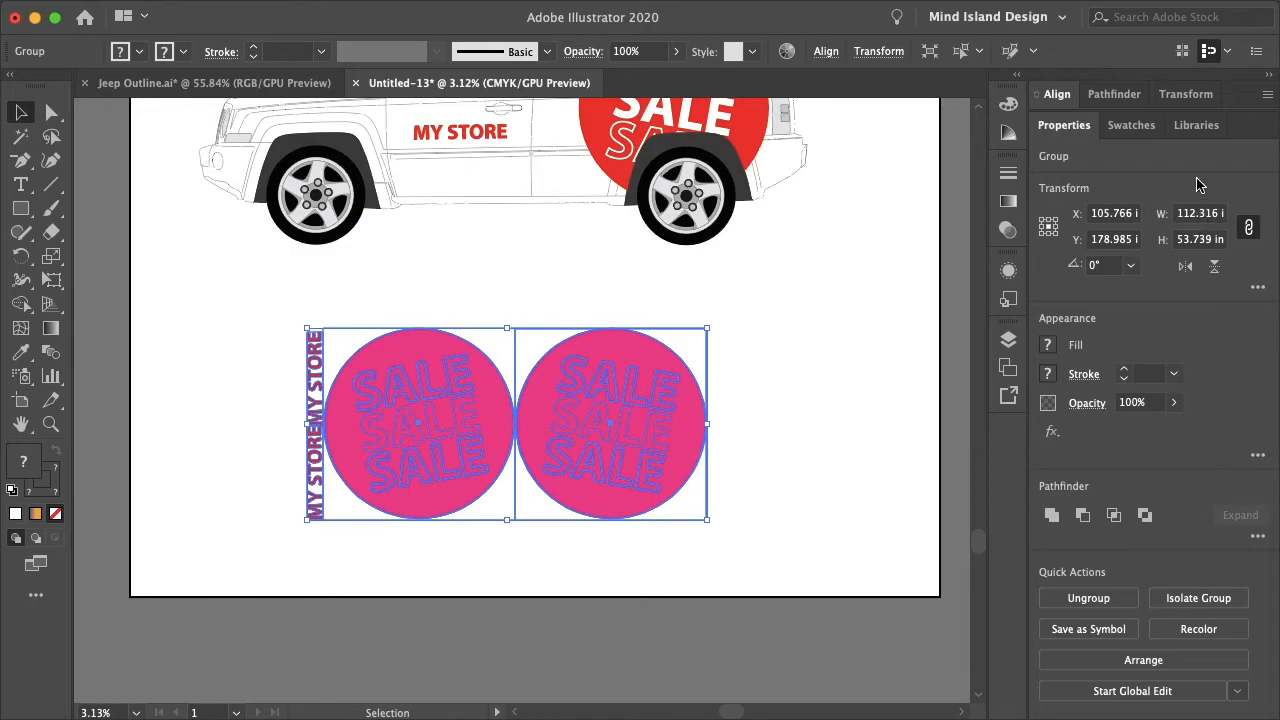
mouse_move(1118, 252)
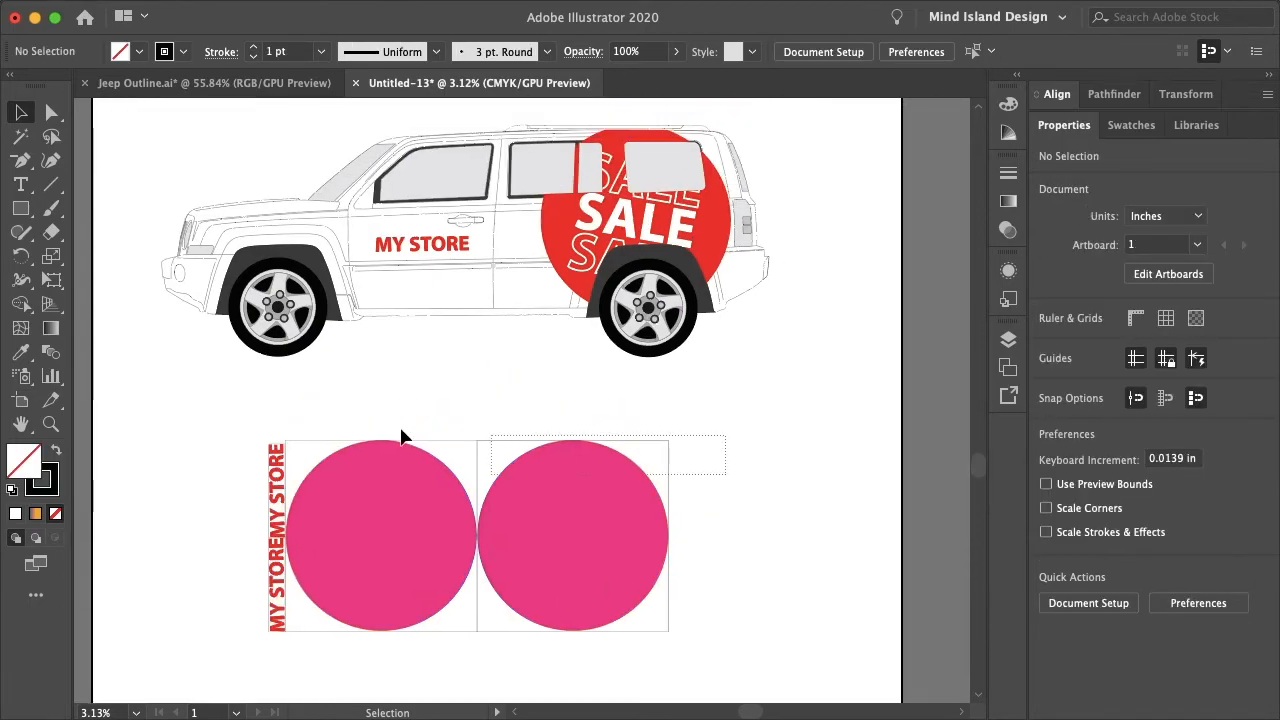
left_click(184, 519)
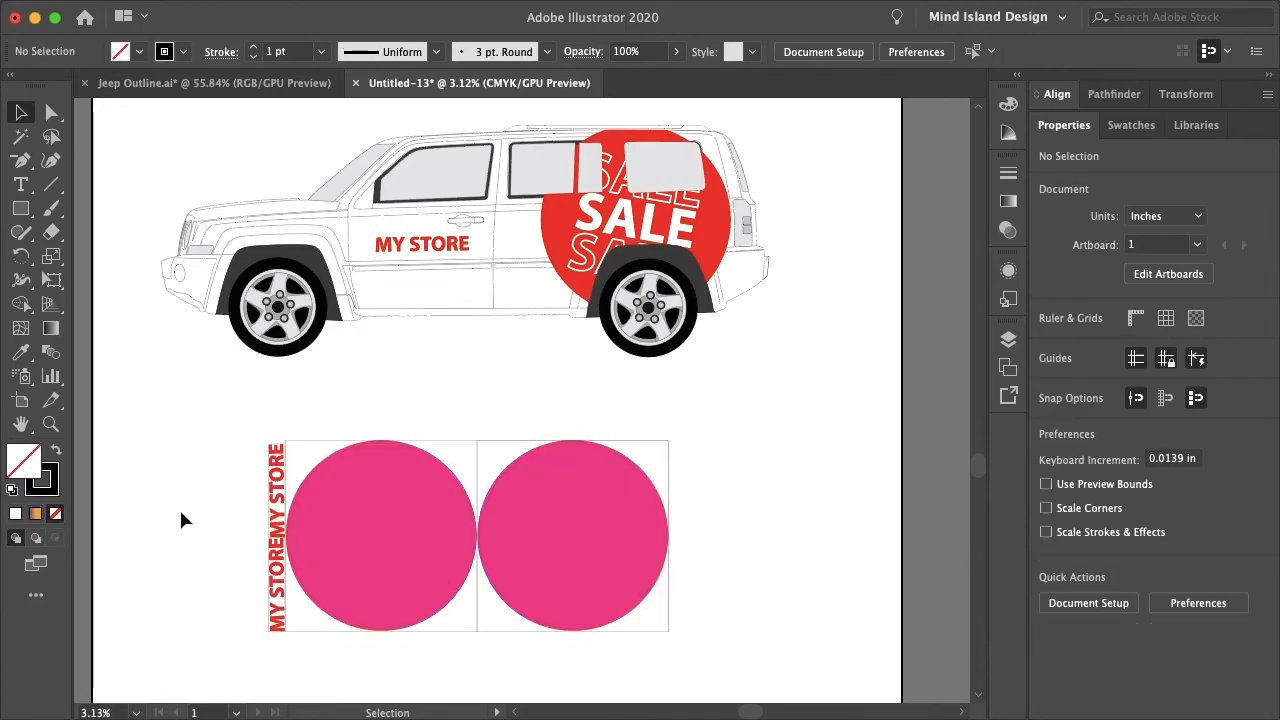
mouse_move(820, 470)
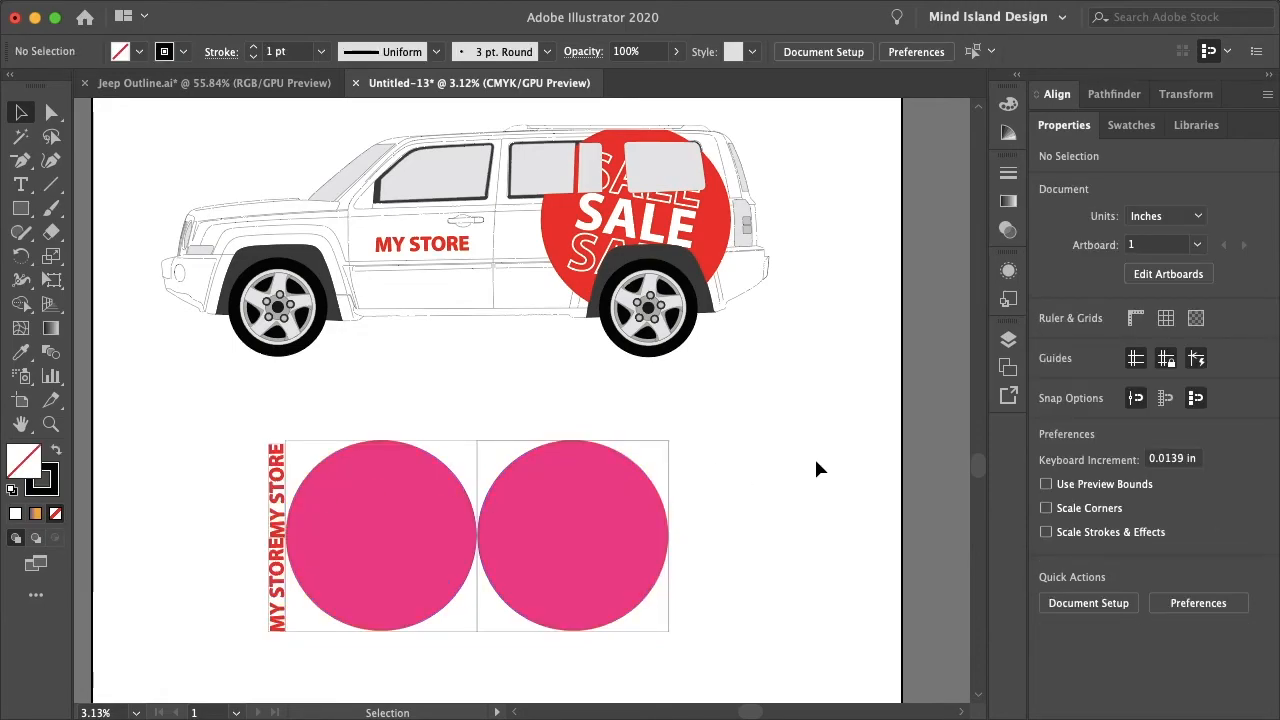